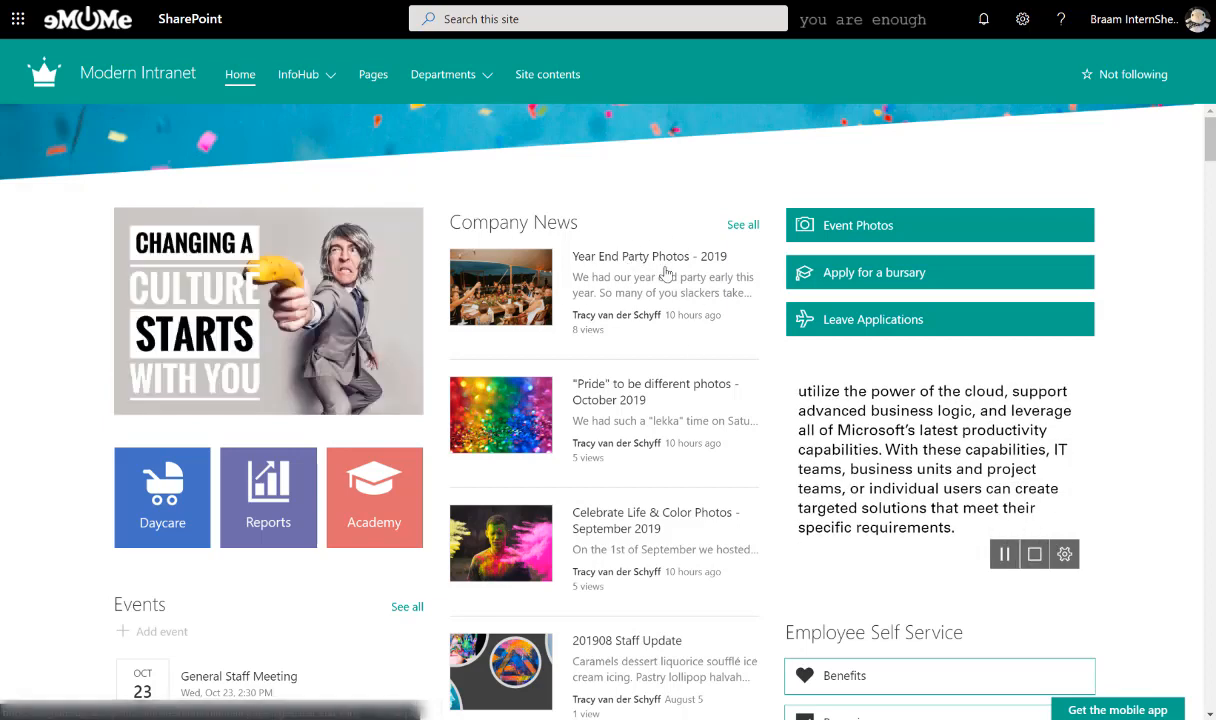
Step: View the Year End Party Photos - 2019 news post and scroll through its photo gallery
click(632, 256)
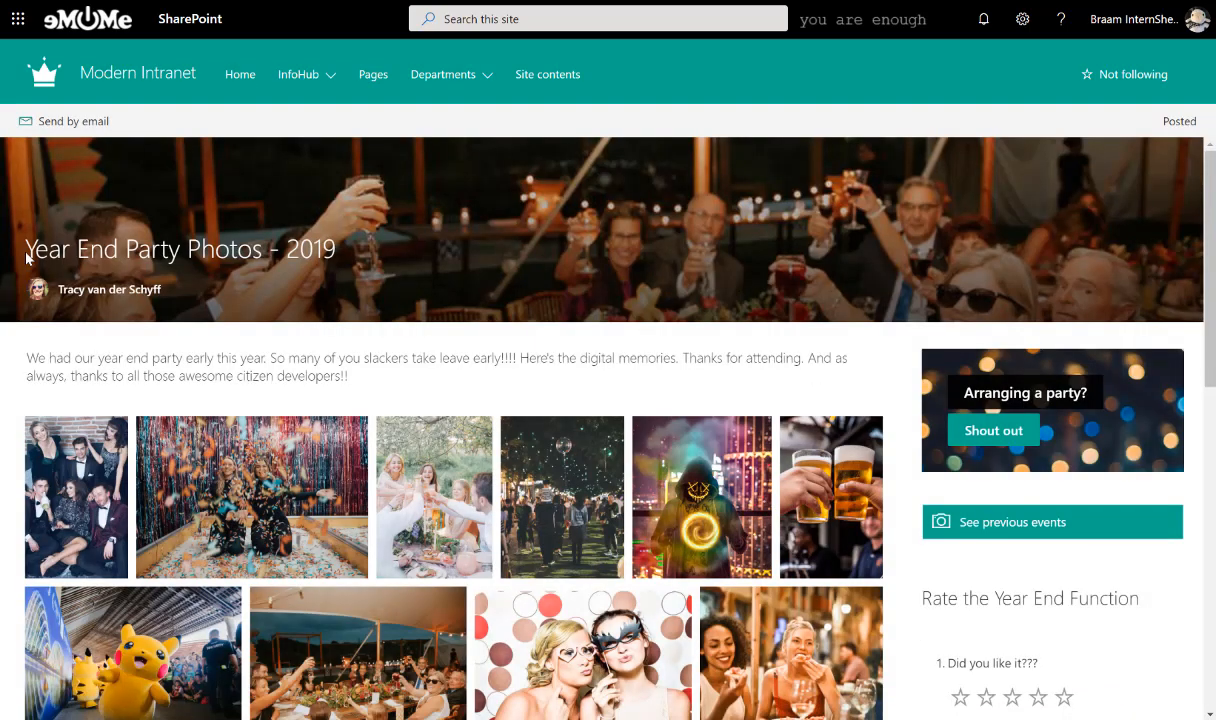
mouse_move(516, 232)
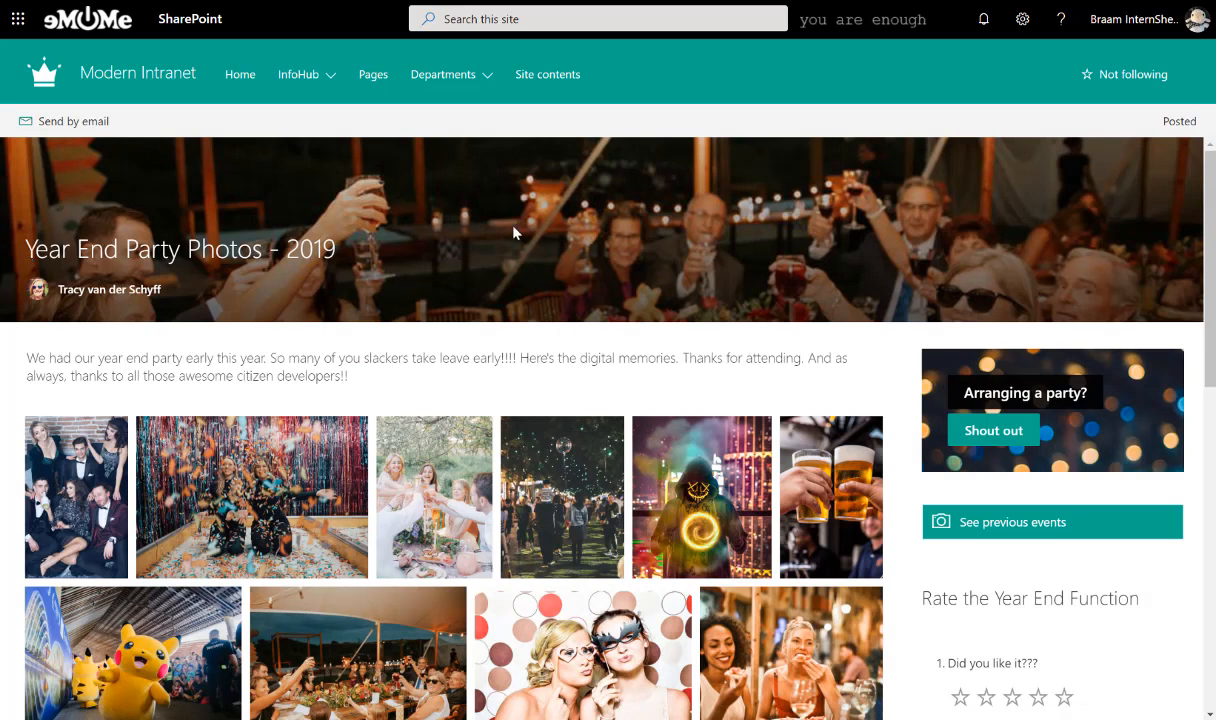
mouse_move(436, 246)
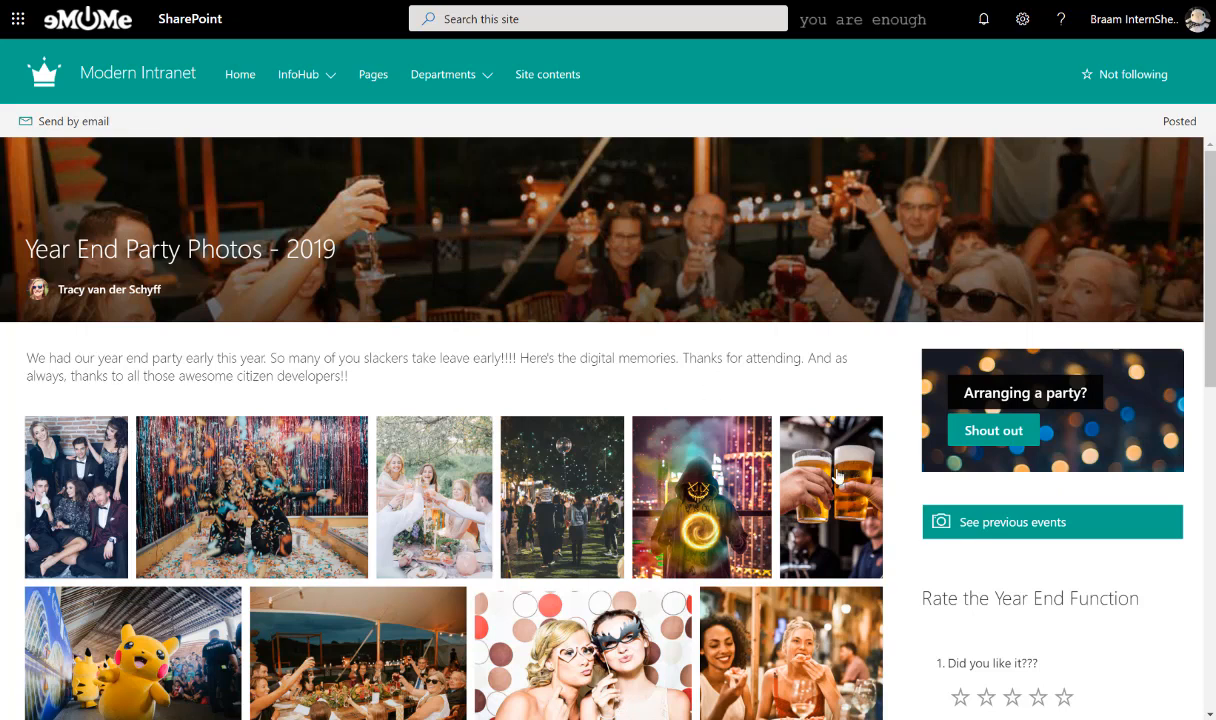
mouse_move(330, 504)
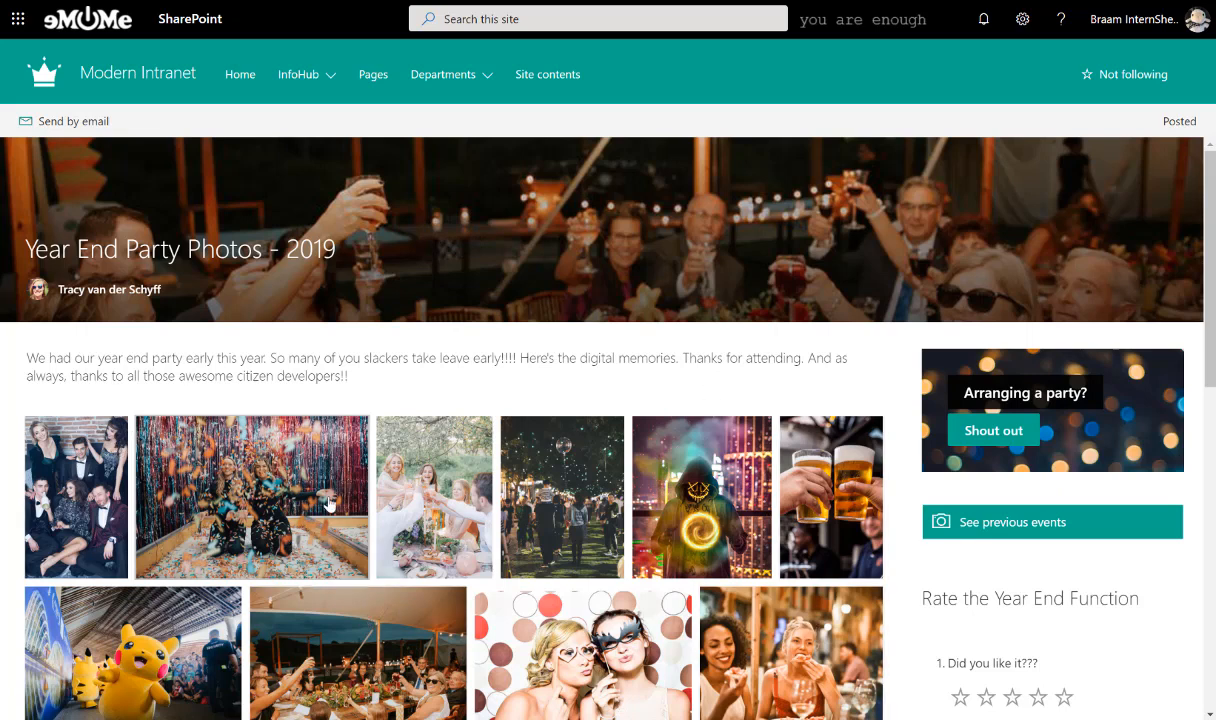
mouse_move(560, 508)
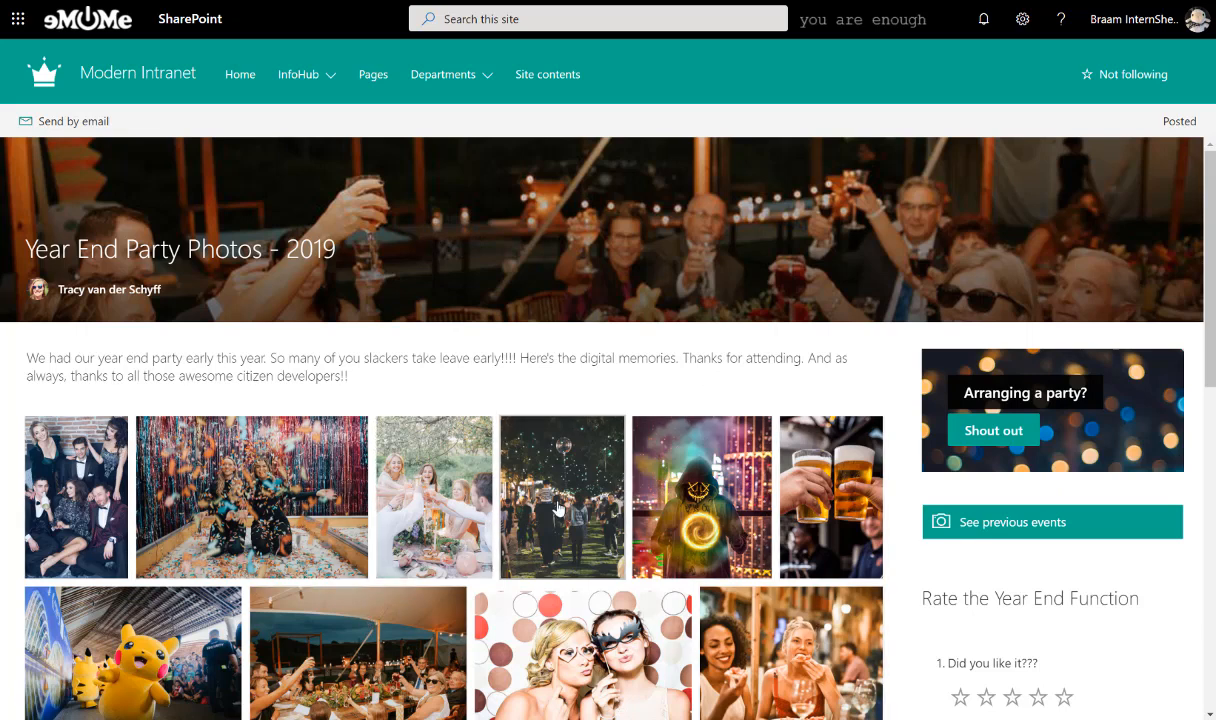
scroll(down, 3)
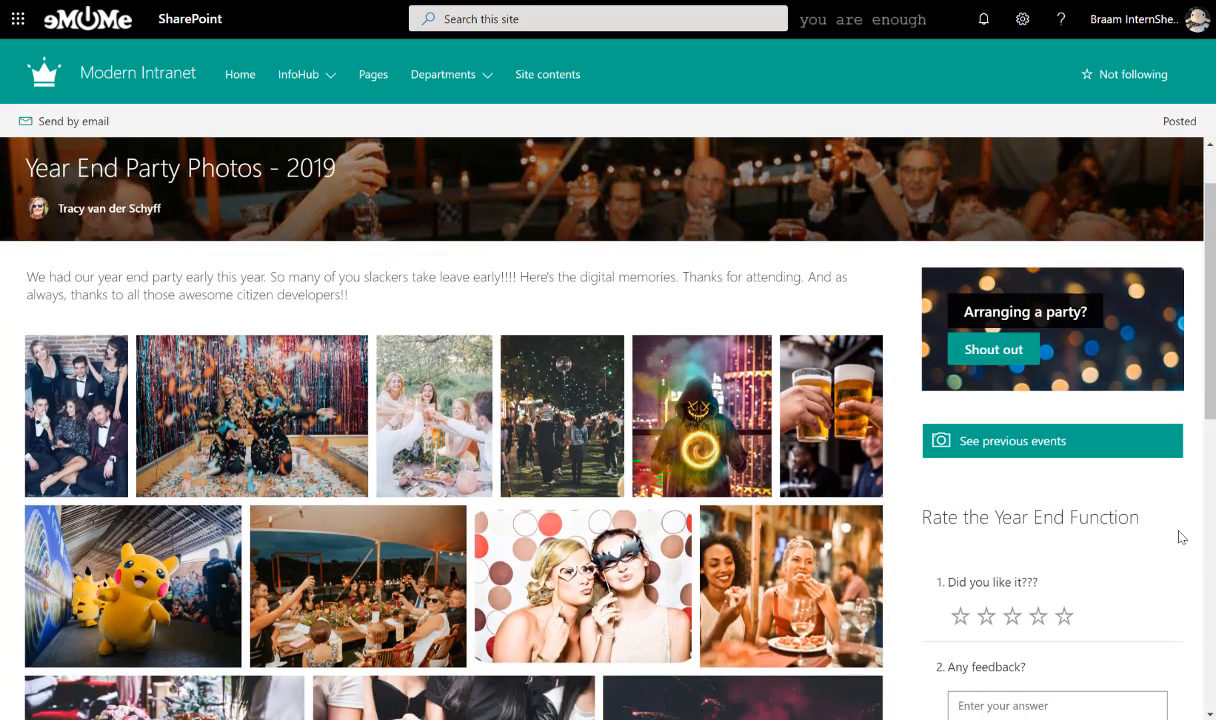
mouse_move(1024, 524)
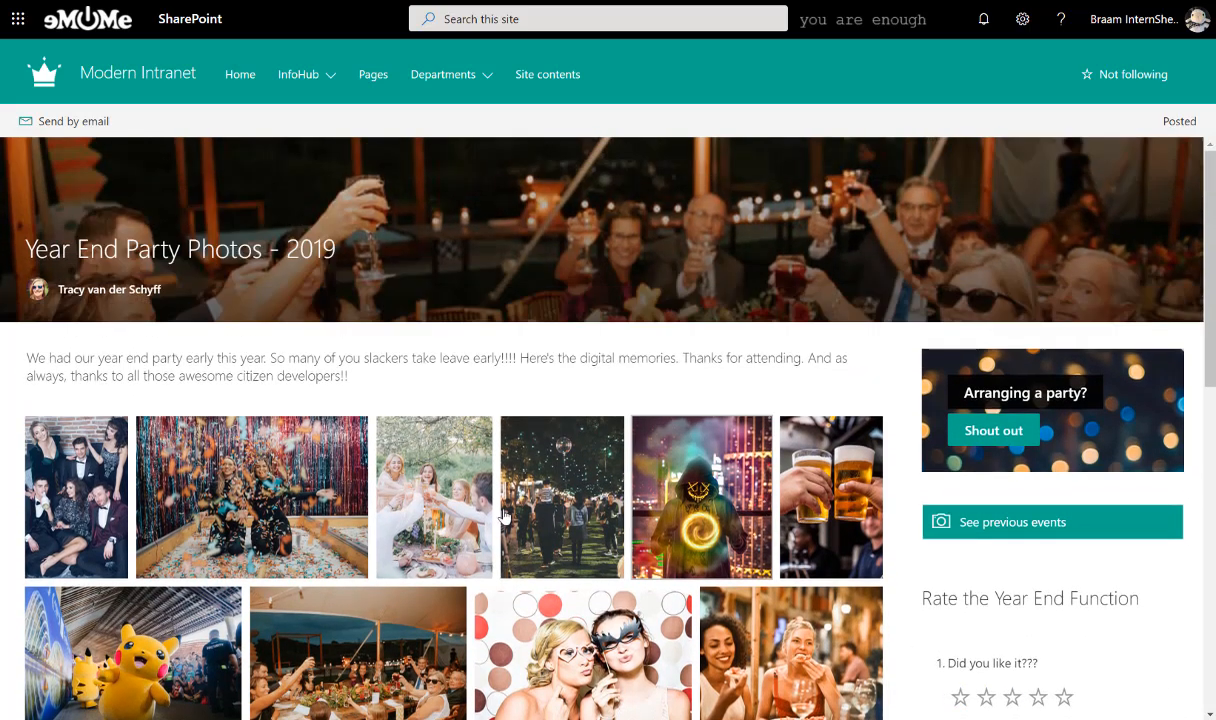
mouse_move(238, 74)
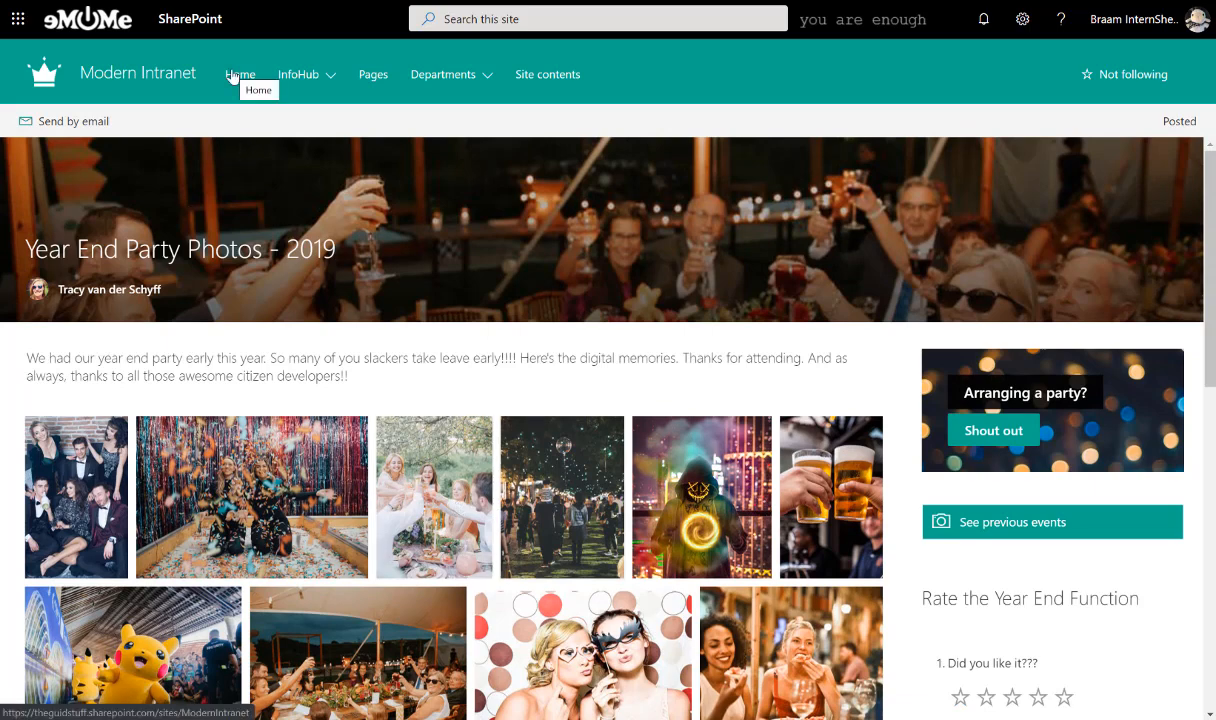
scroll(down, 3)
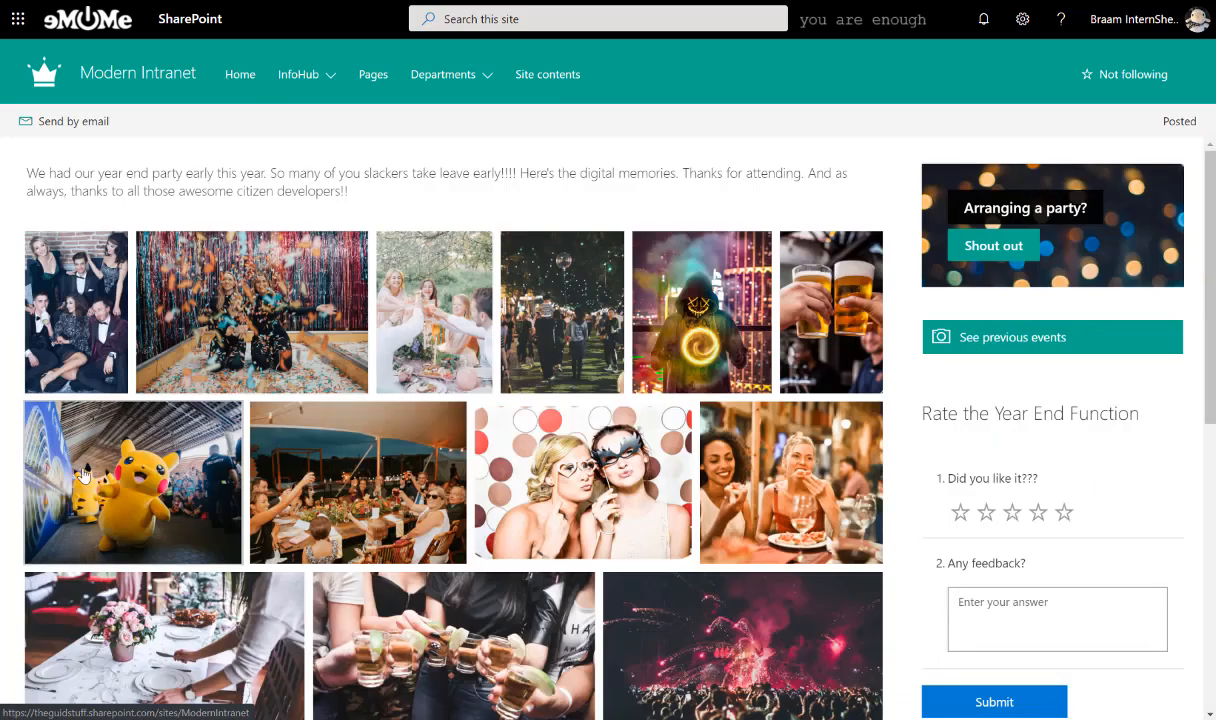
Step: Return to the Modern Intranet site home page via the Home navigation link
click(240, 74)
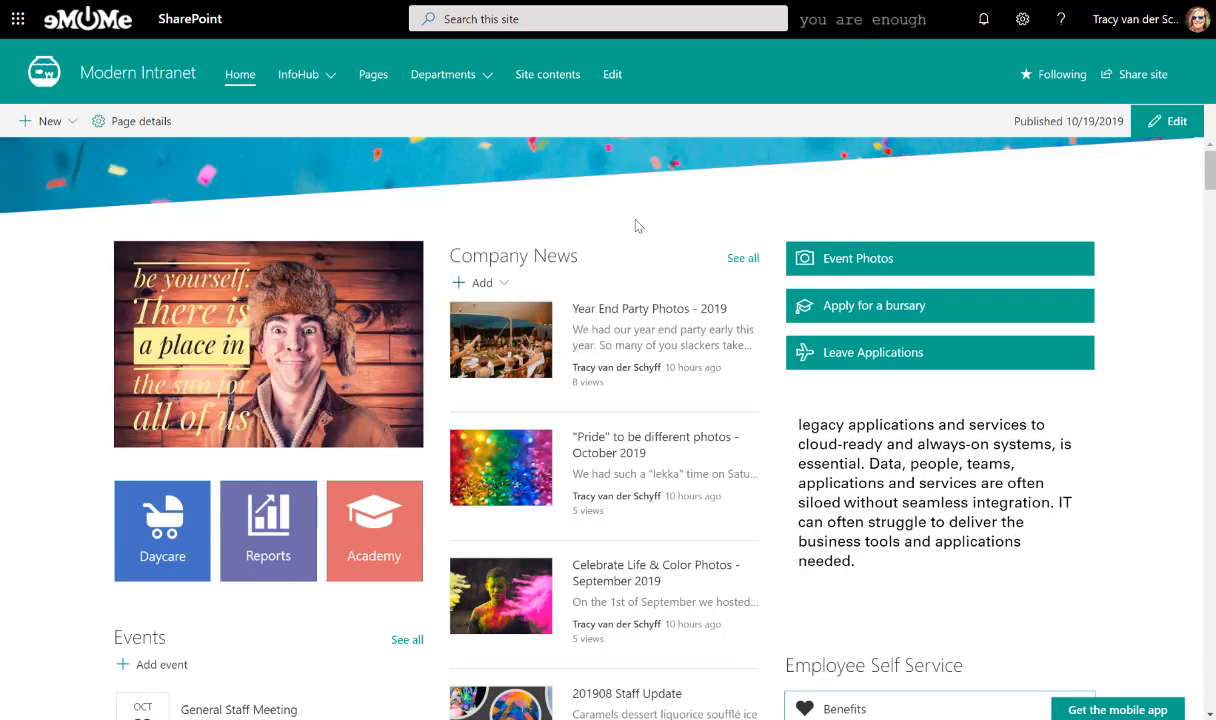
Step: Create a news post titled 'Office 365 Awareness Event Photos October 2019', saving it as a draft partway
click(470, 282)
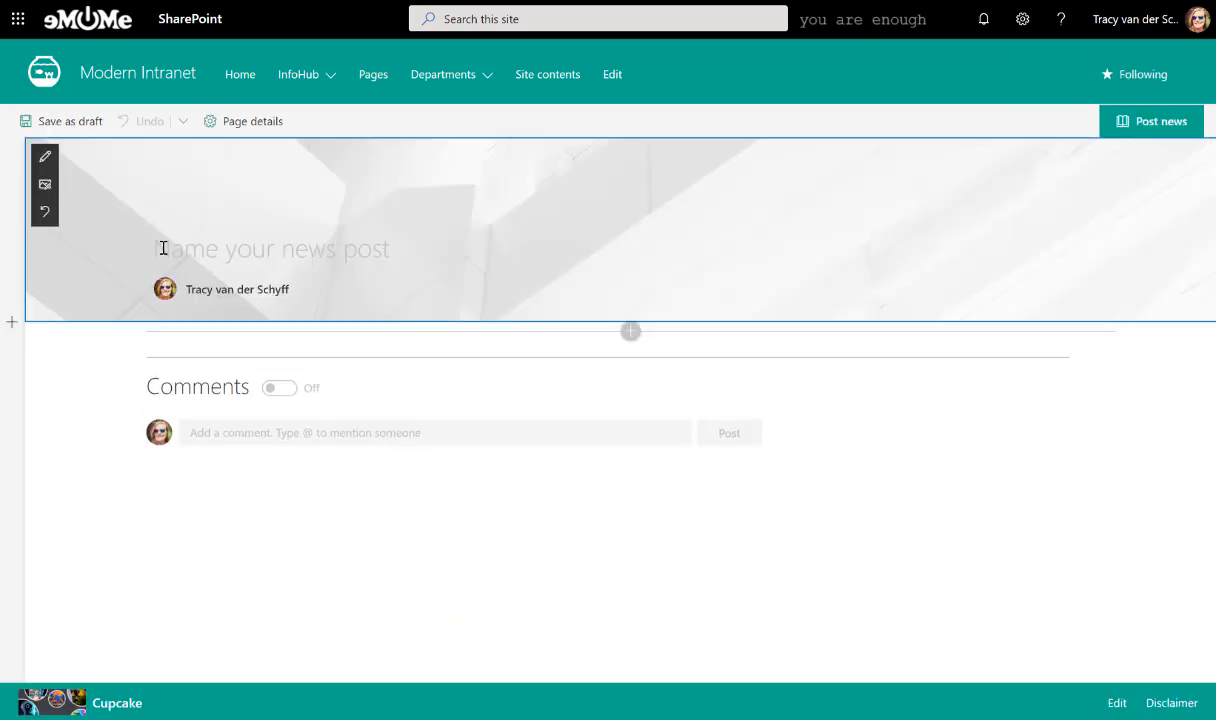
text(Office 3)
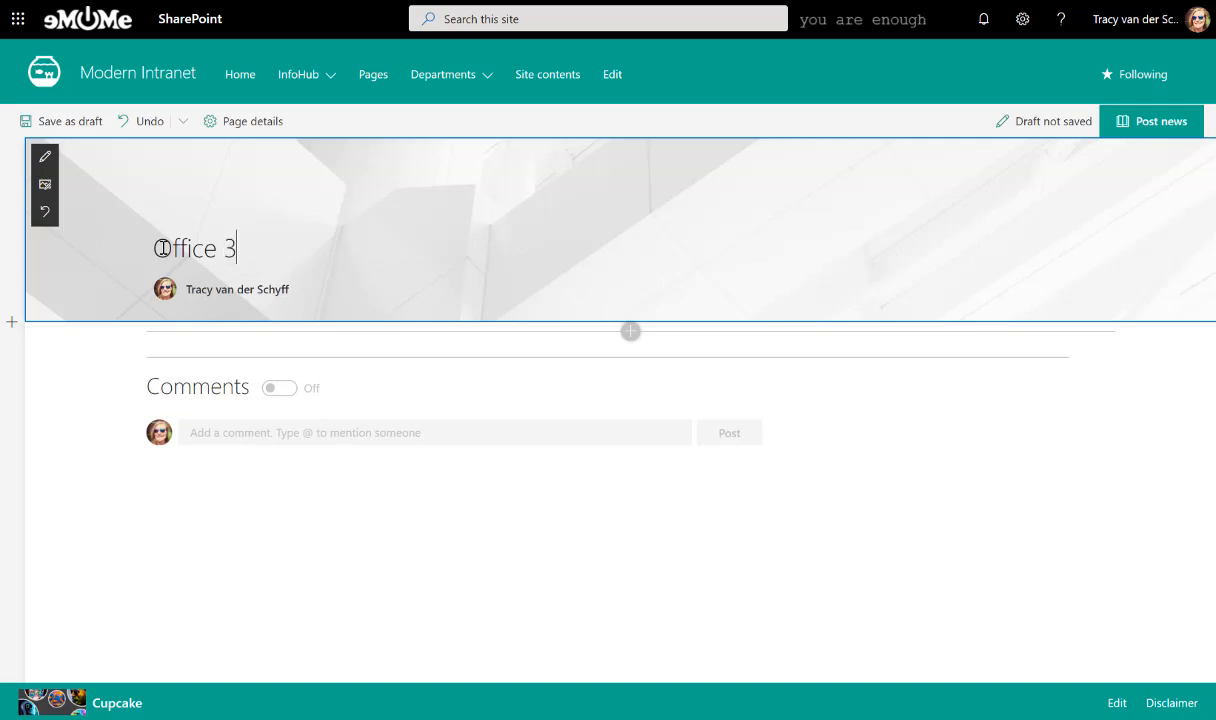
text(65 Aware)
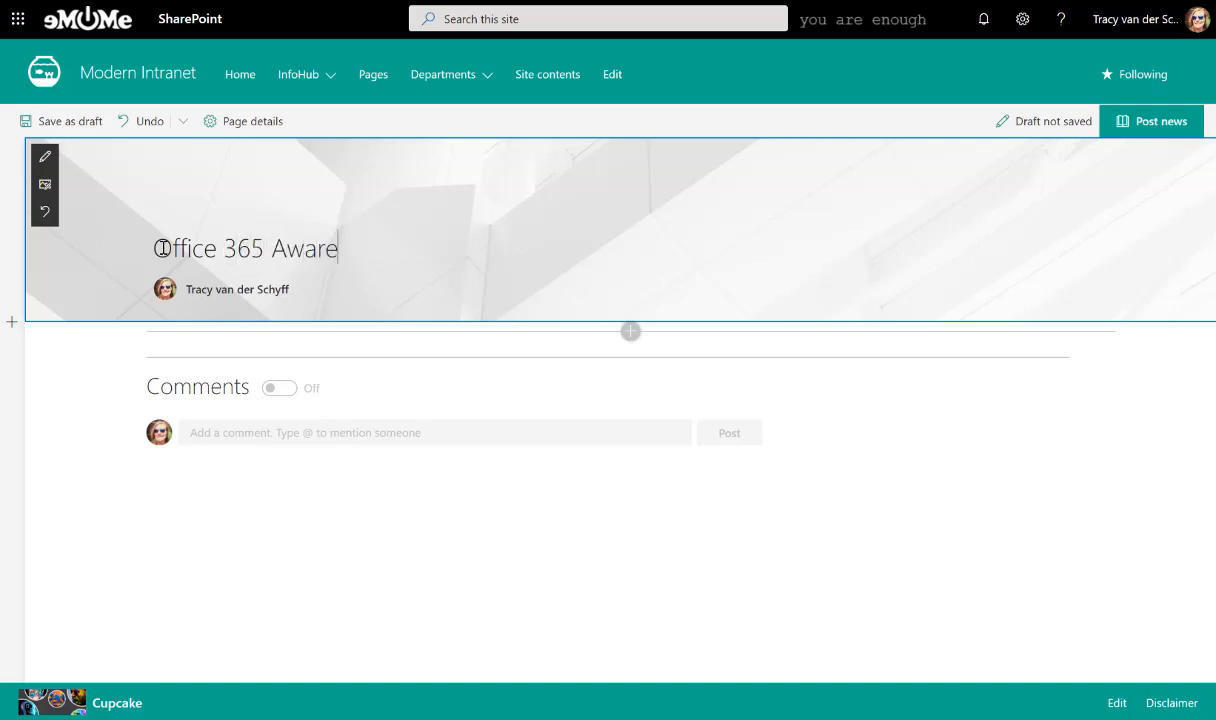
text(ness Event)
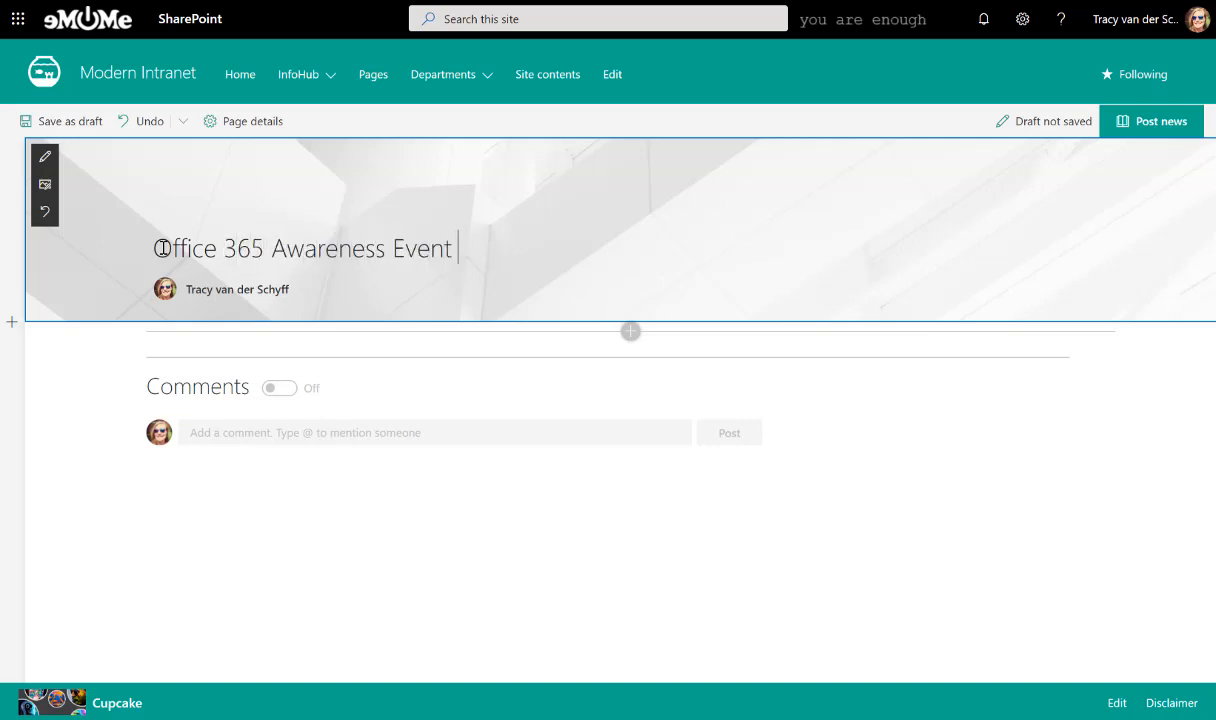
text(Photos)
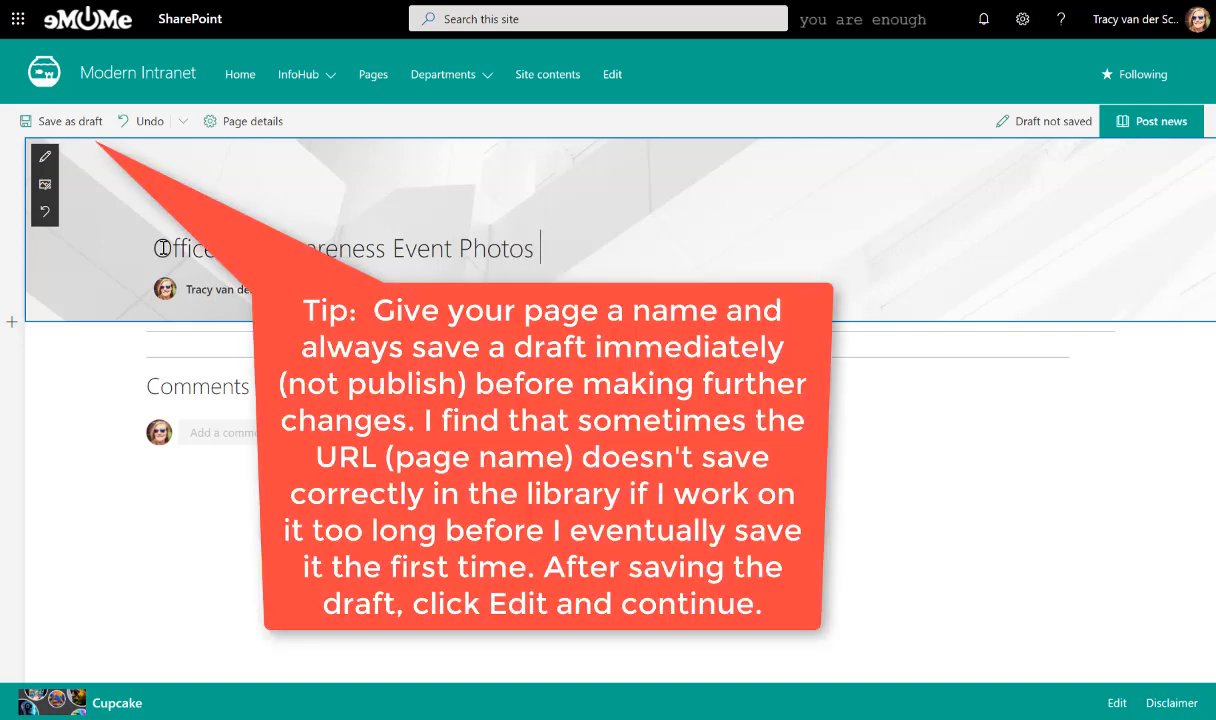
click(64, 122)
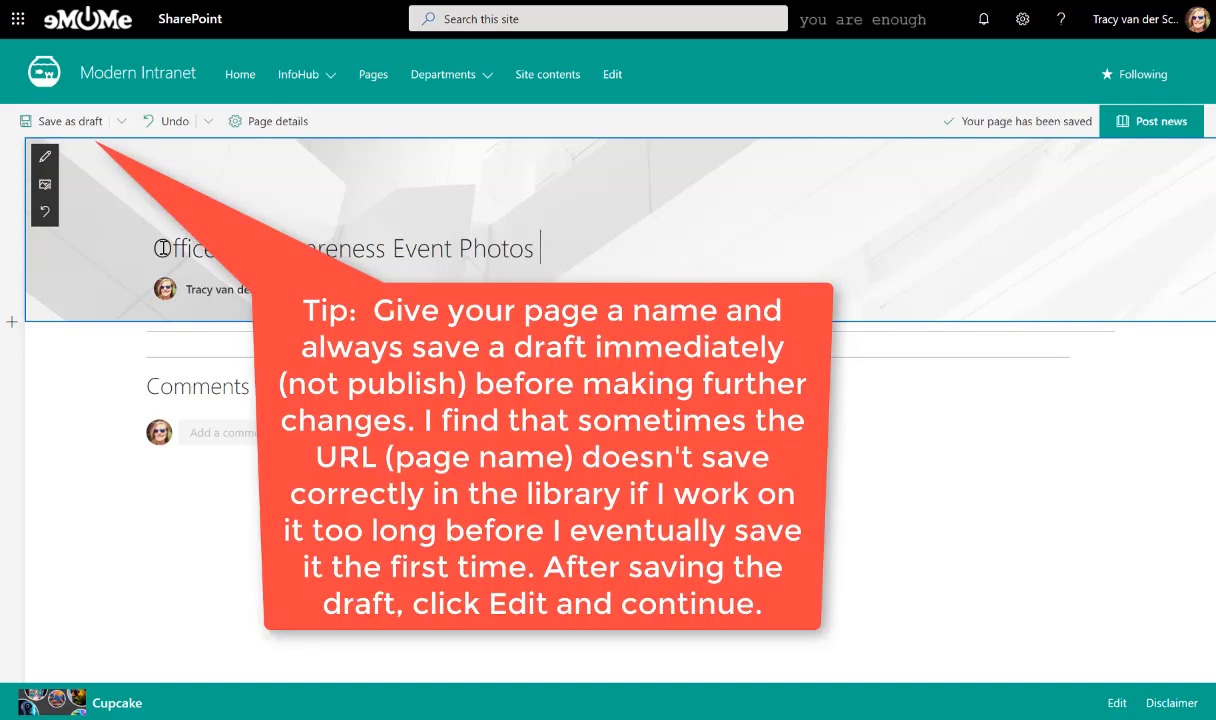
text(October)
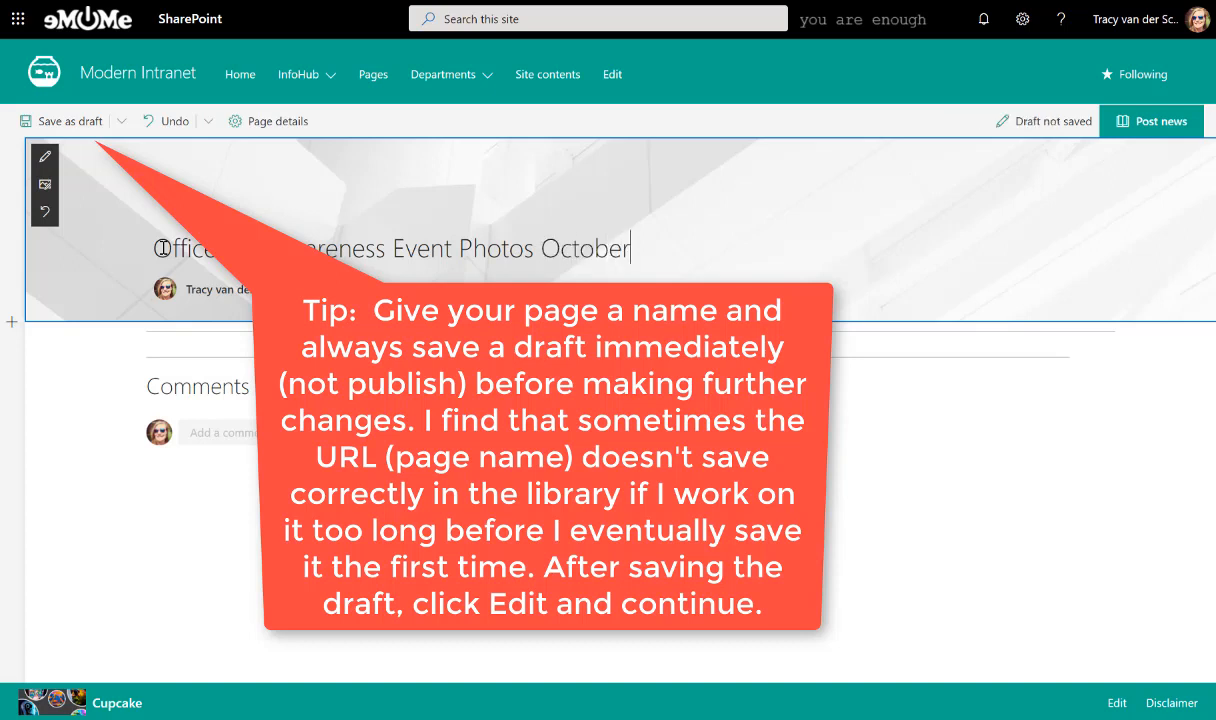
text(2019)
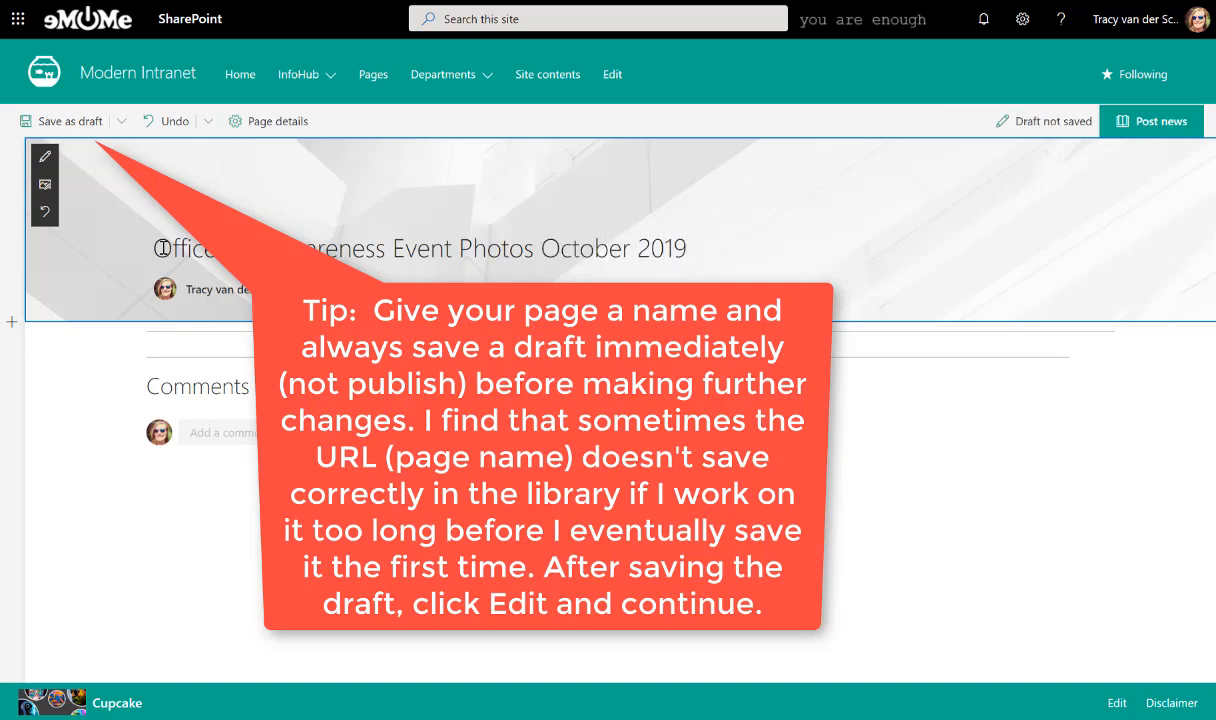
Step: Turn on comments and start replacing the header image with an uploaded file
click(544, 248)
text(- )
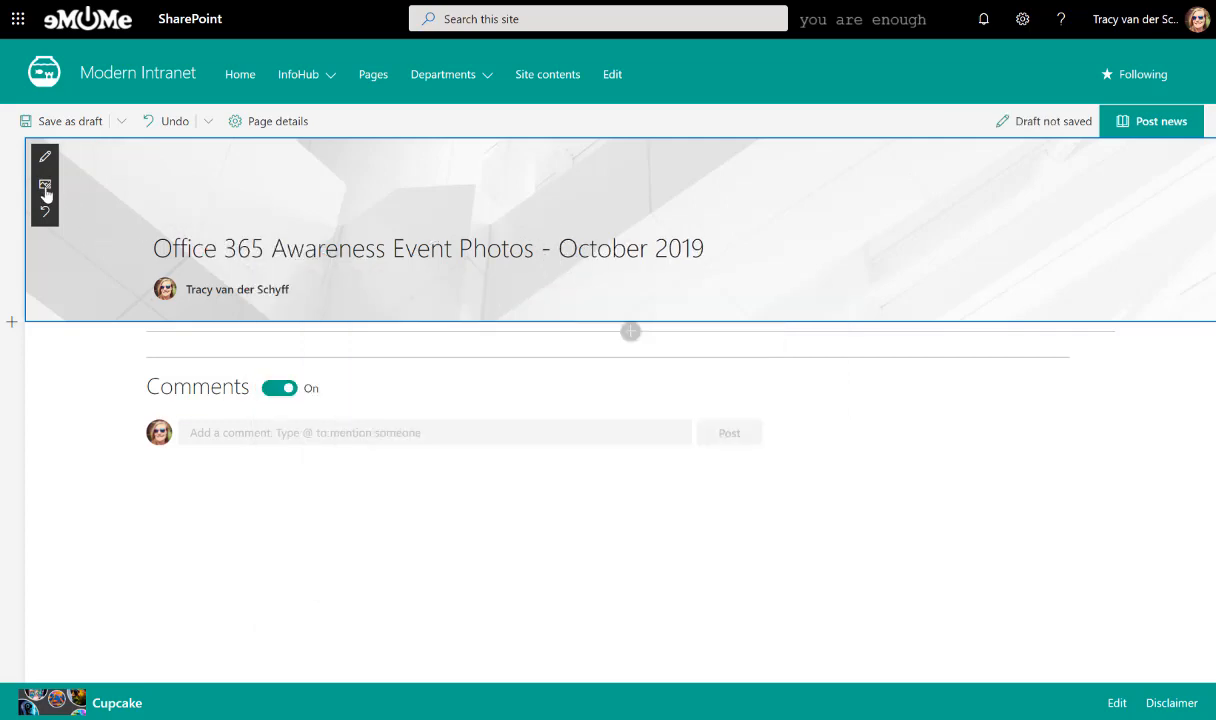
click(44, 188)
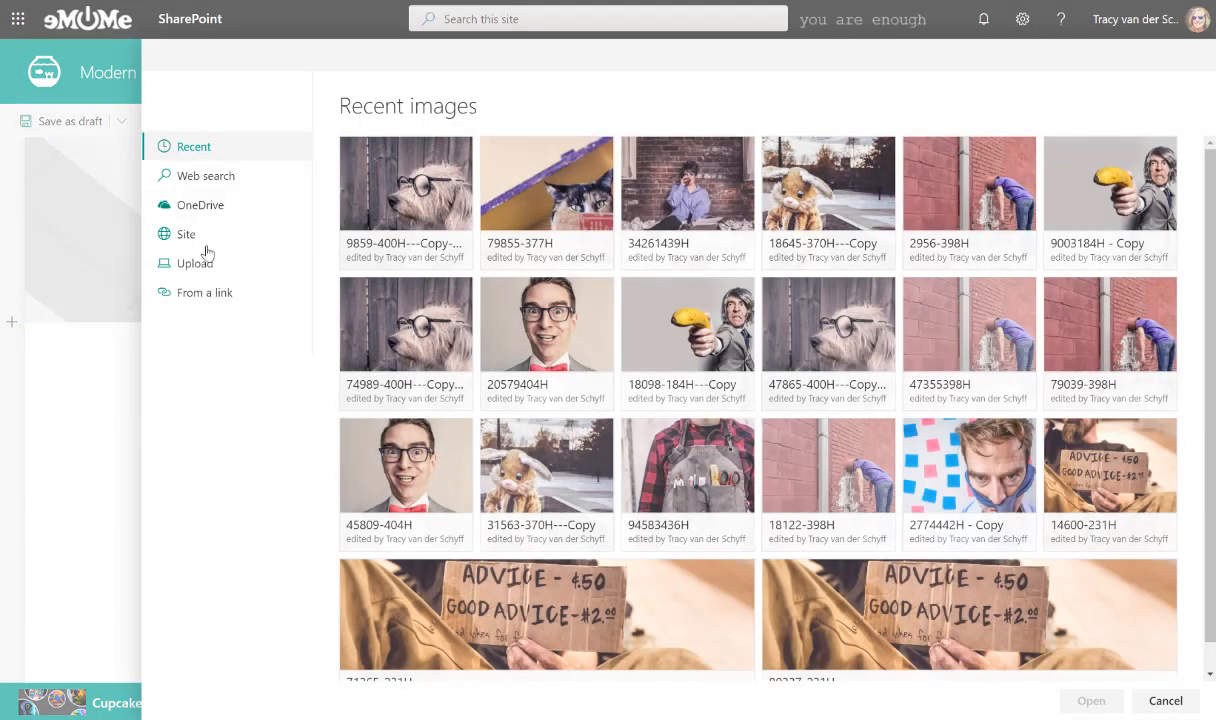
click(194, 264)
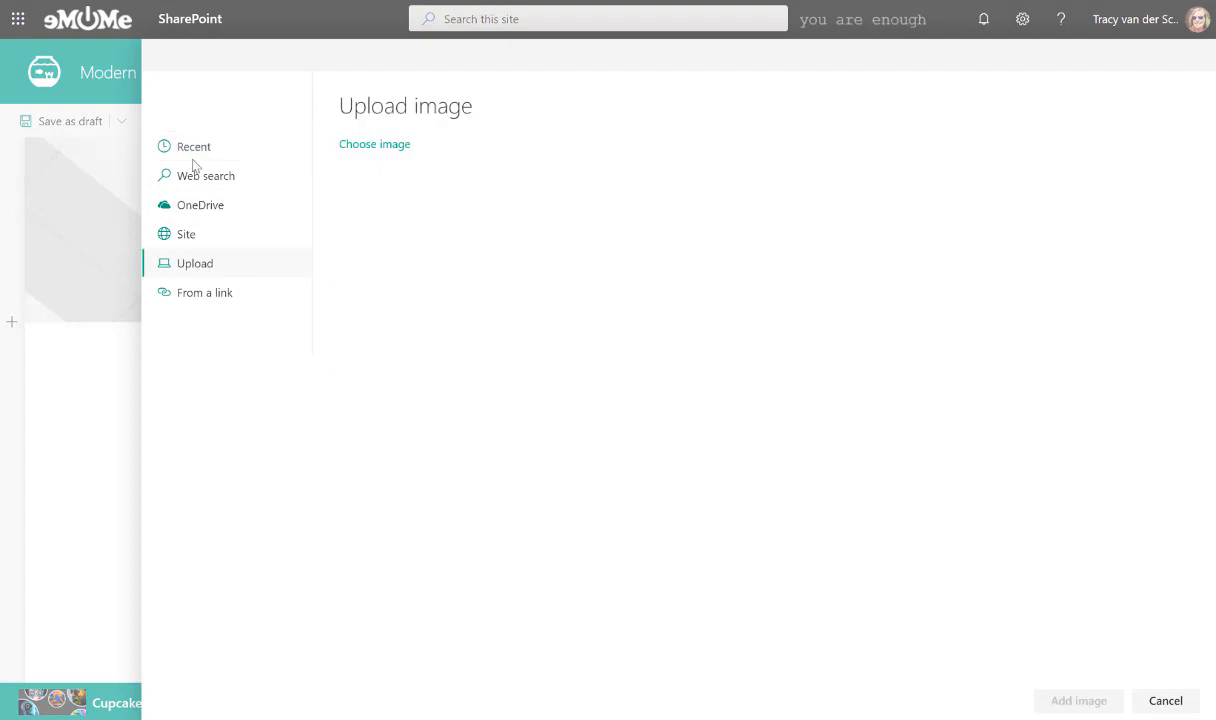
click(374, 144)
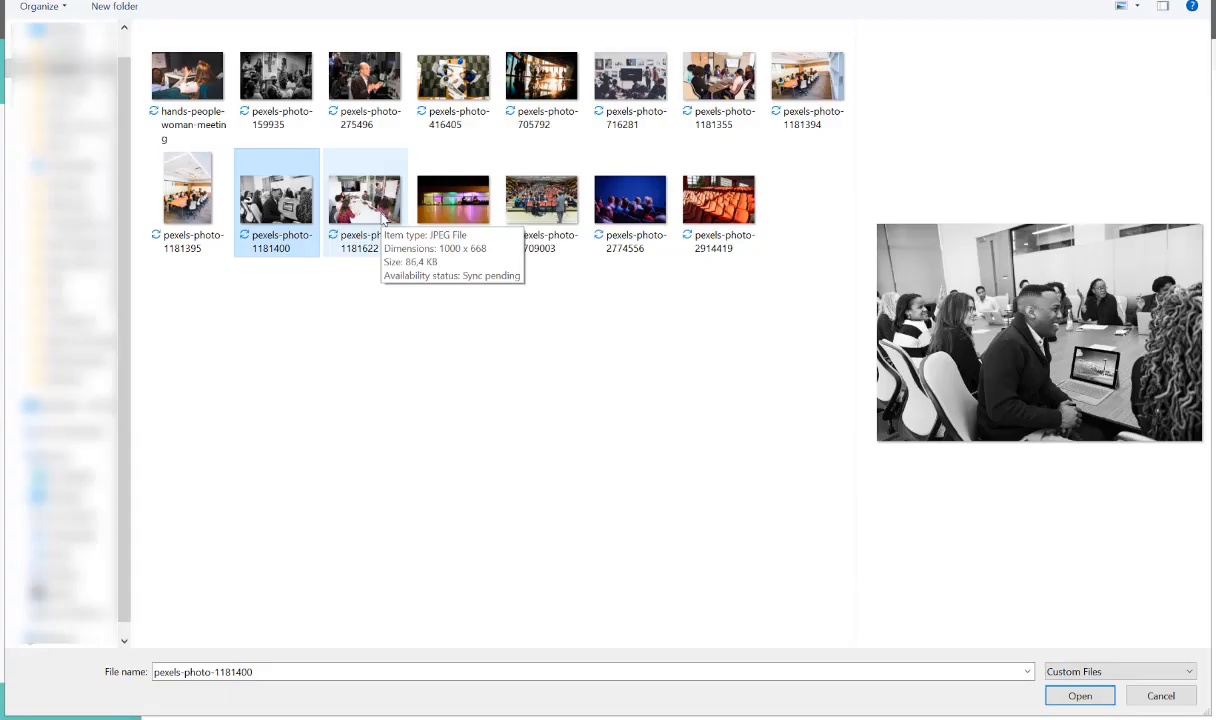
Step: Upload the black-and-white meeting photo as the header image and set its focal point
click(1080, 696)
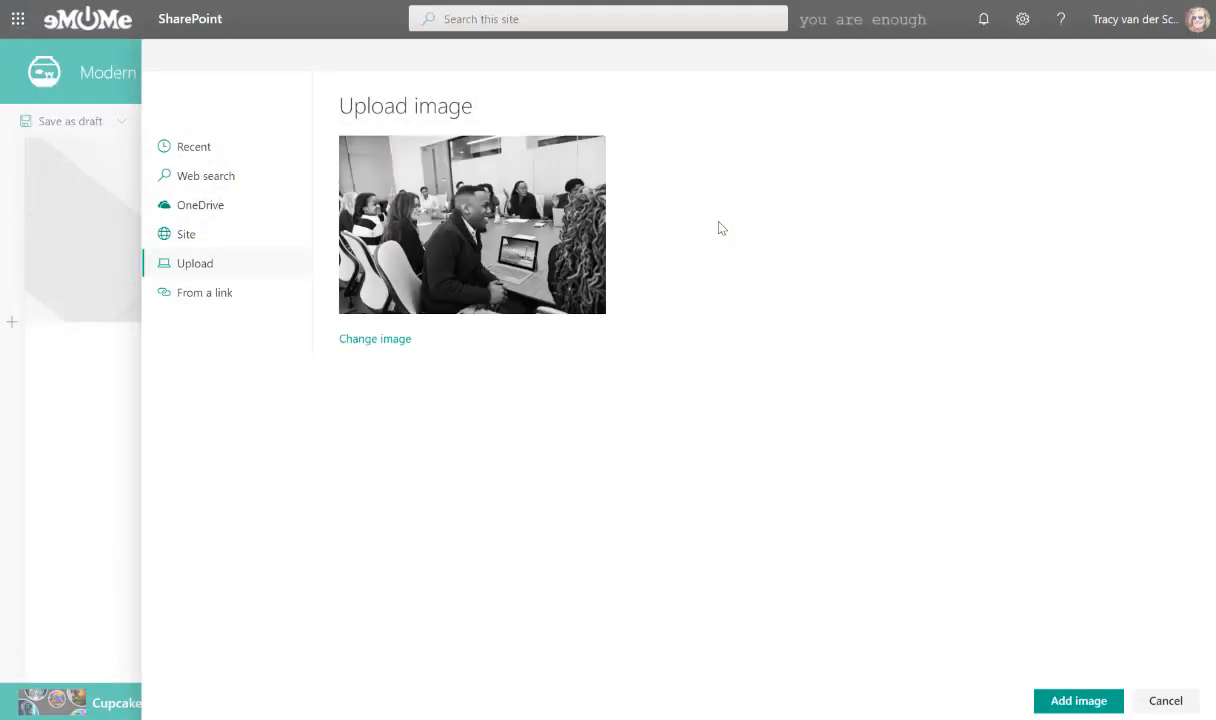
click(1078, 700)
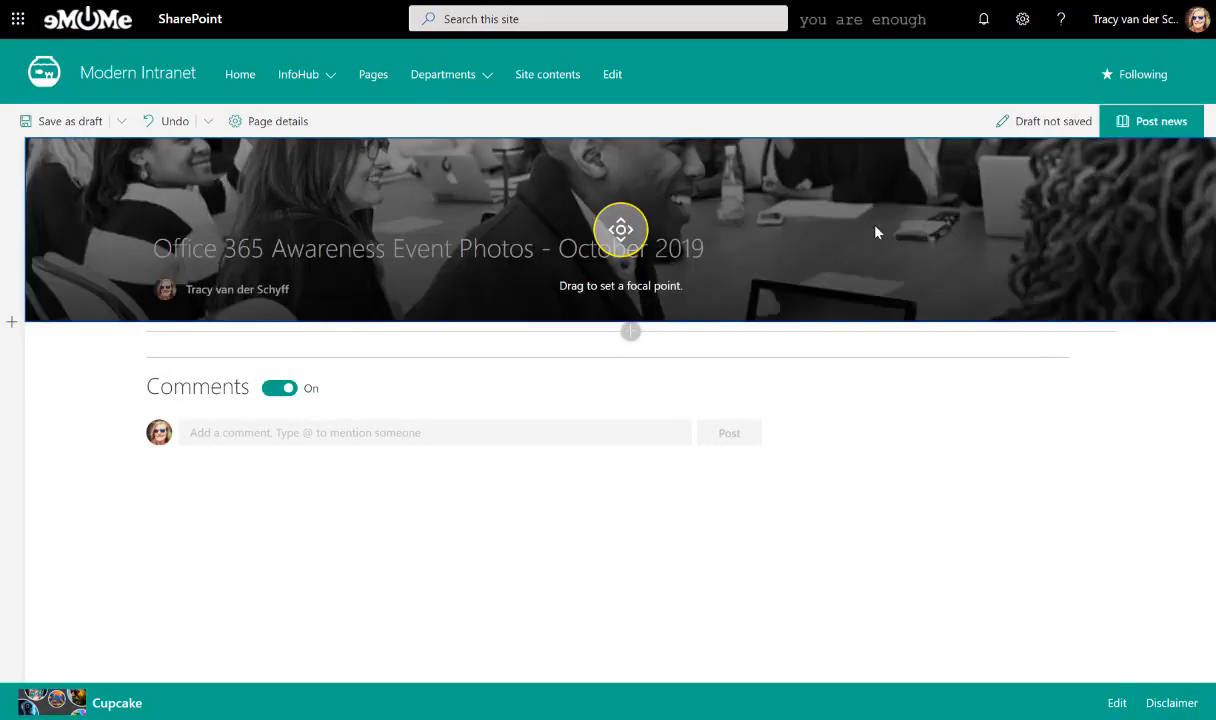
drag(620, 228, 622, 208)
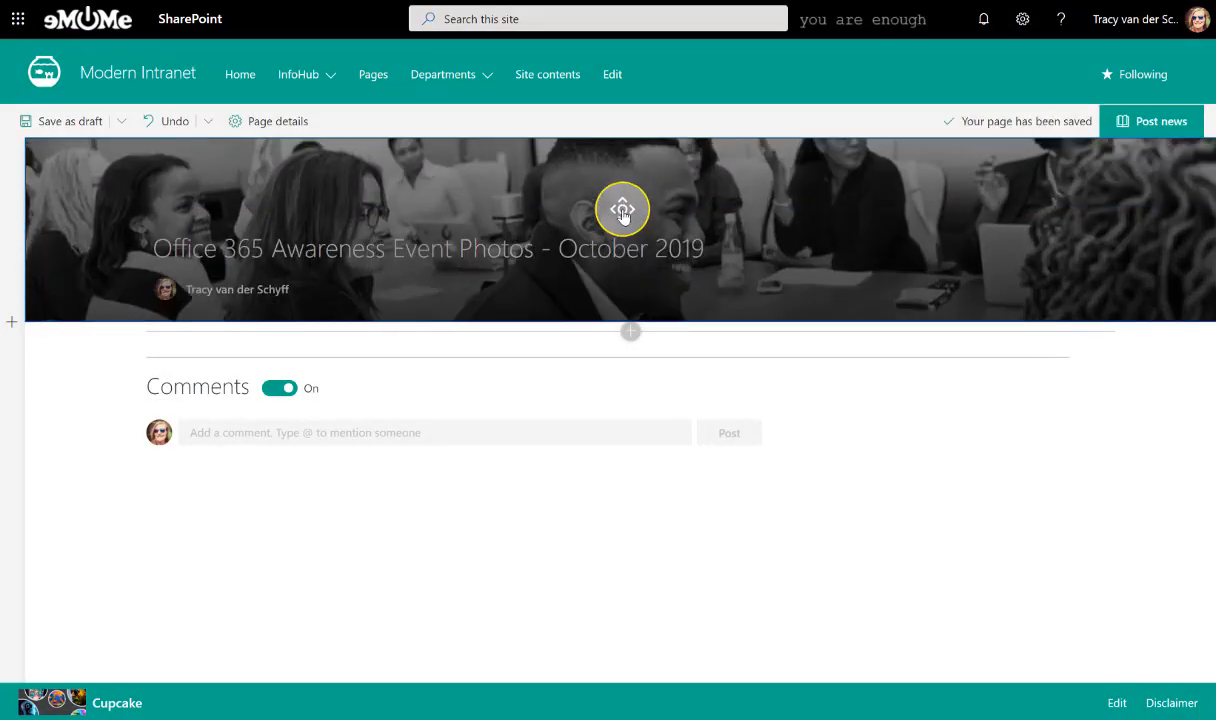
click(622, 210)
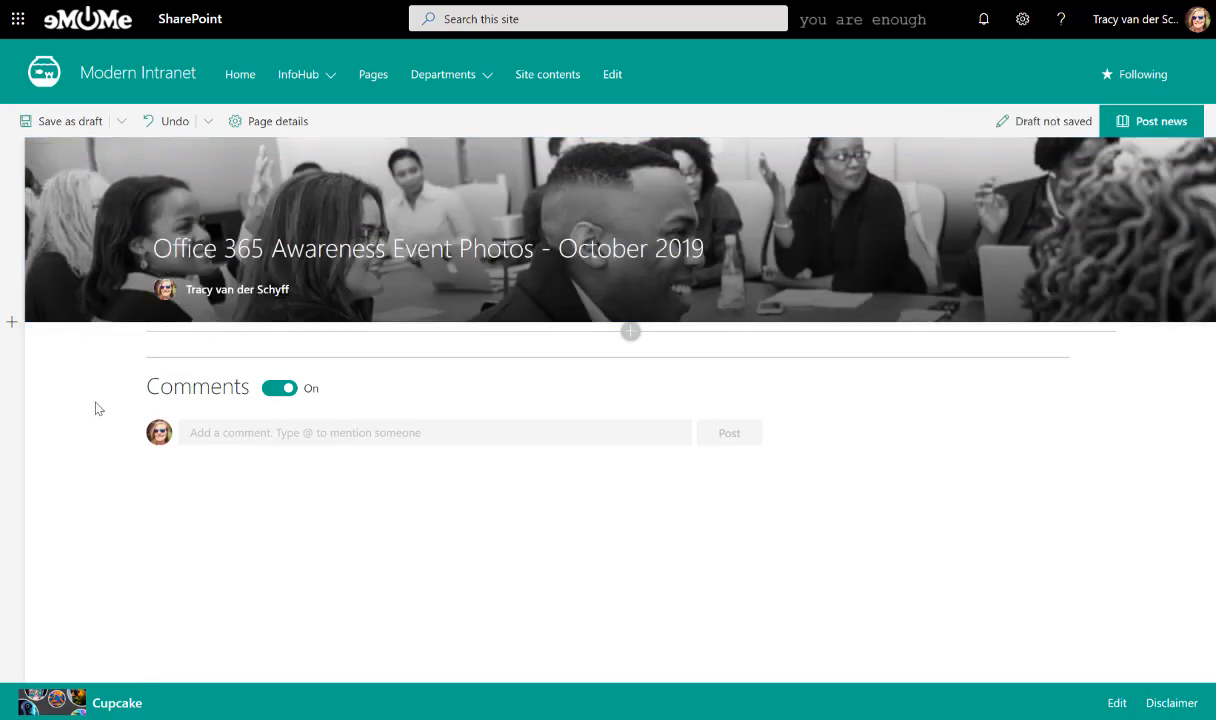
Step: Save the draft and begin adding a new page section above the comments
click(72, 122)
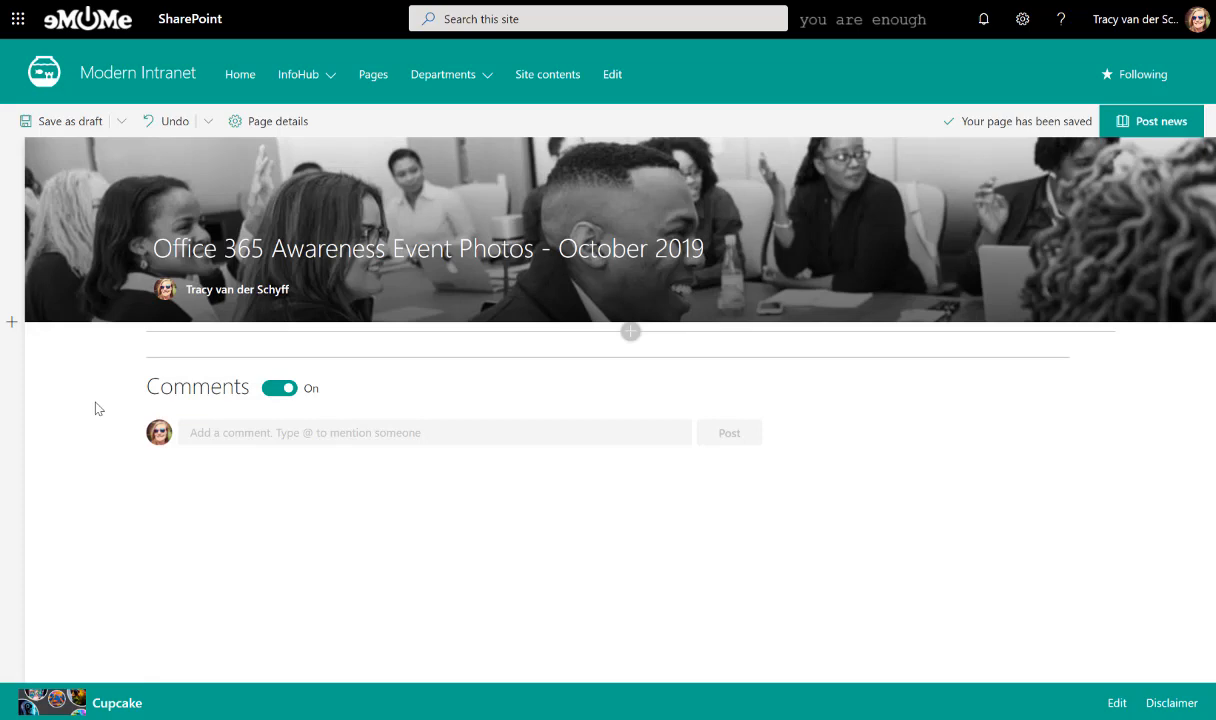
click(10, 320)
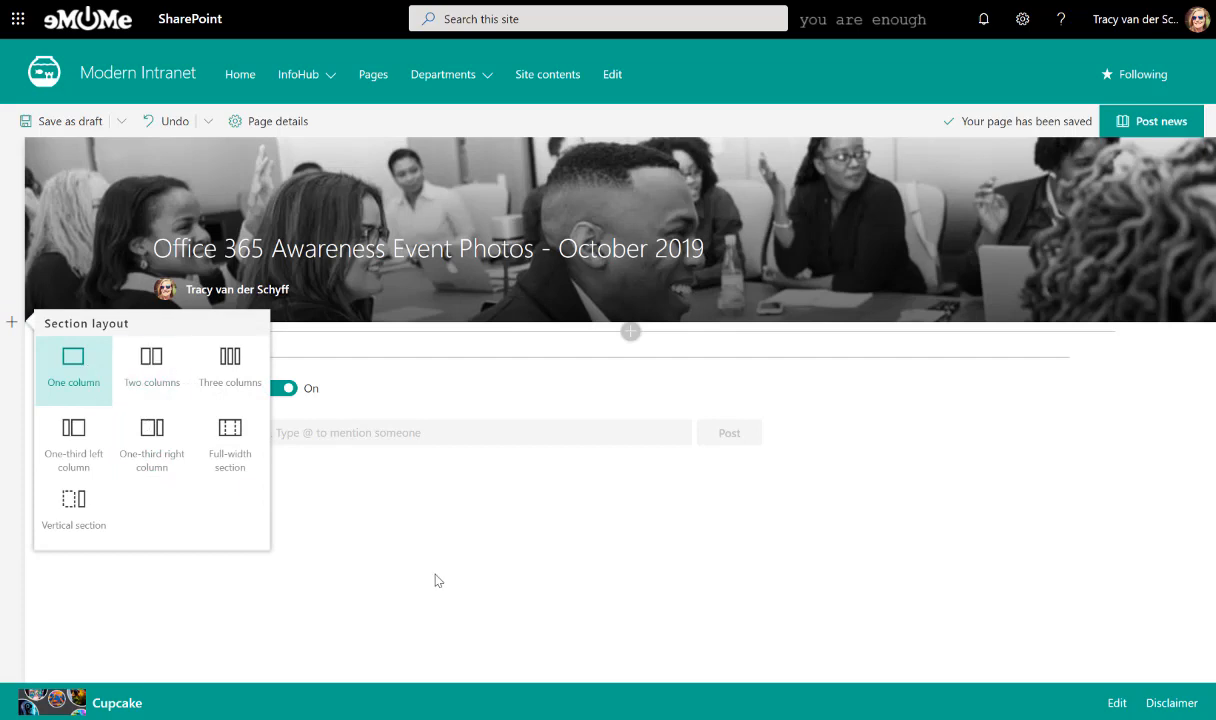
mouse_move(398, 504)
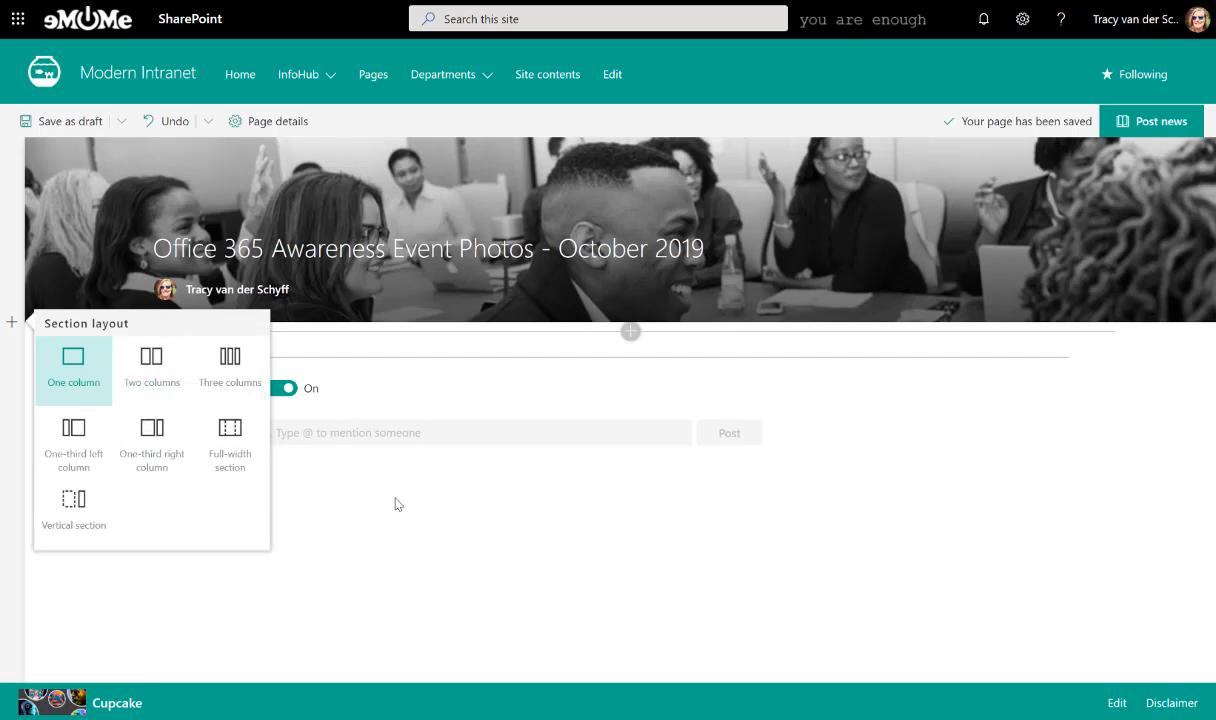
mouse_move(196, 462)
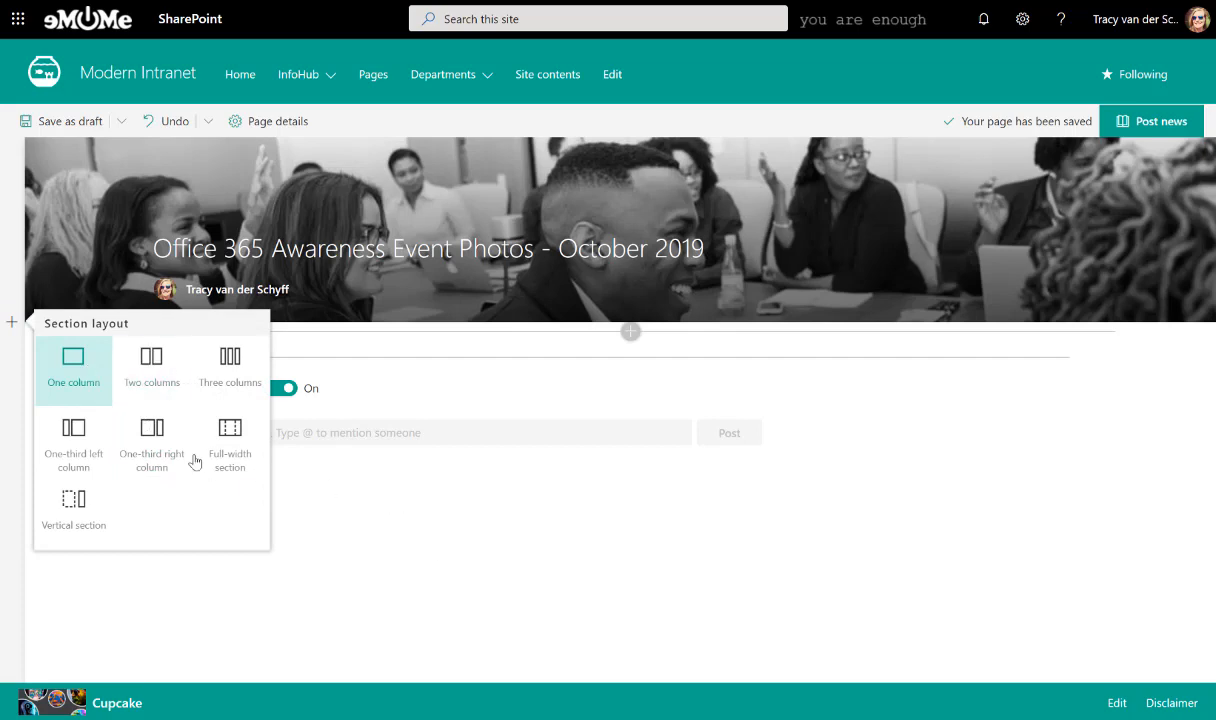
Step: Add a one-column section with a Text web part ending 'Below you'll see some photos of the event.'
click(72, 356)
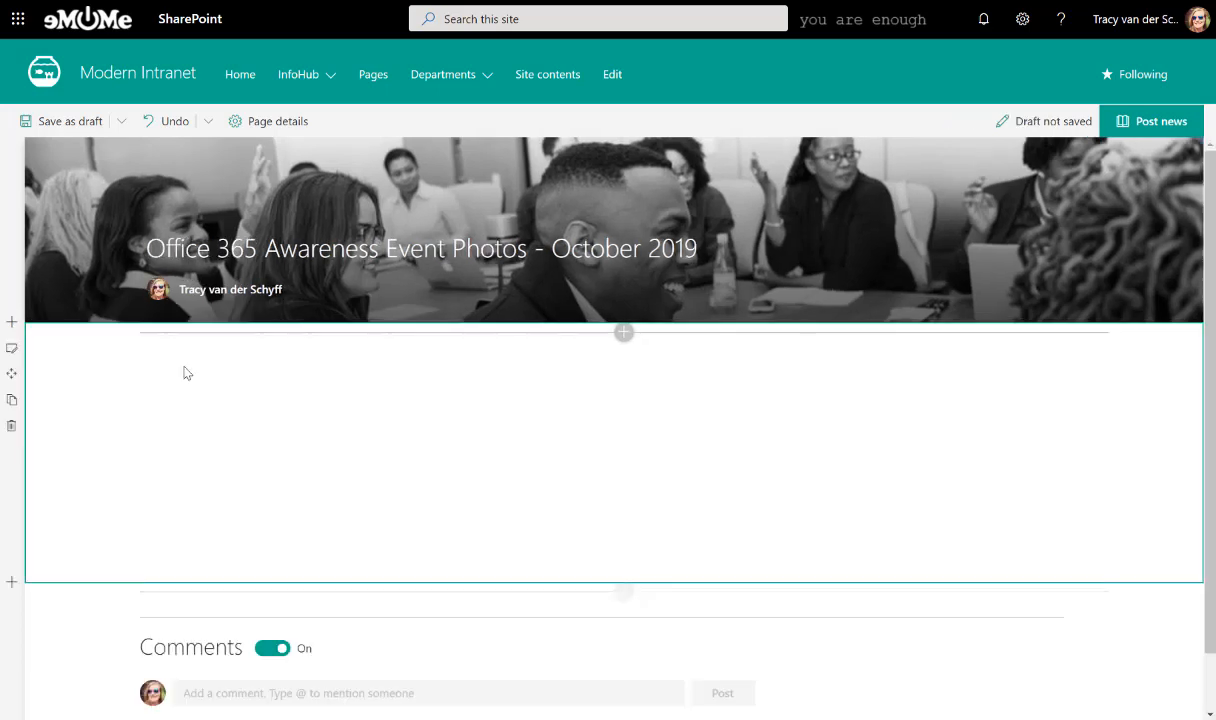
click(624, 332)
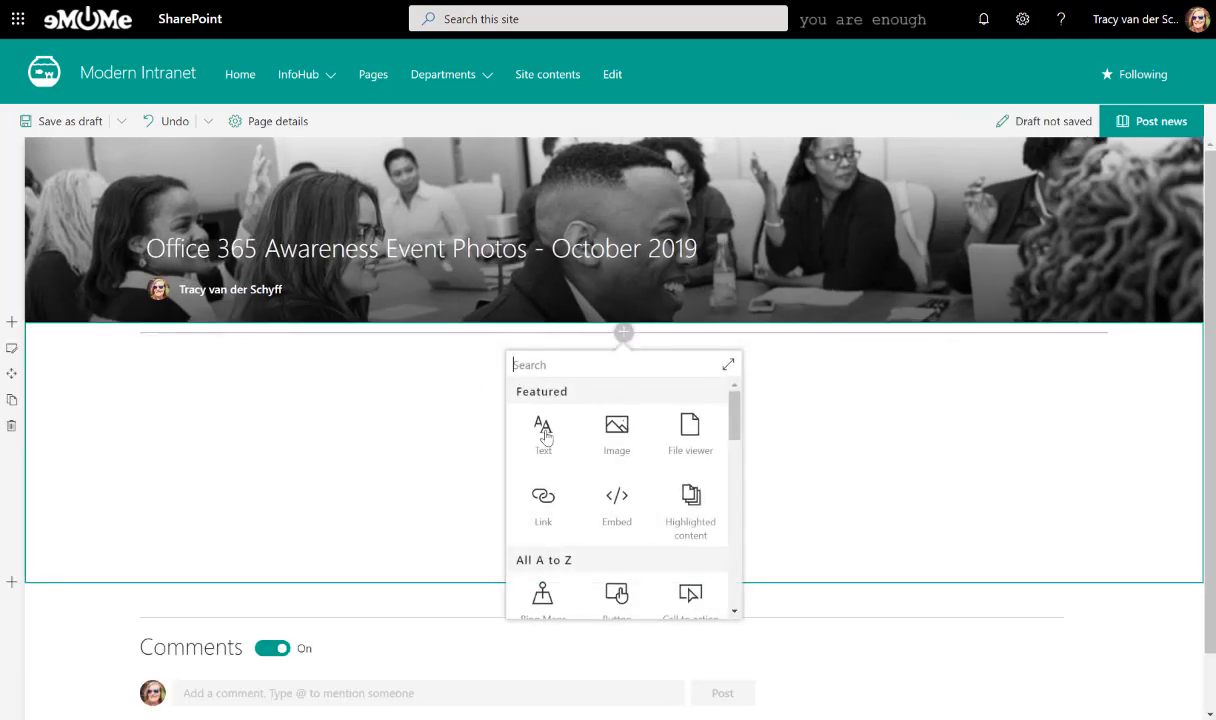
click(544, 432)
text(Below you'll)
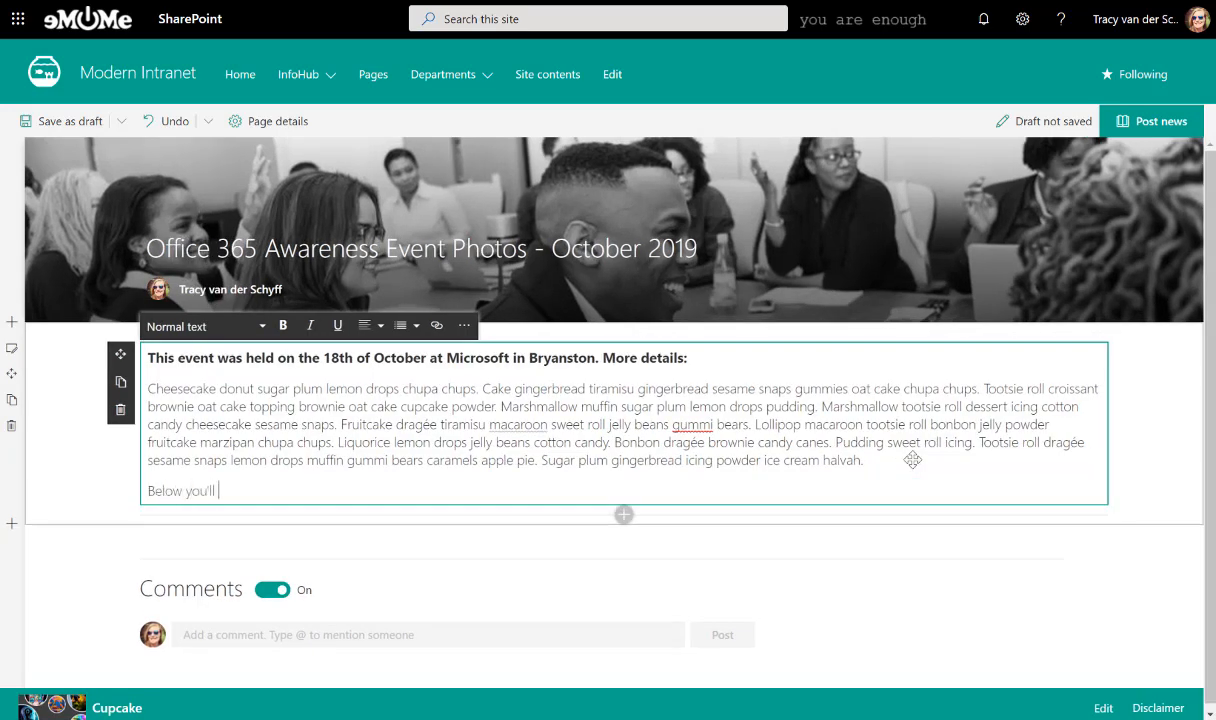
text(see some photos)
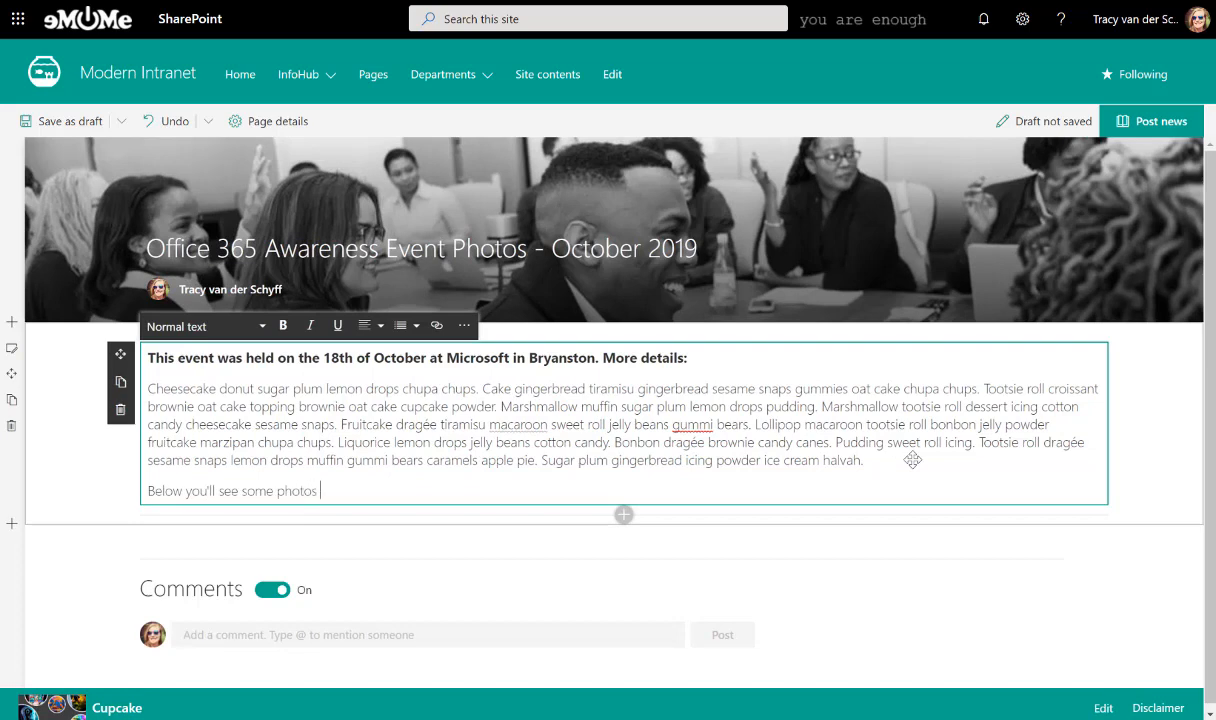
text(of the event.)
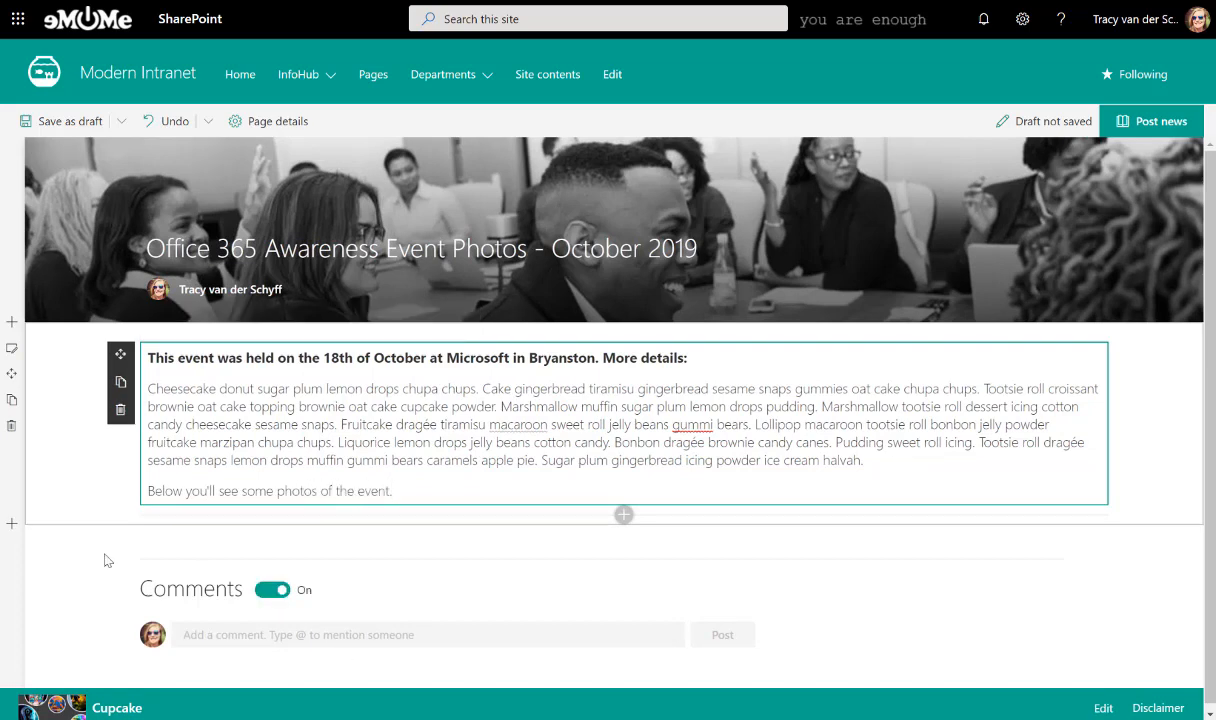
click(272, 588)
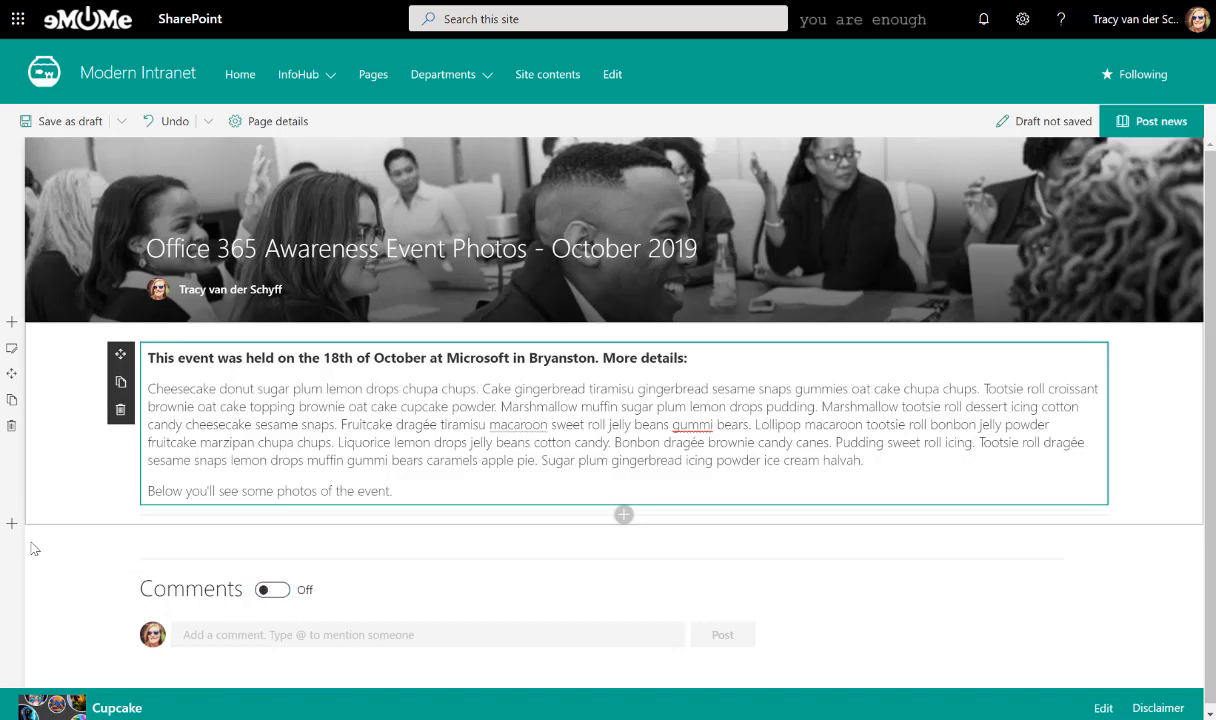
Step: Add a new section below the text holding an Image gallery web part found via 'gal'
click(12, 524)
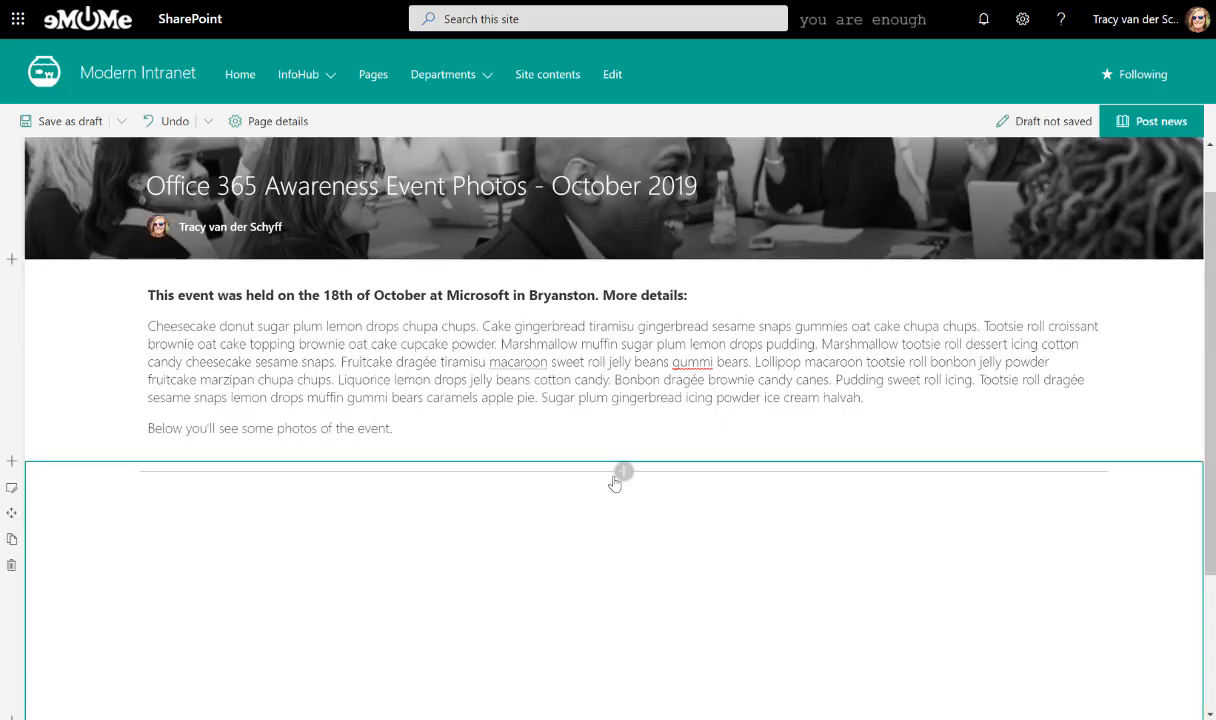
click(620, 472)
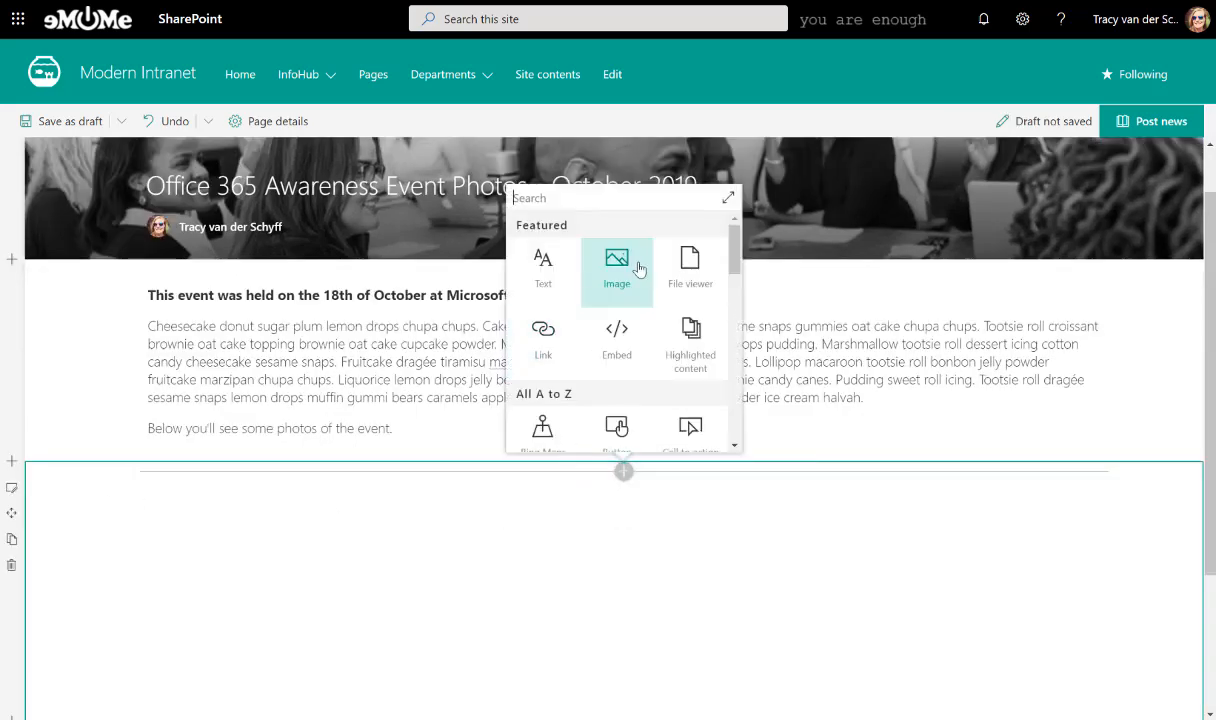
text(gal)
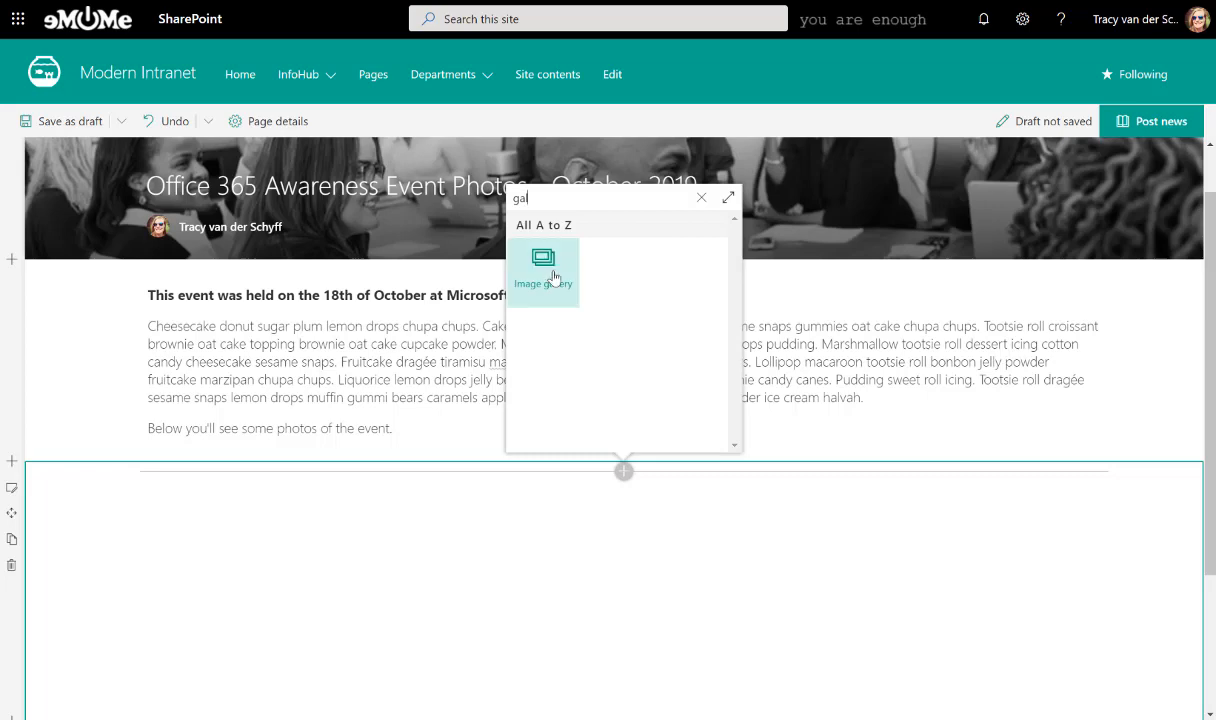
click(544, 264)
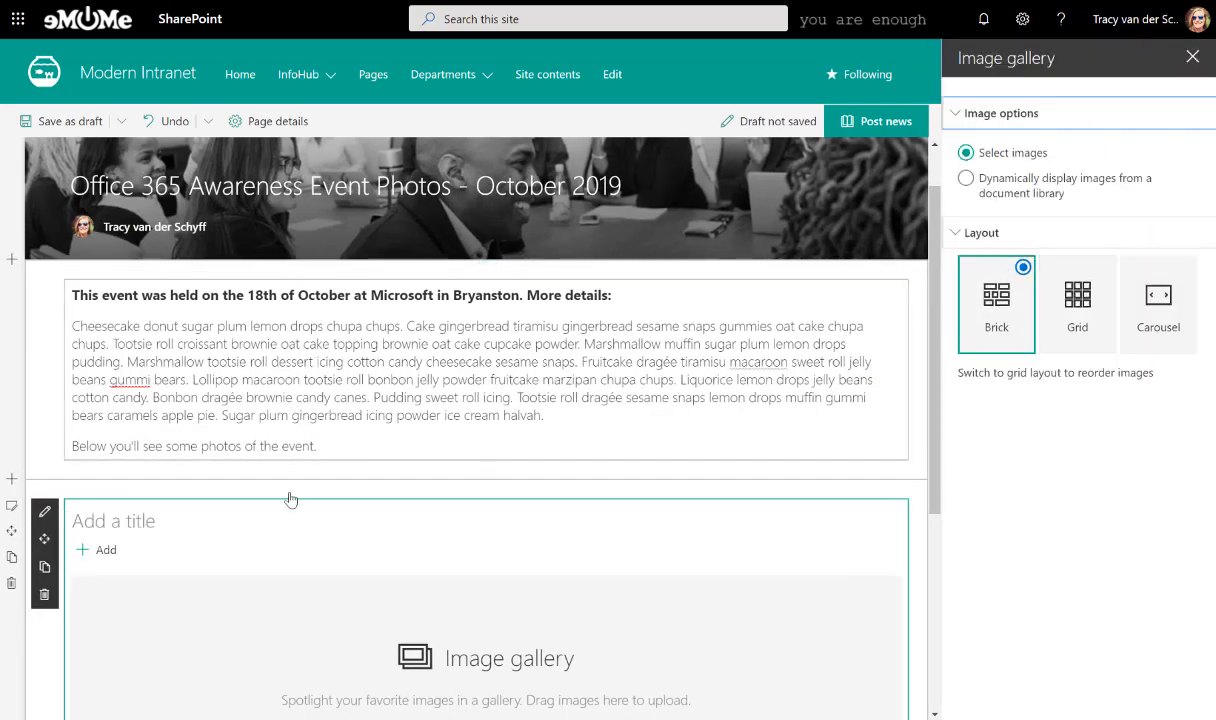
Step: Start adding images to the gallery by uploading photos from the computer
scroll(down, 3)
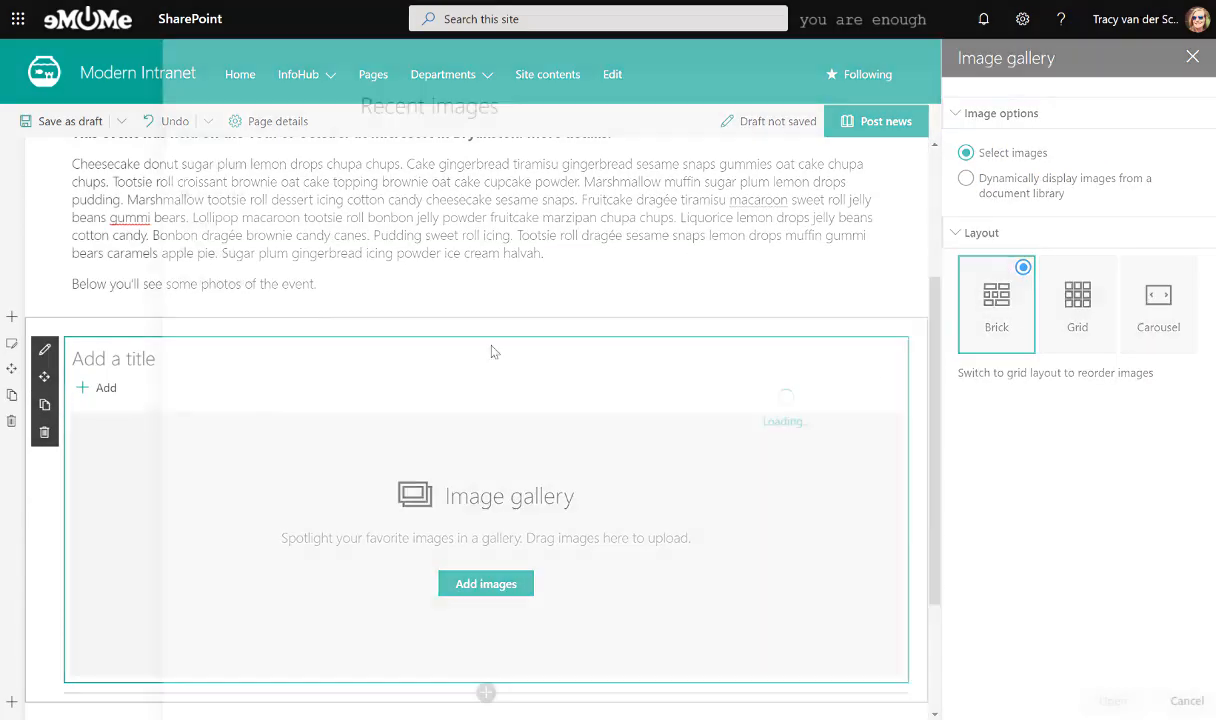
click(484, 584)
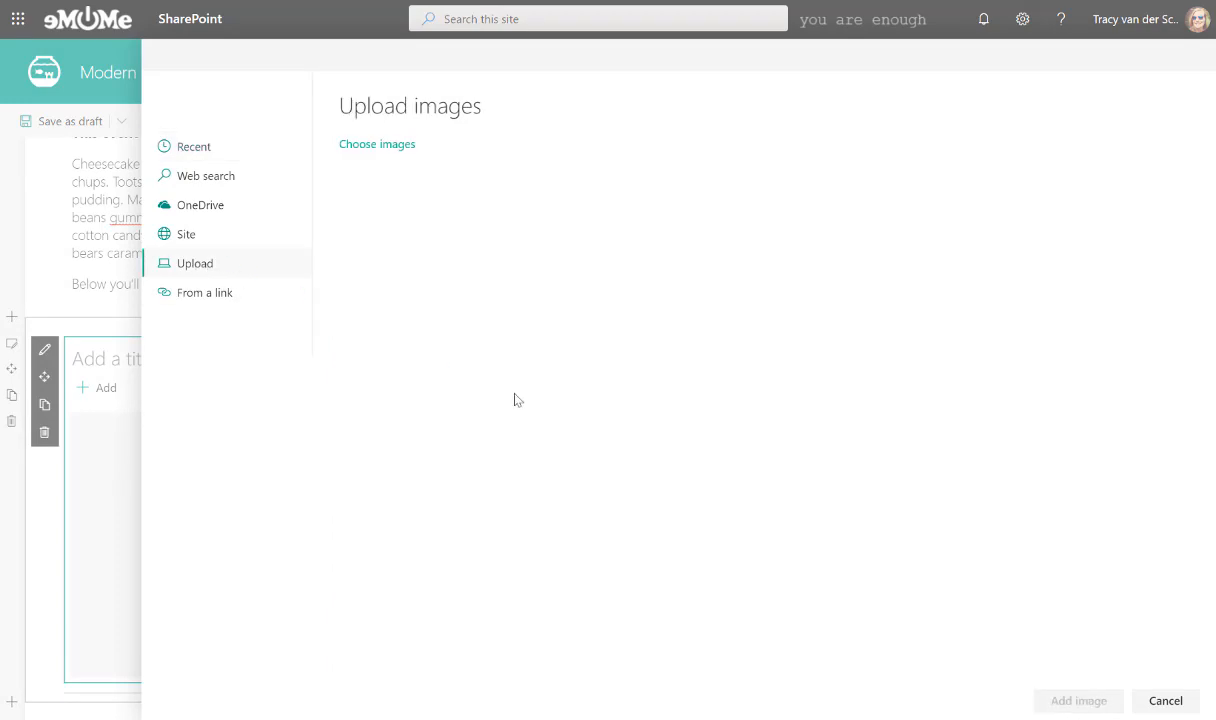
click(376, 144)
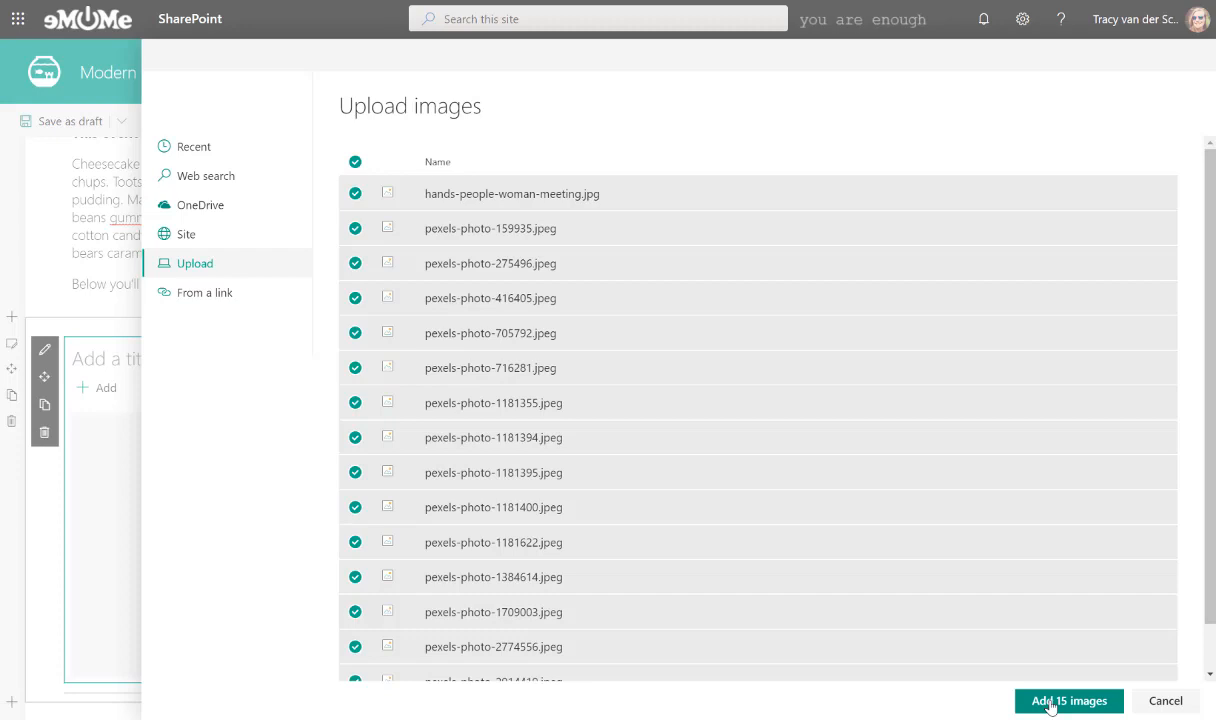
Step: Add the 15 uploaded photos to the gallery, try Carousel, then settle on Brick layout
click(1068, 700)
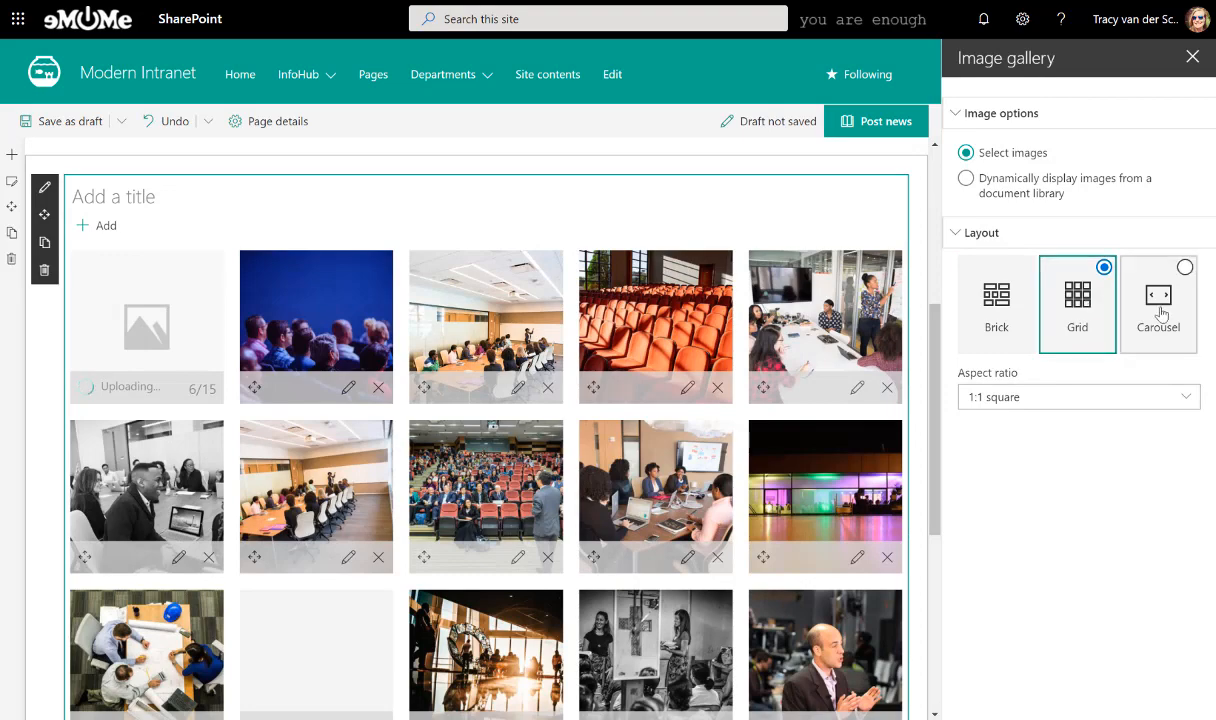
click(1158, 300)
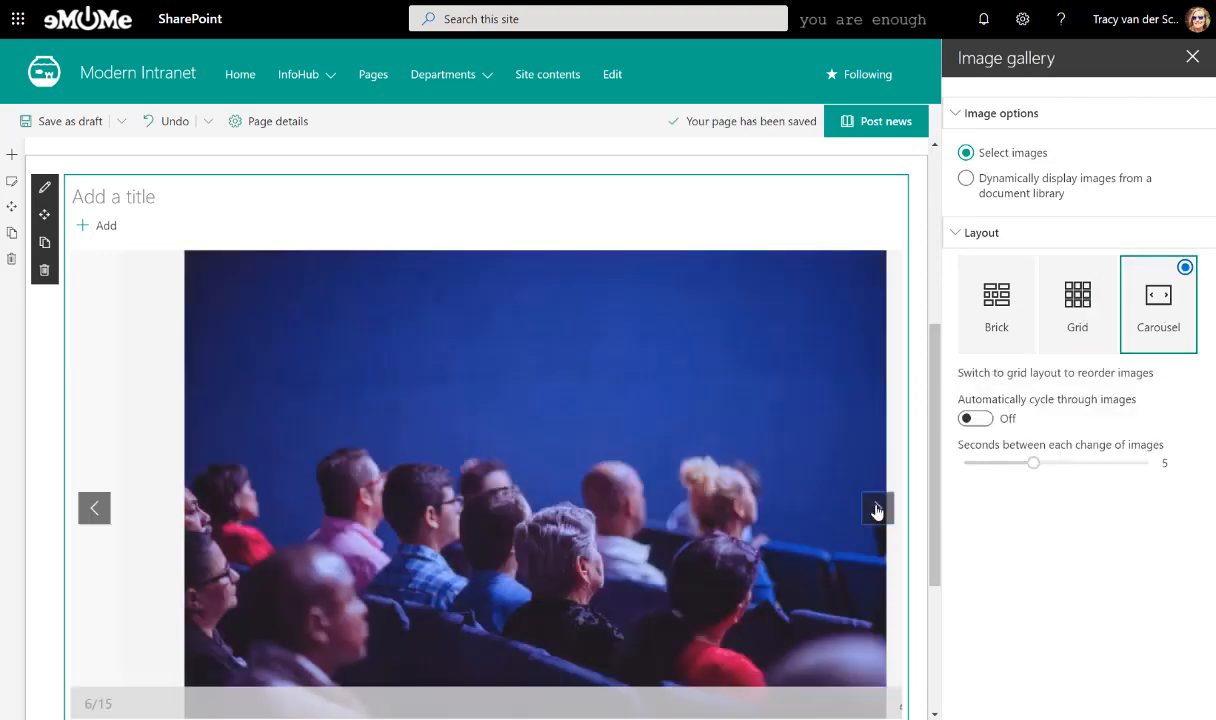
click(996, 304)
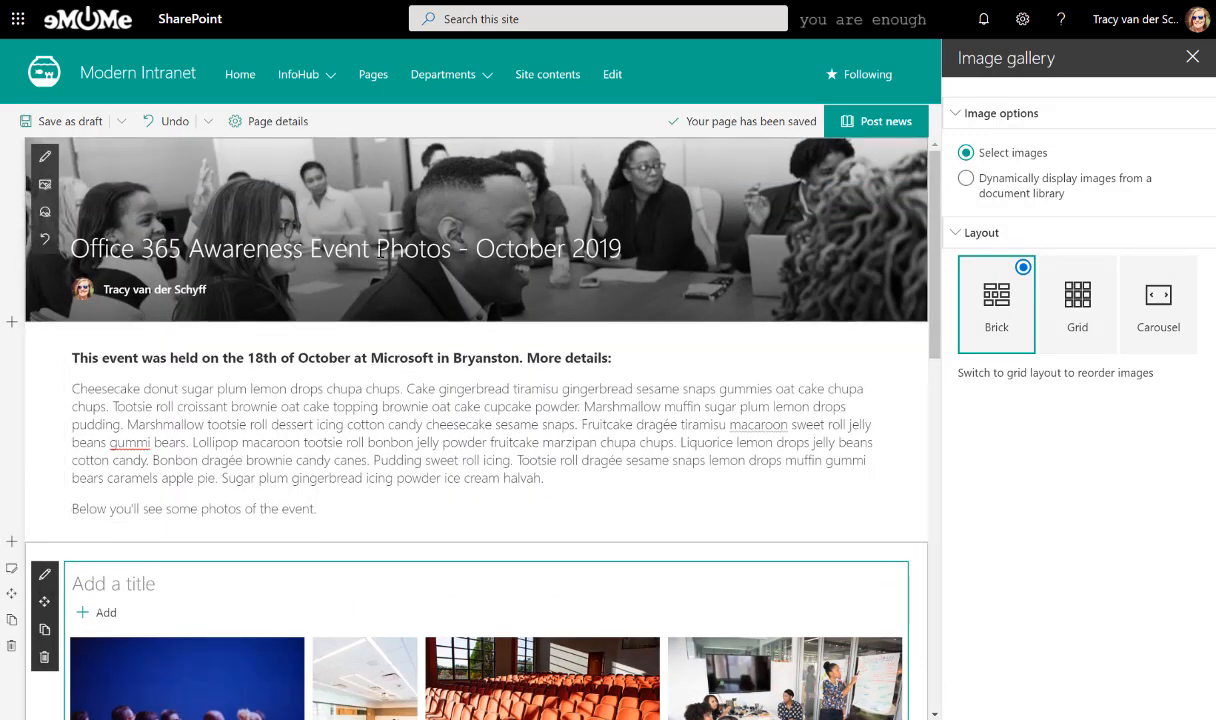
scroll(down, 3)
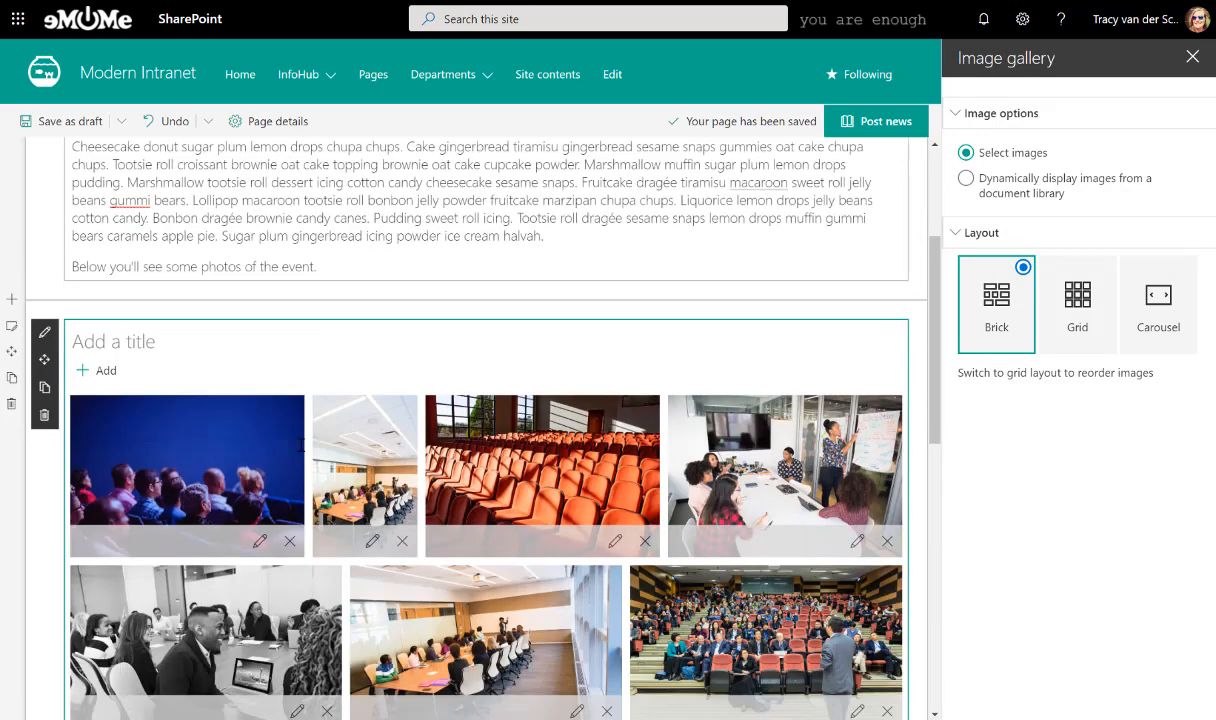
scroll(down, 3)
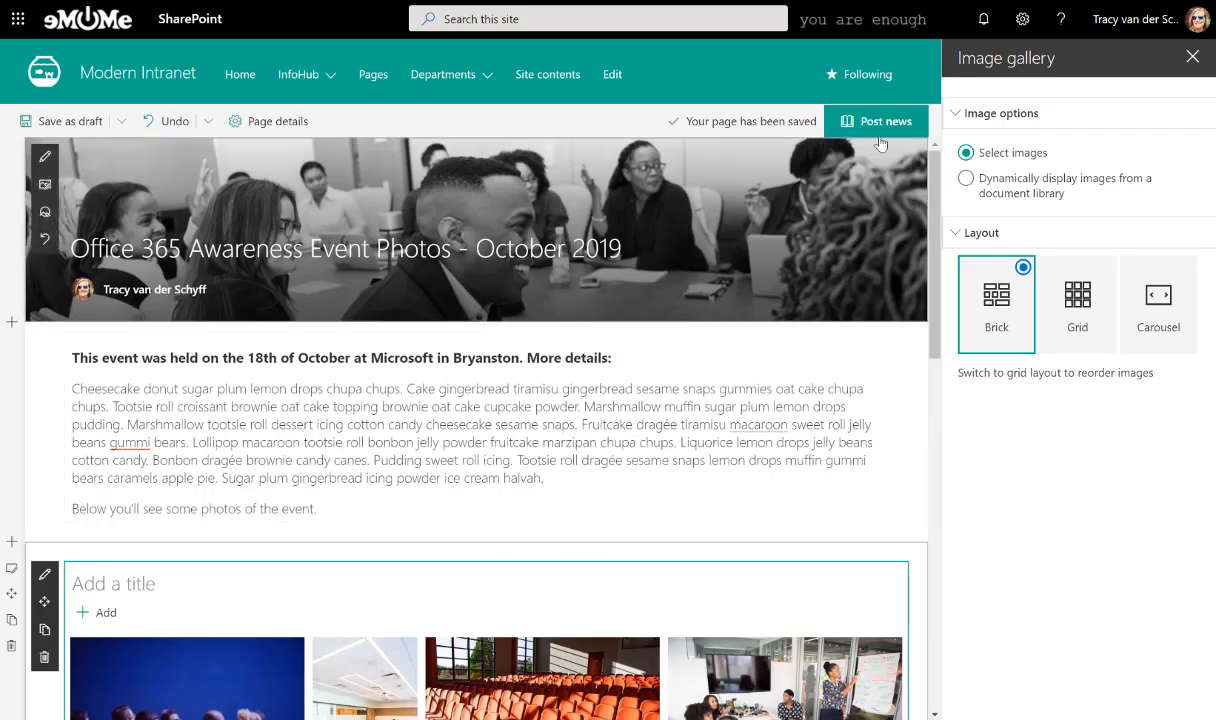
Step: Publish the Office 365 Awareness Event Photos page as a news post
click(884, 122)
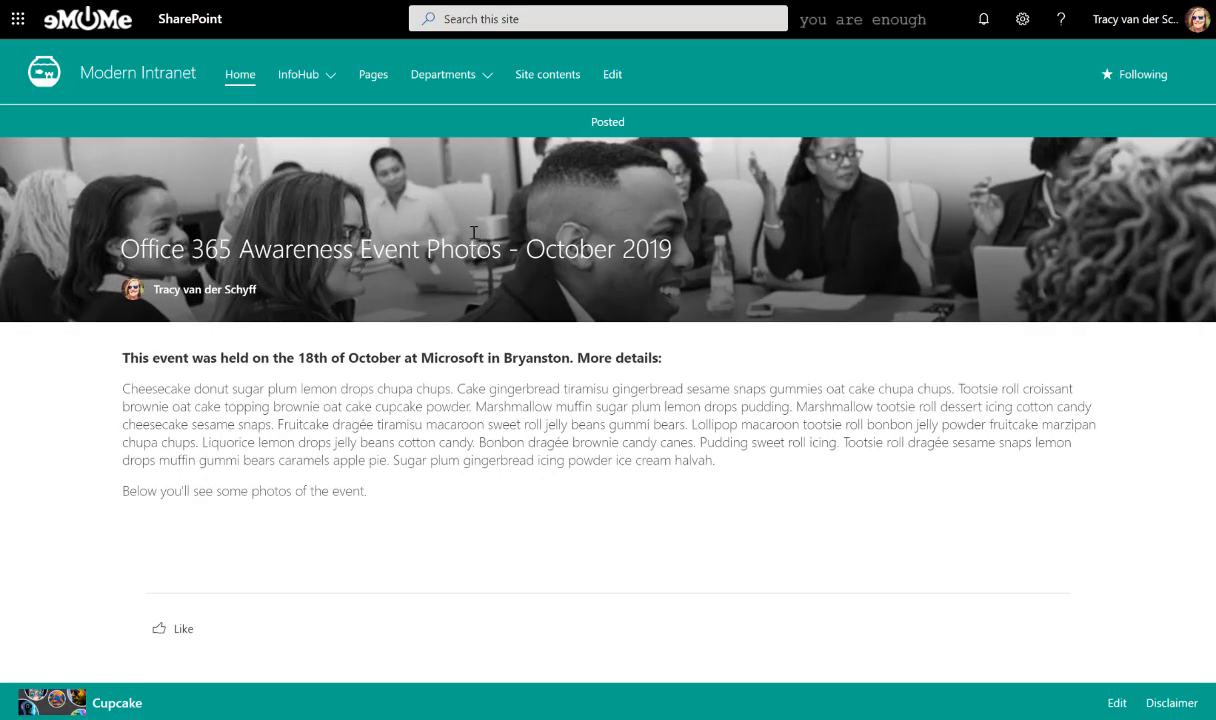
mouse_move(490, 166)
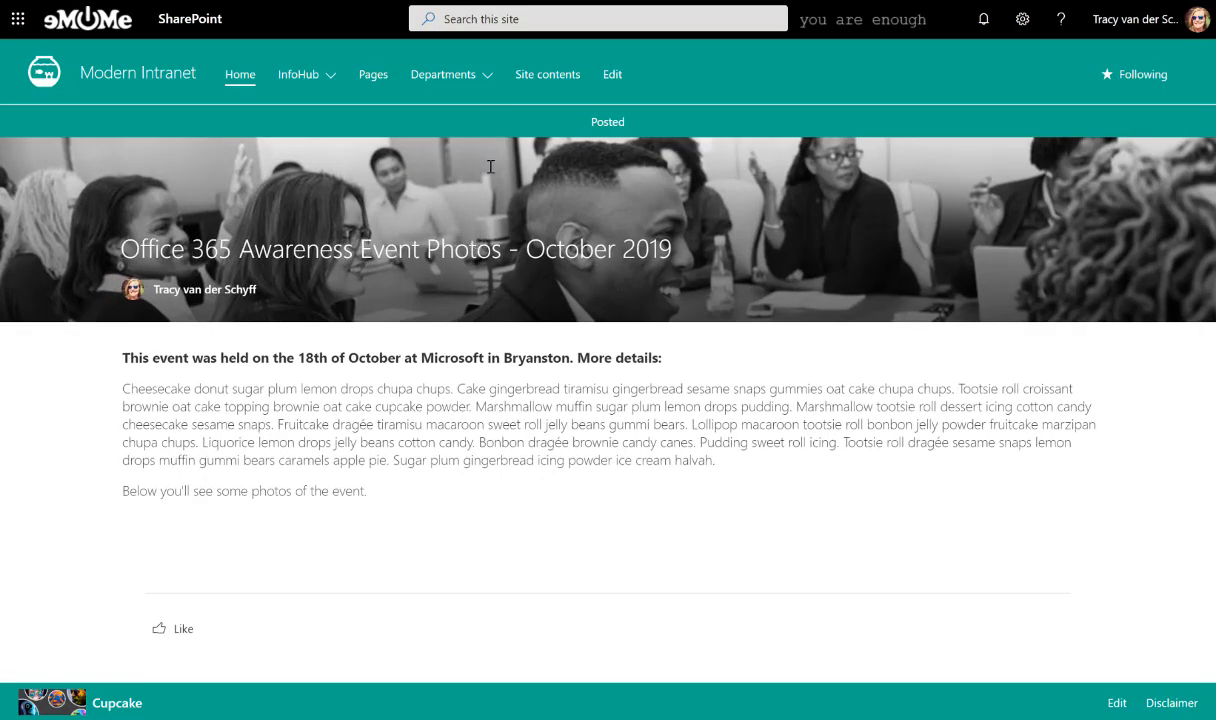
mouse_move(428, 216)
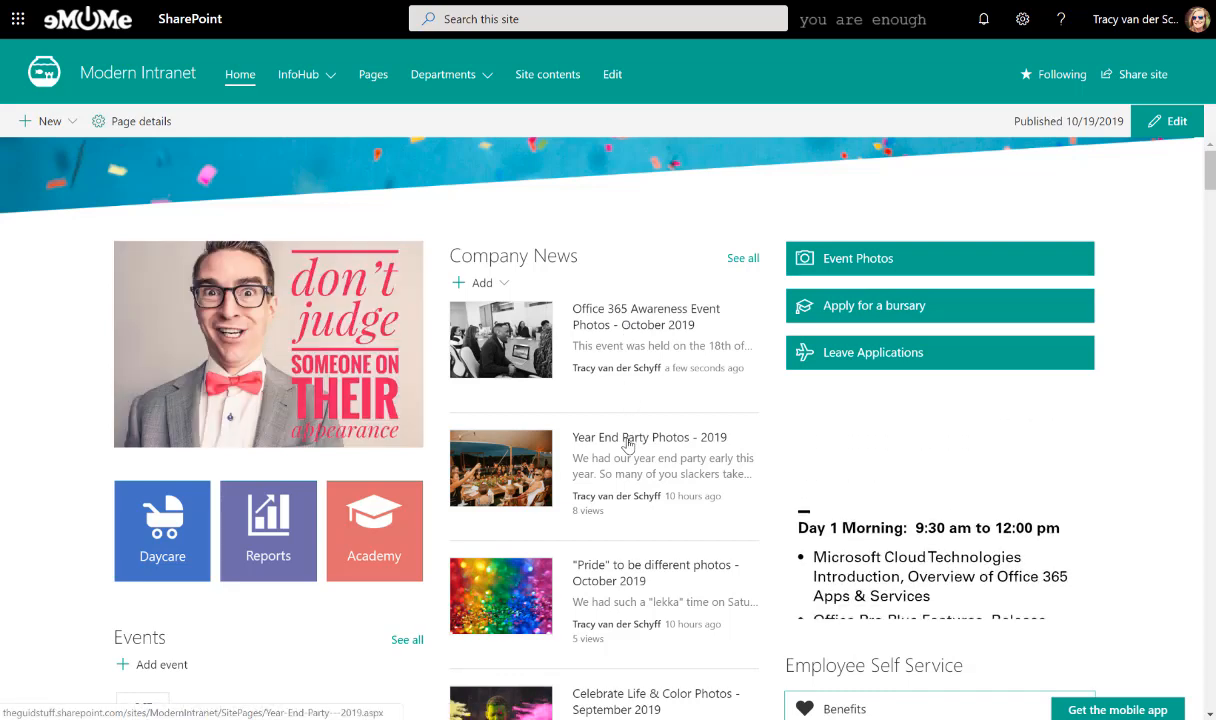
Step: Share the Year End Party Photos - 2019 post by email, then close the sharing dialog
click(632, 436)
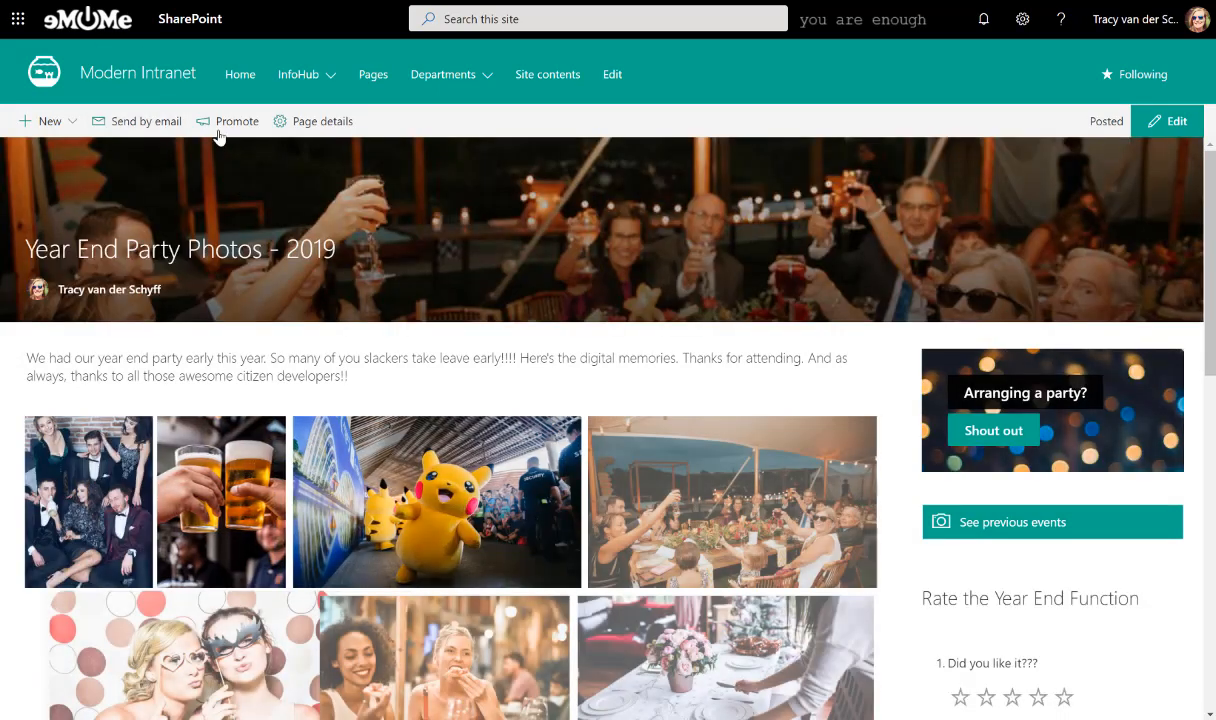
click(144, 122)
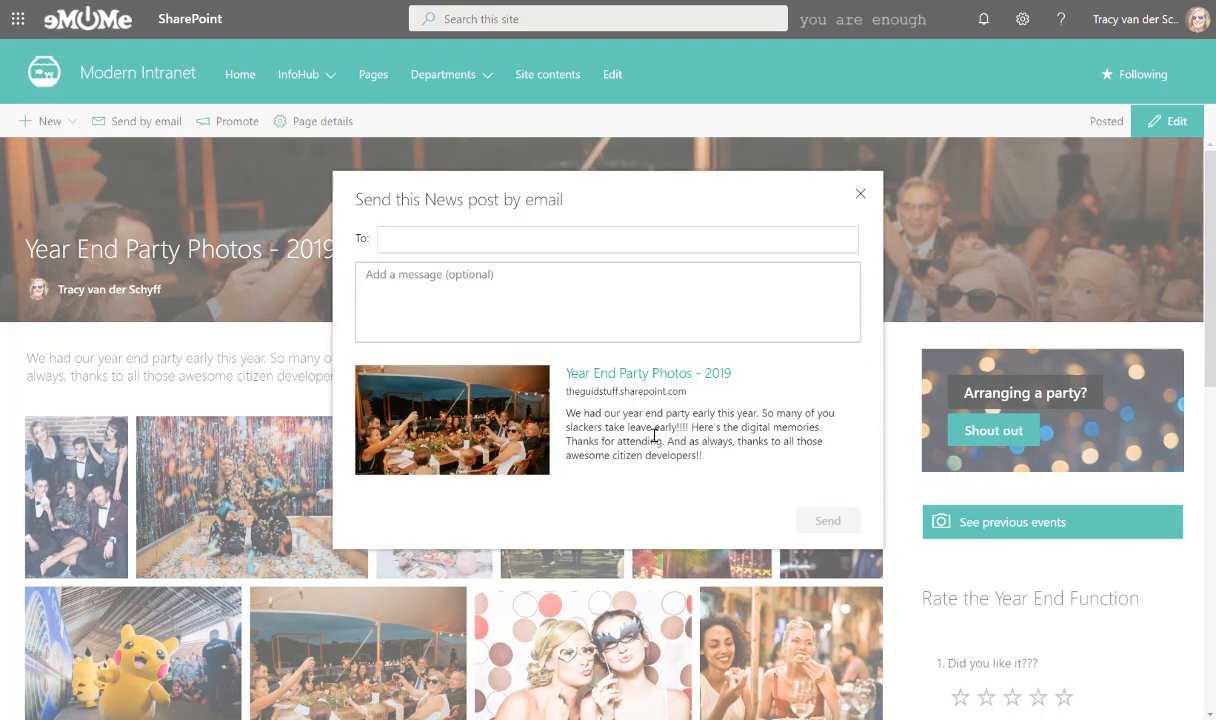
click(496, 300)
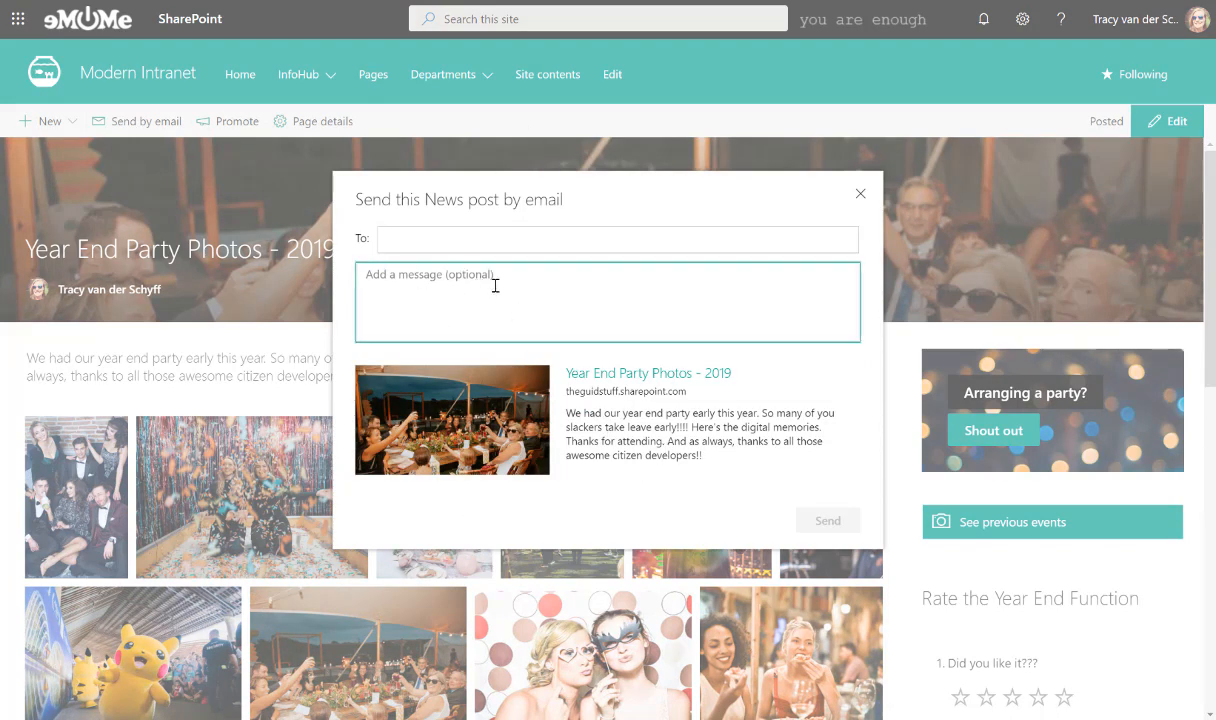
mouse_move(860, 198)
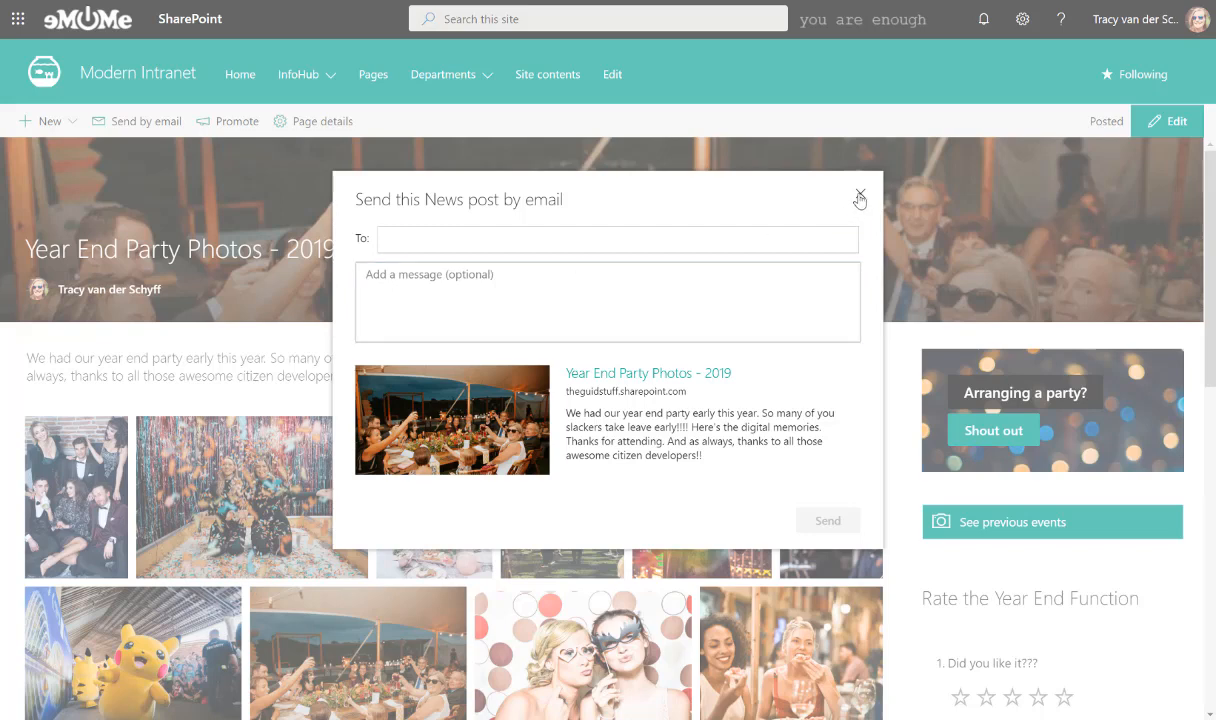
click(858, 198)
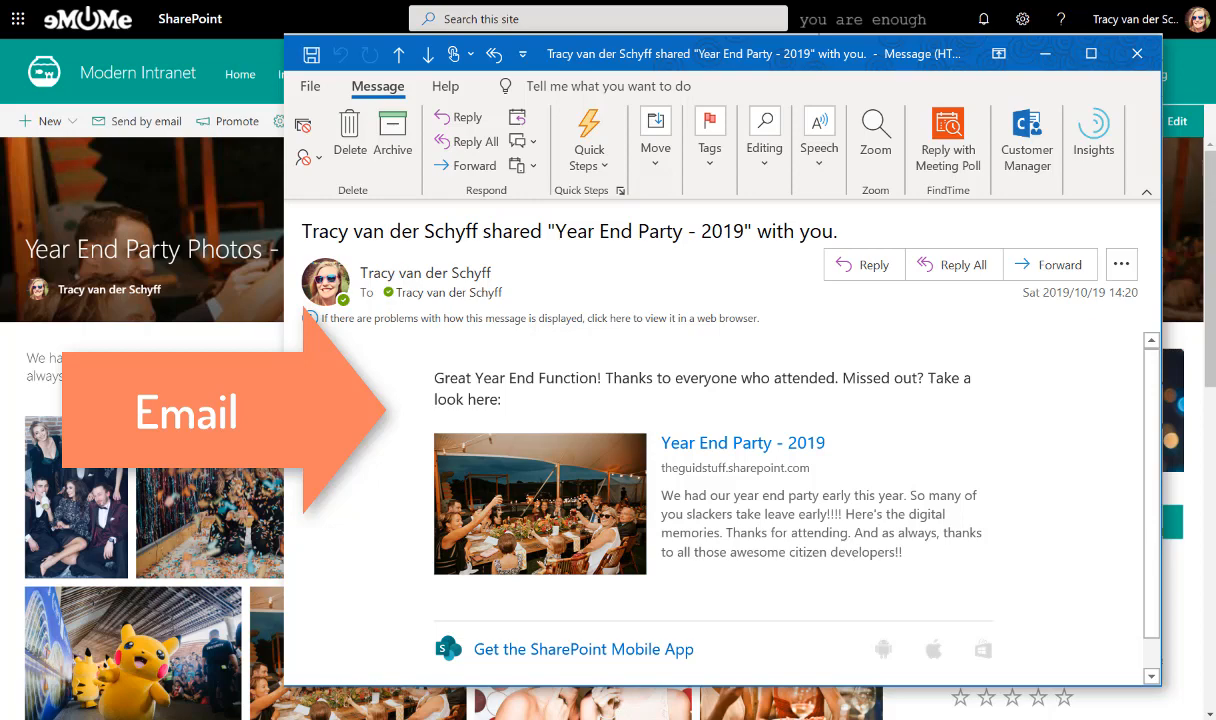
Step: Close the shared-post email and return to the Photos from Company Events page
click(1136, 54)
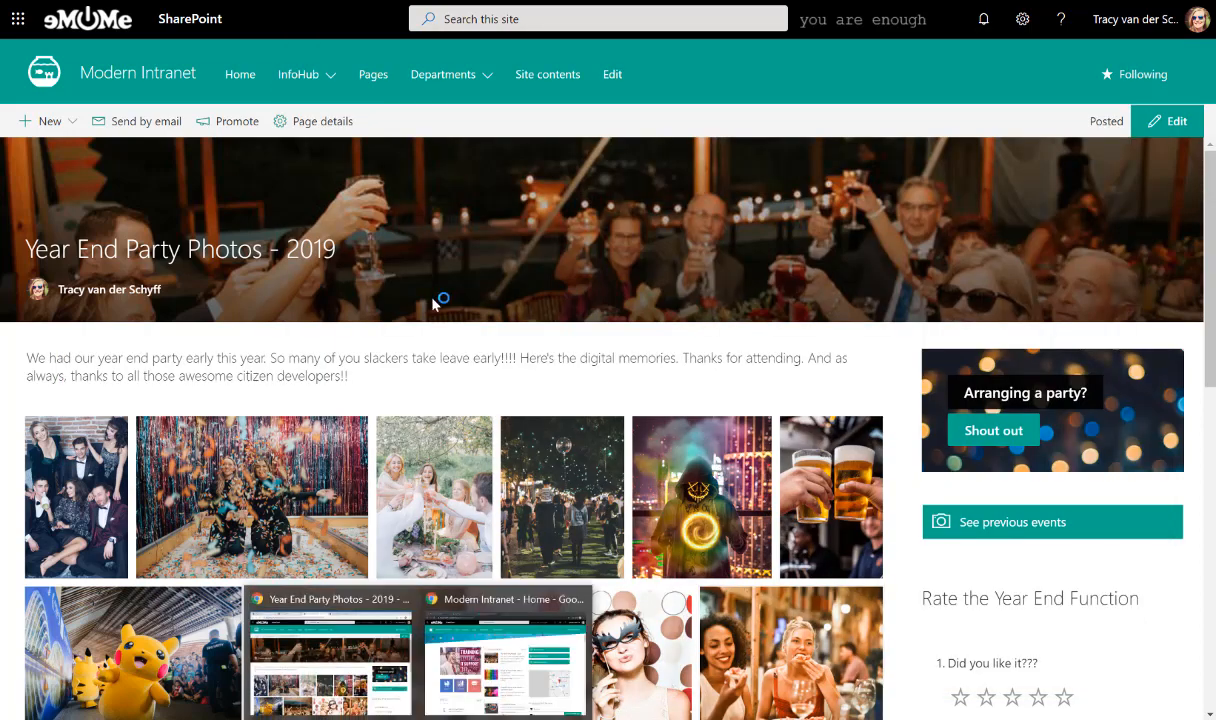
scroll(down, 3)
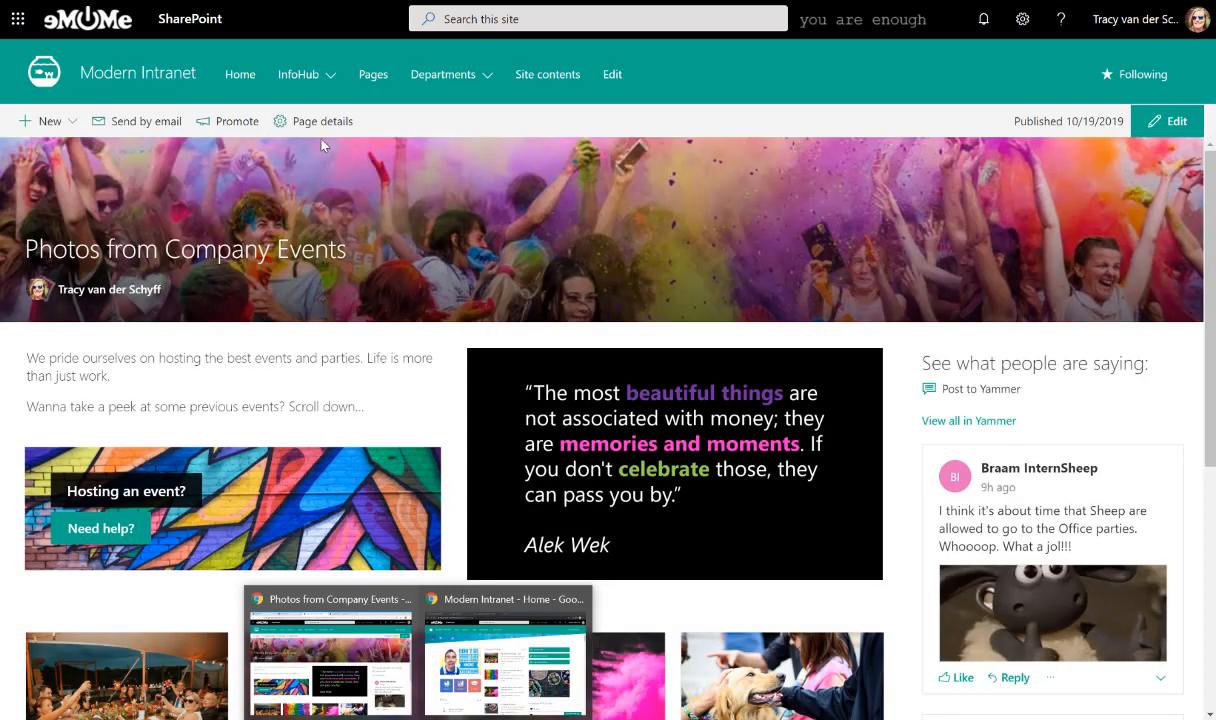
mouse_move(480, 224)
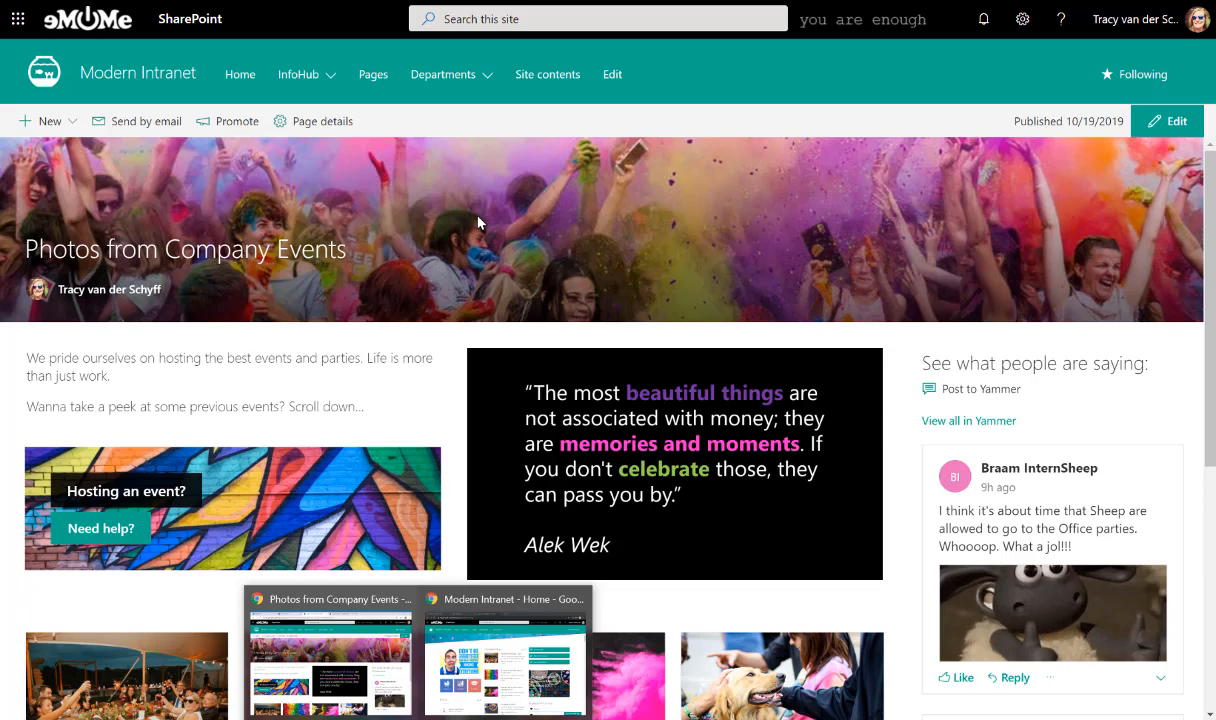
Step: Show the Site Pages library listing Photos-from-Company-Events.aspx
click(548, 74)
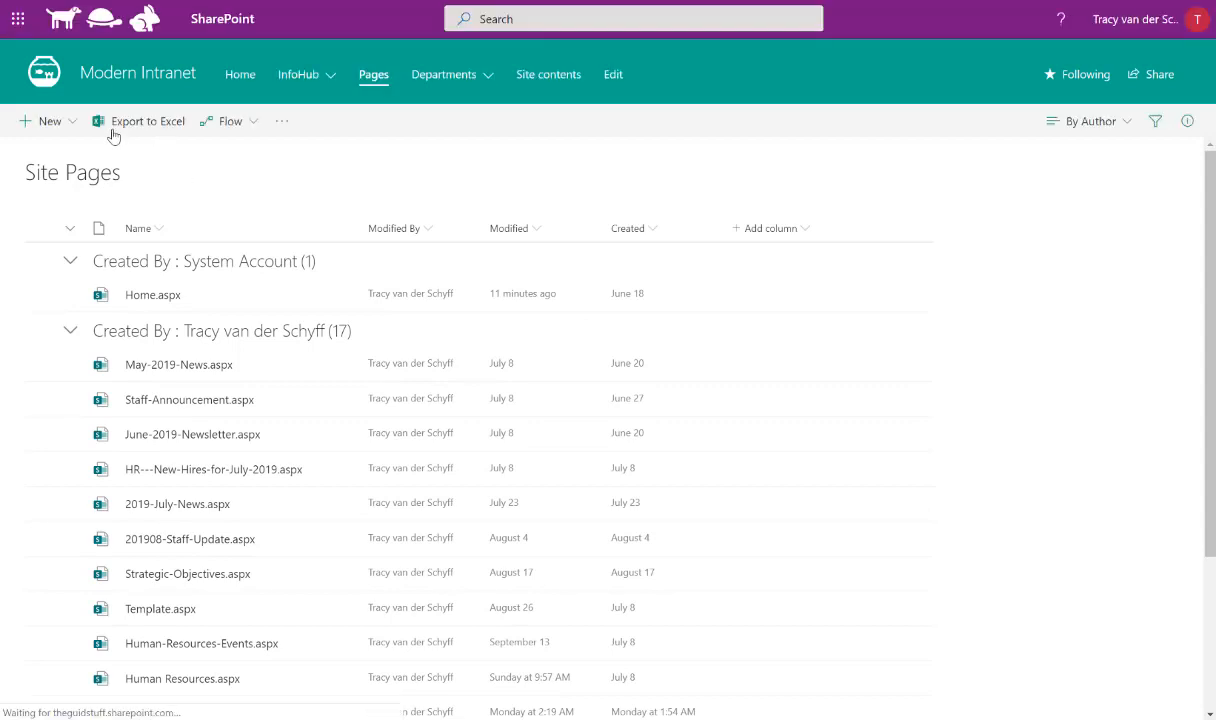
click(48, 120)
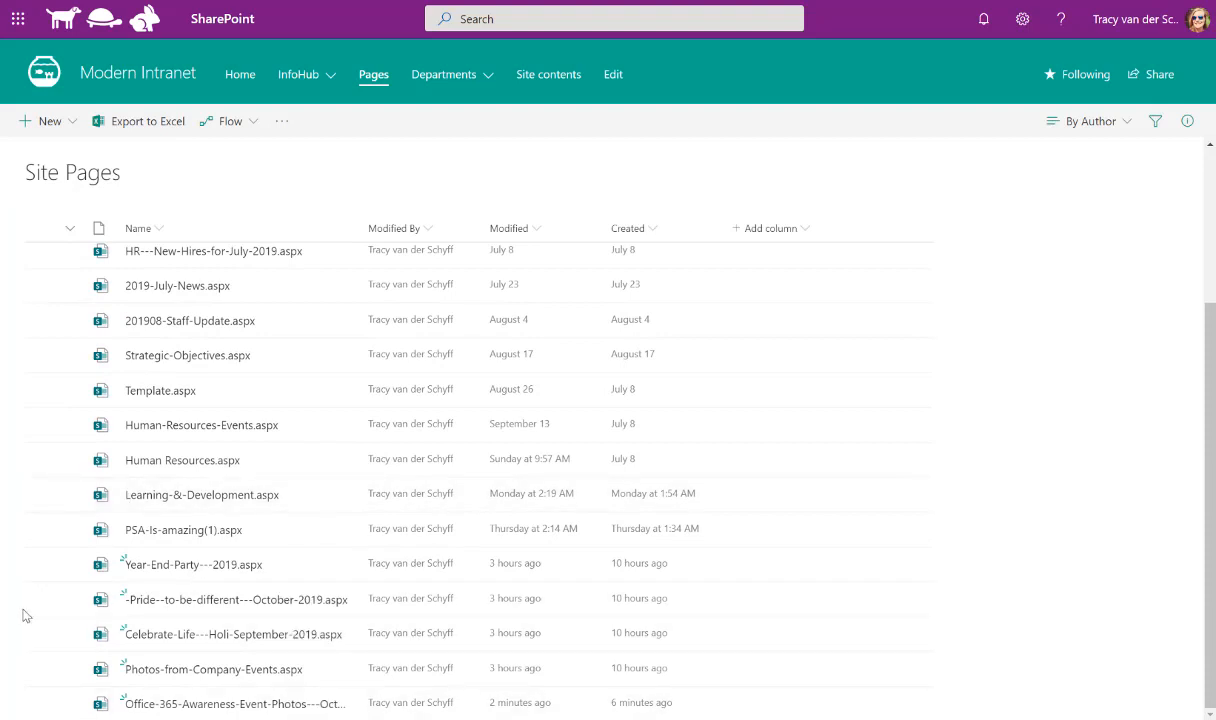
mouse_move(24, 586)
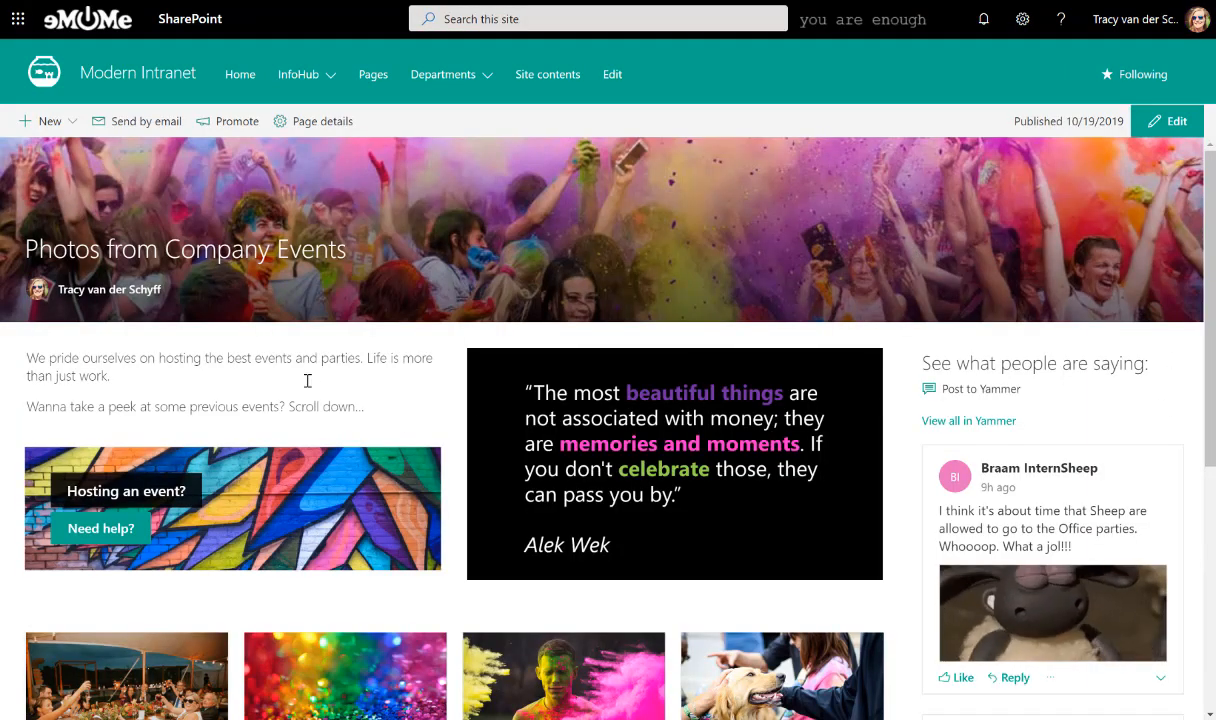
mouse_move(212, 336)
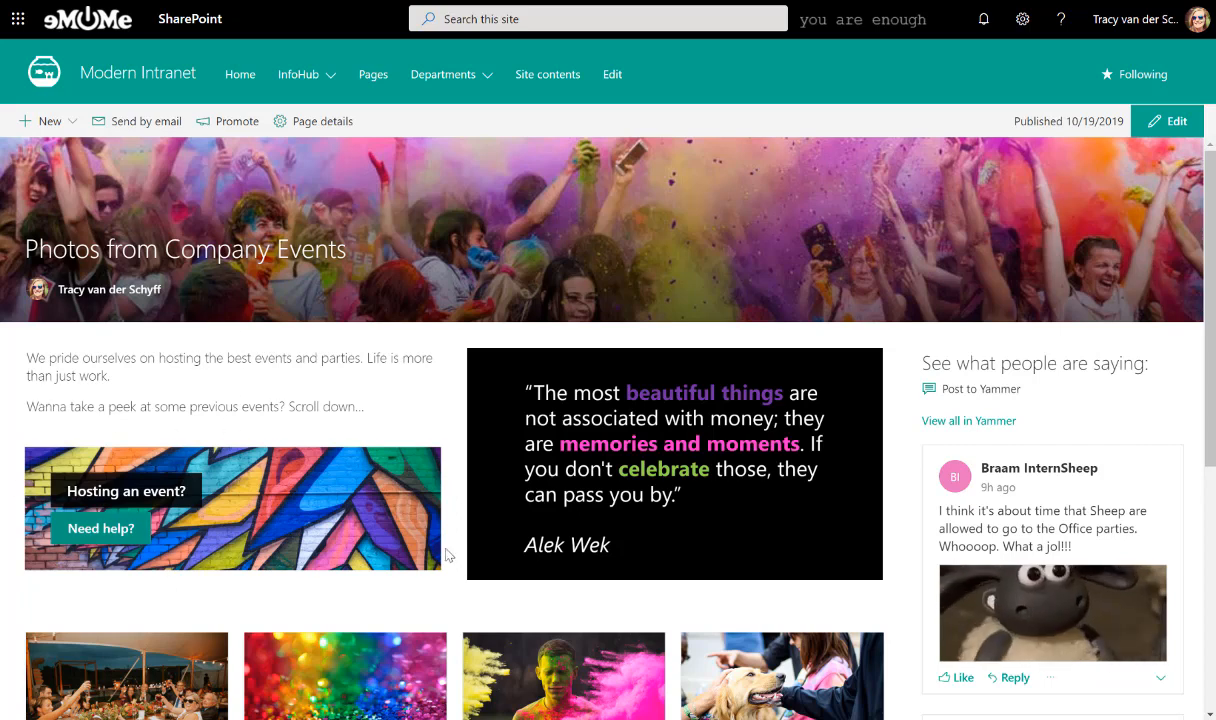
mouse_move(382, 480)
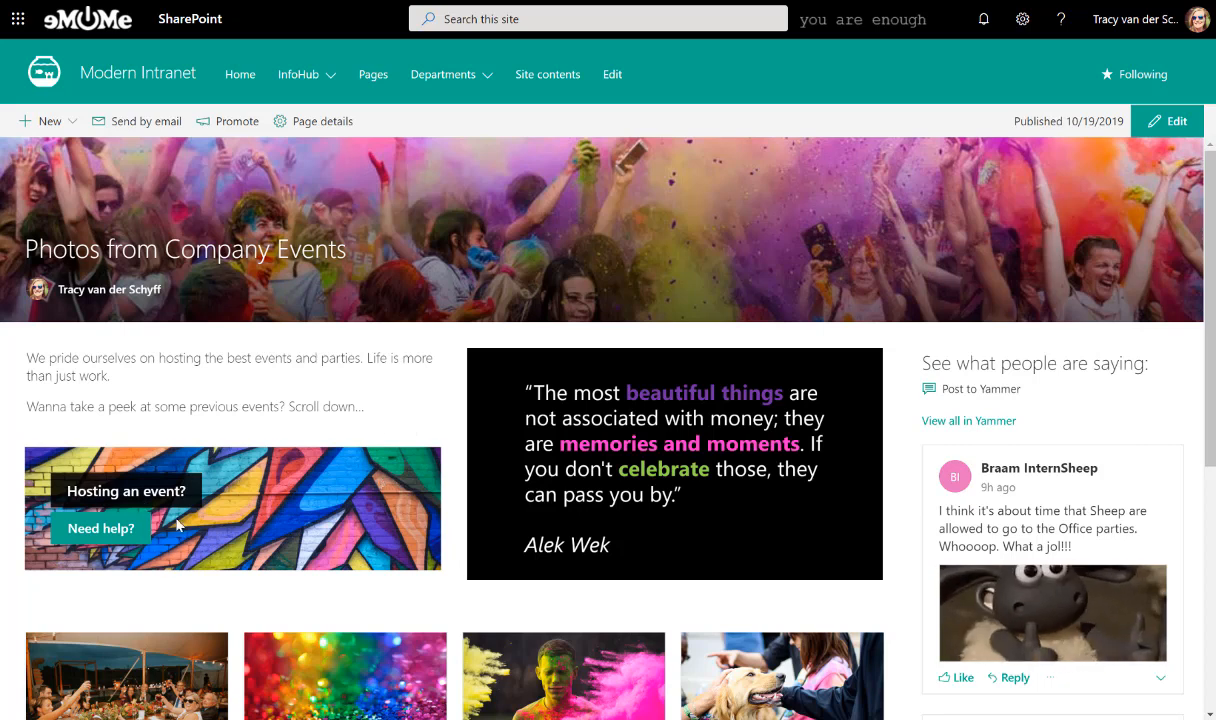
mouse_move(310, 500)
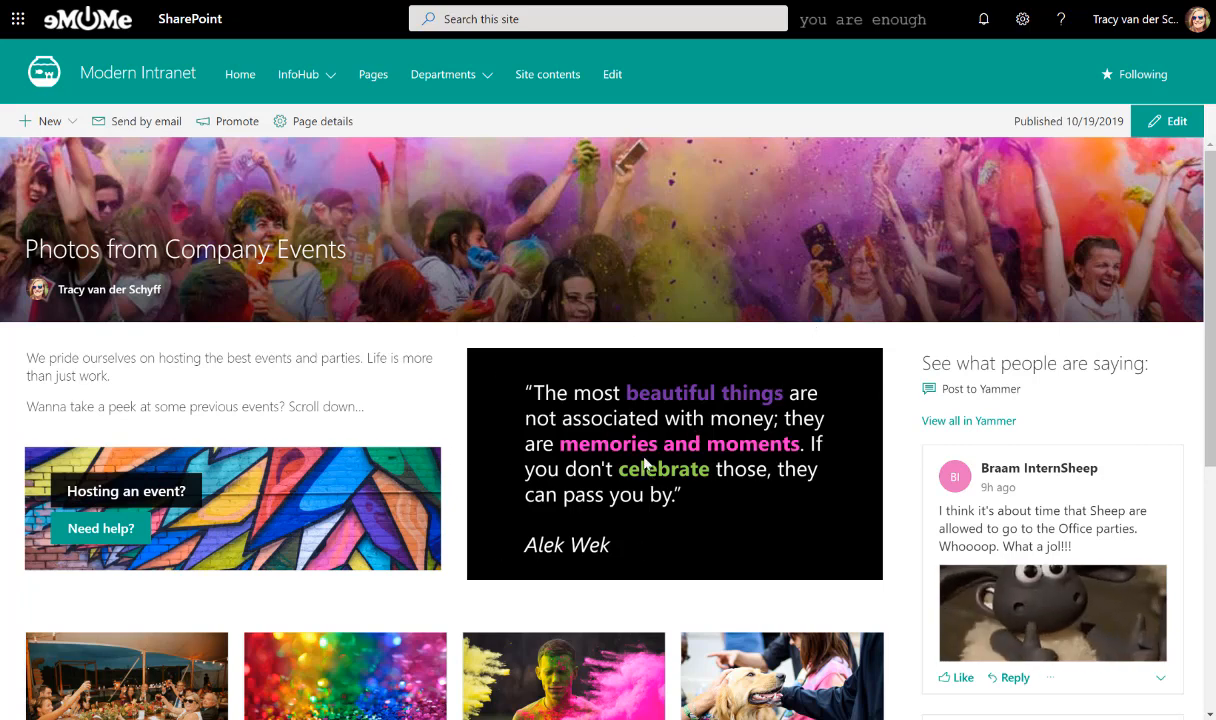
mouse_move(578, 456)
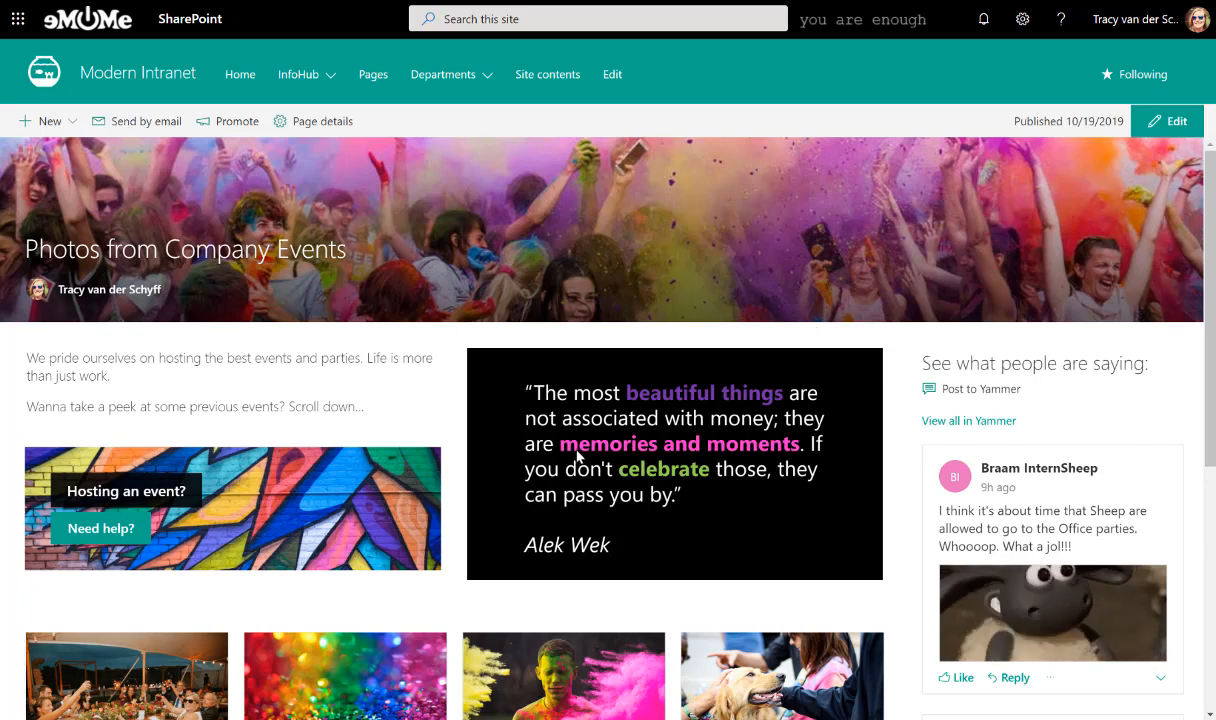
mouse_move(718, 458)
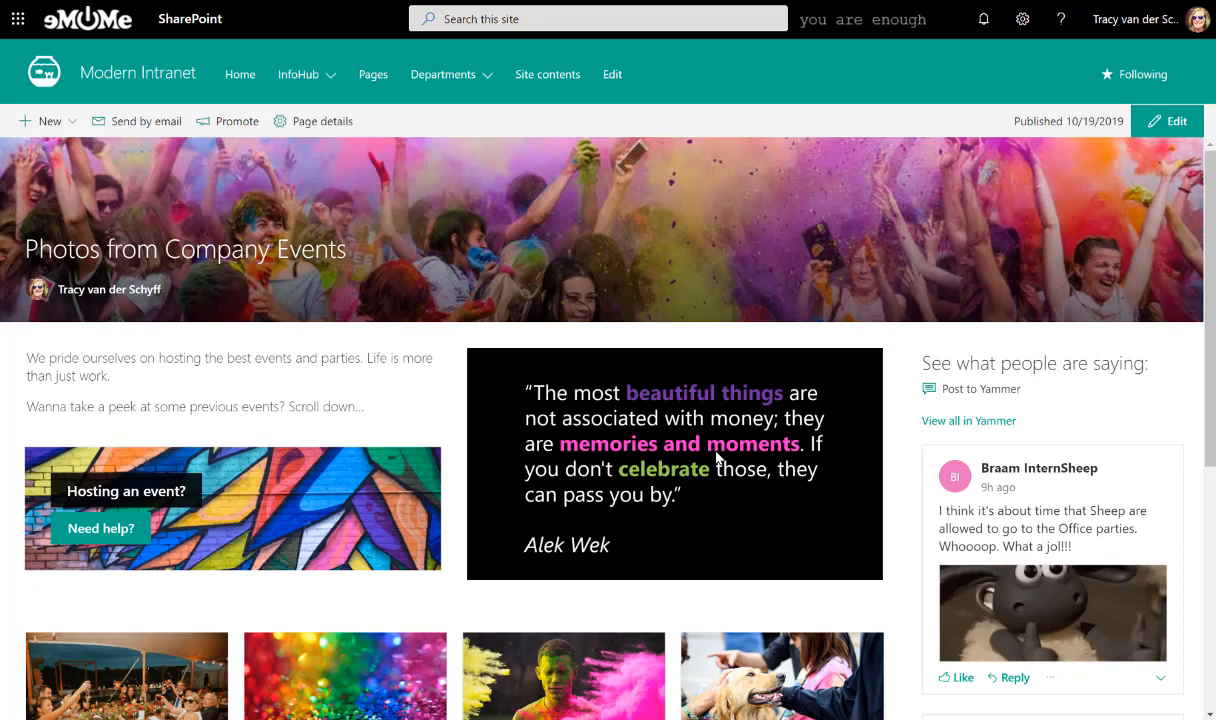
scroll(down, 3)
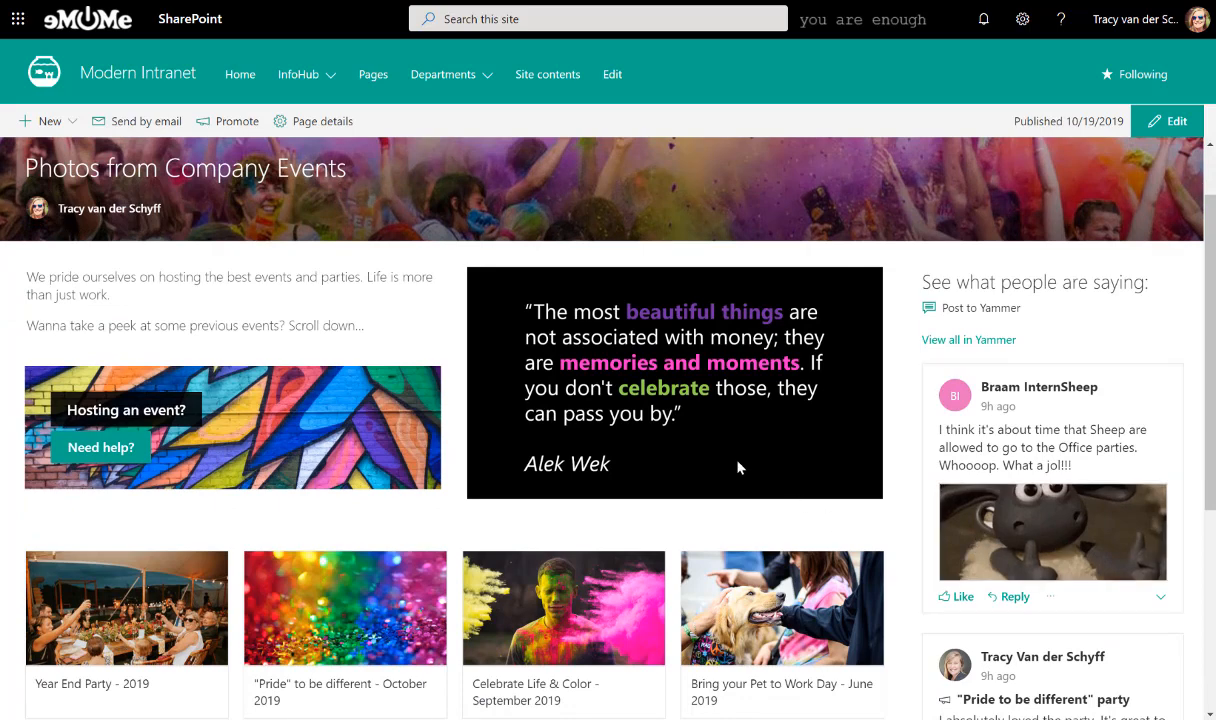
mouse_move(726, 464)
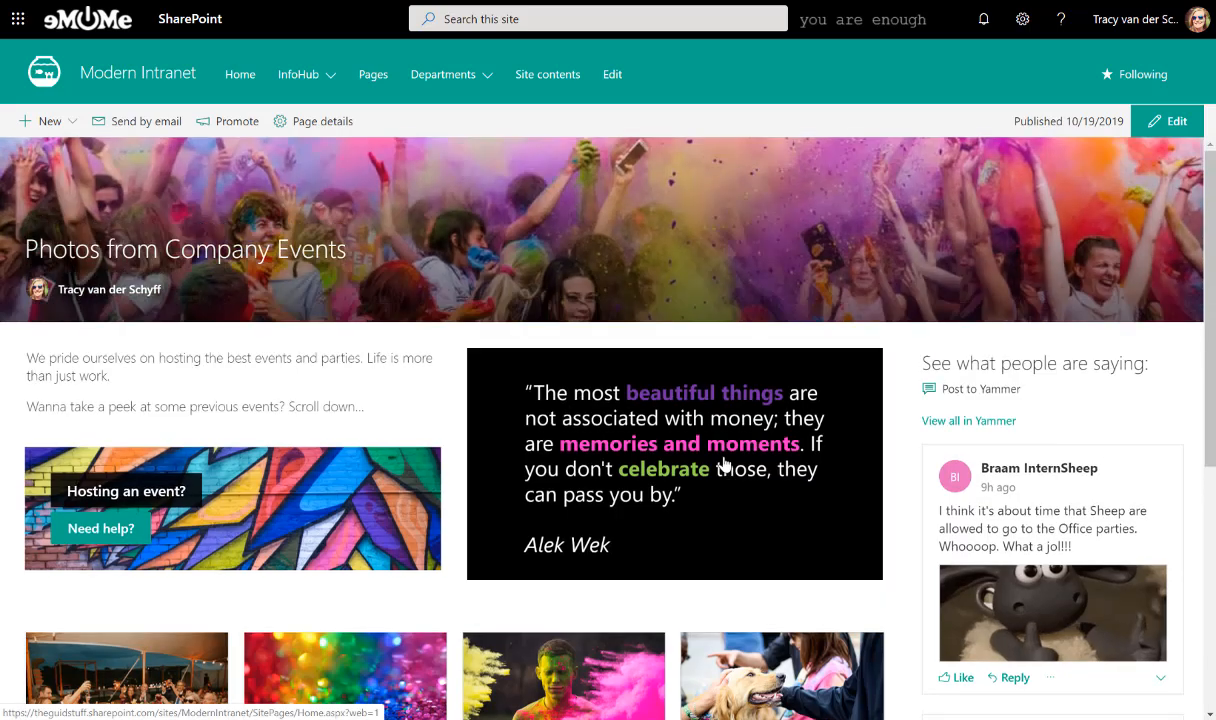
scroll(down, 3)
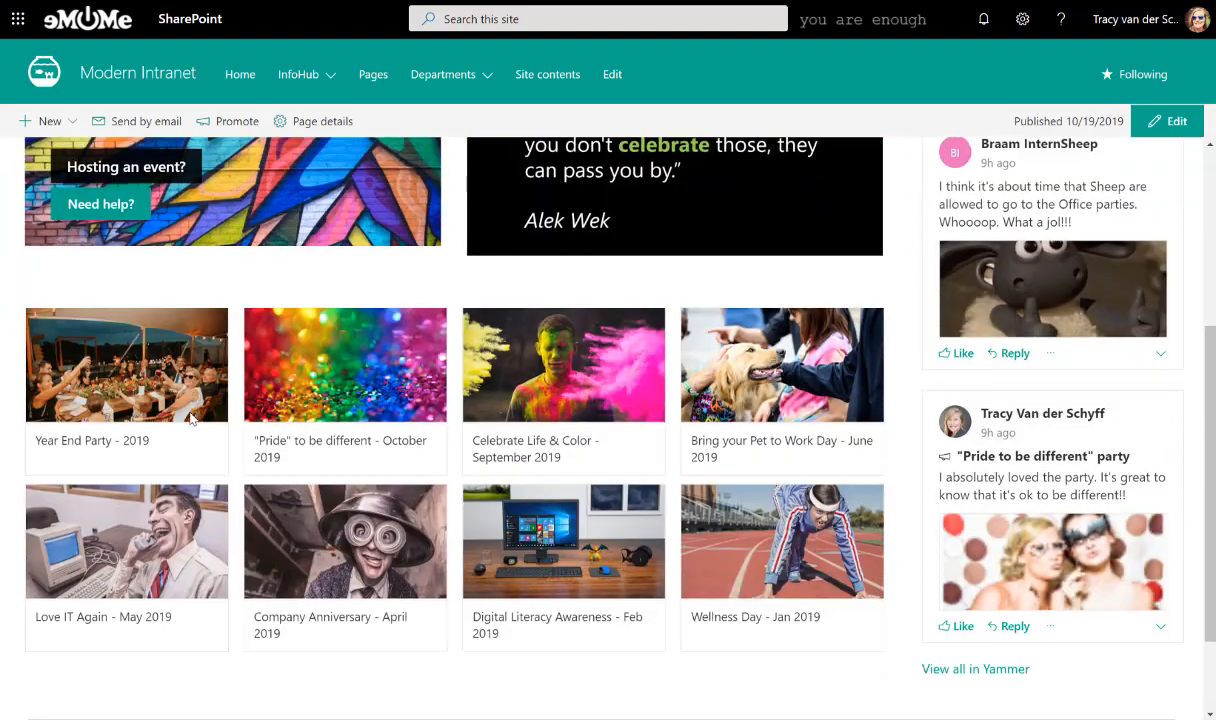
scroll(up, 3)
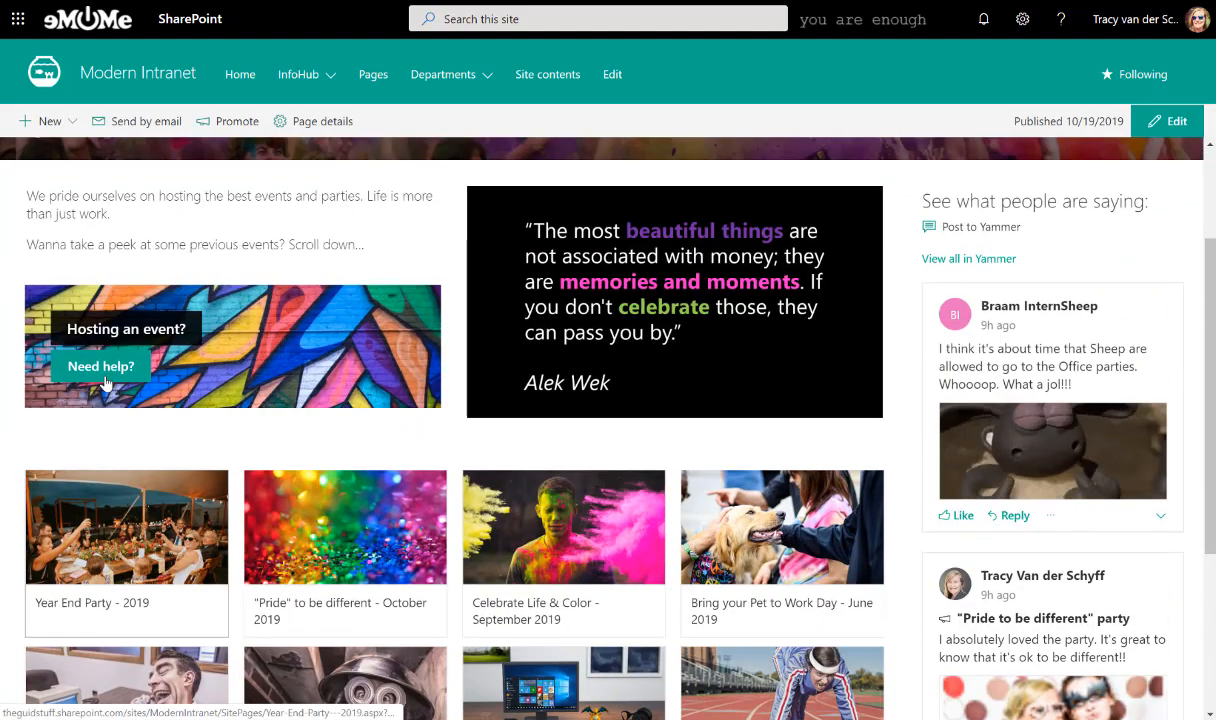
scroll(down, 3)
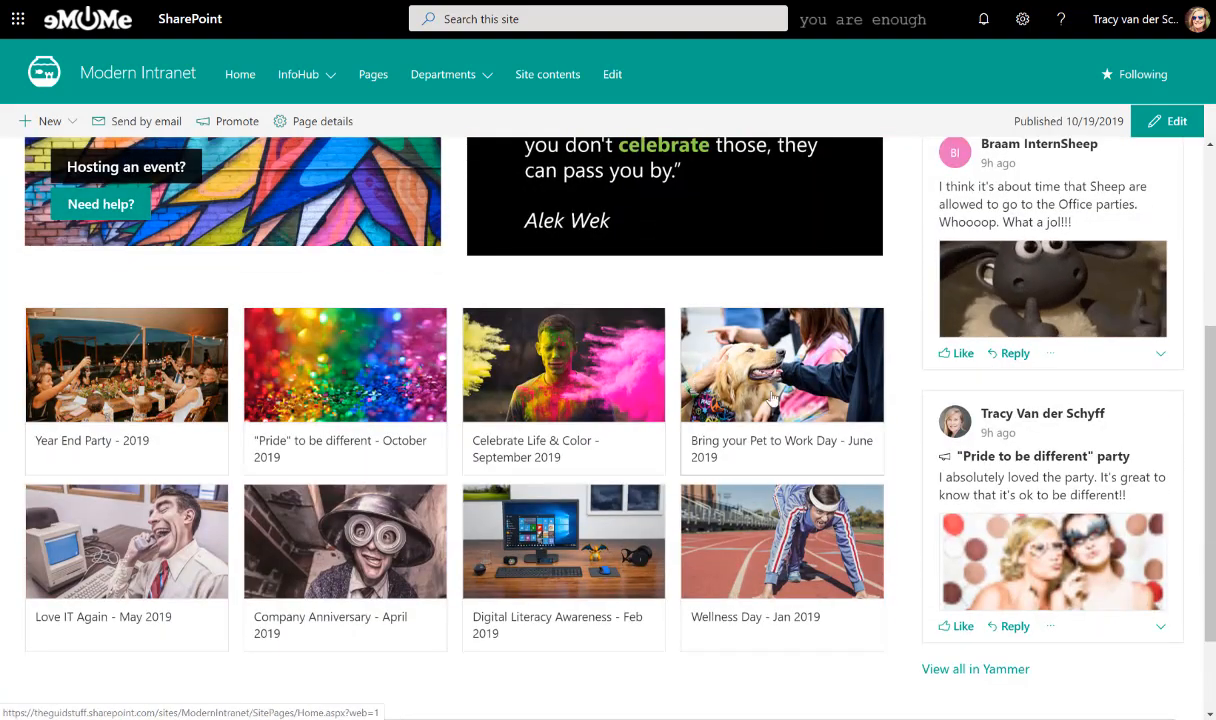
mouse_move(76, 504)
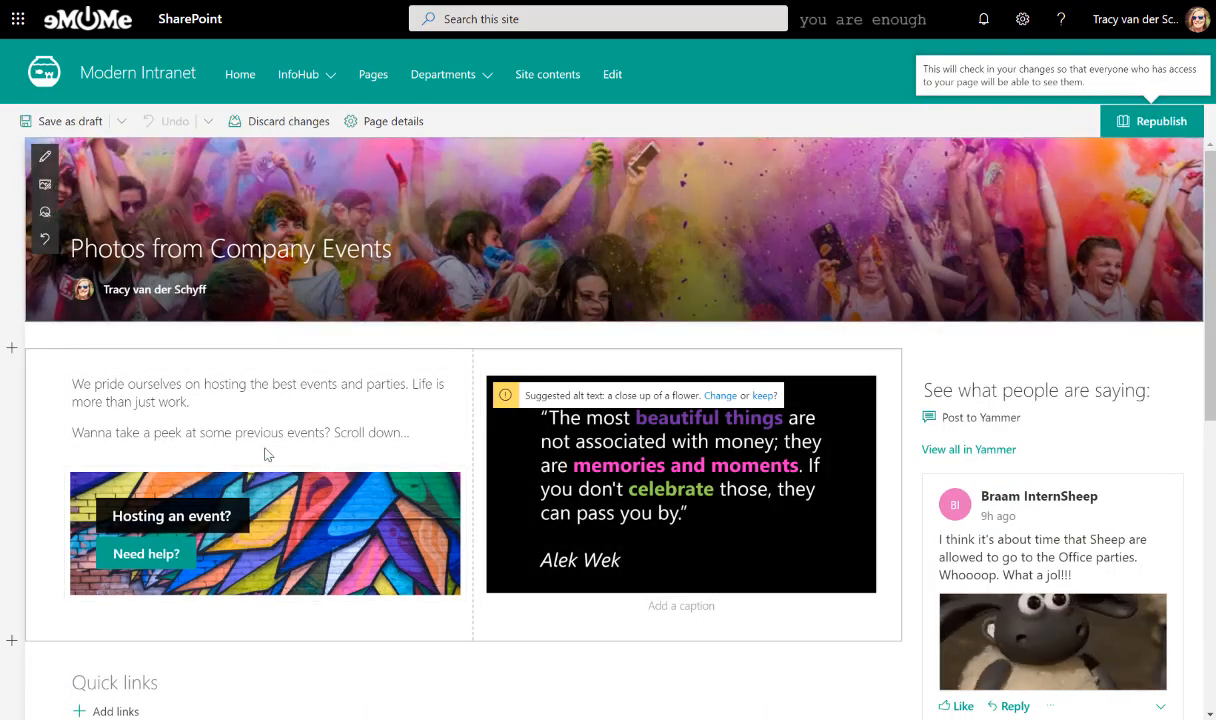
Step: Scroll the edited page down to the Quick links event tiles
scroll(down, 3)
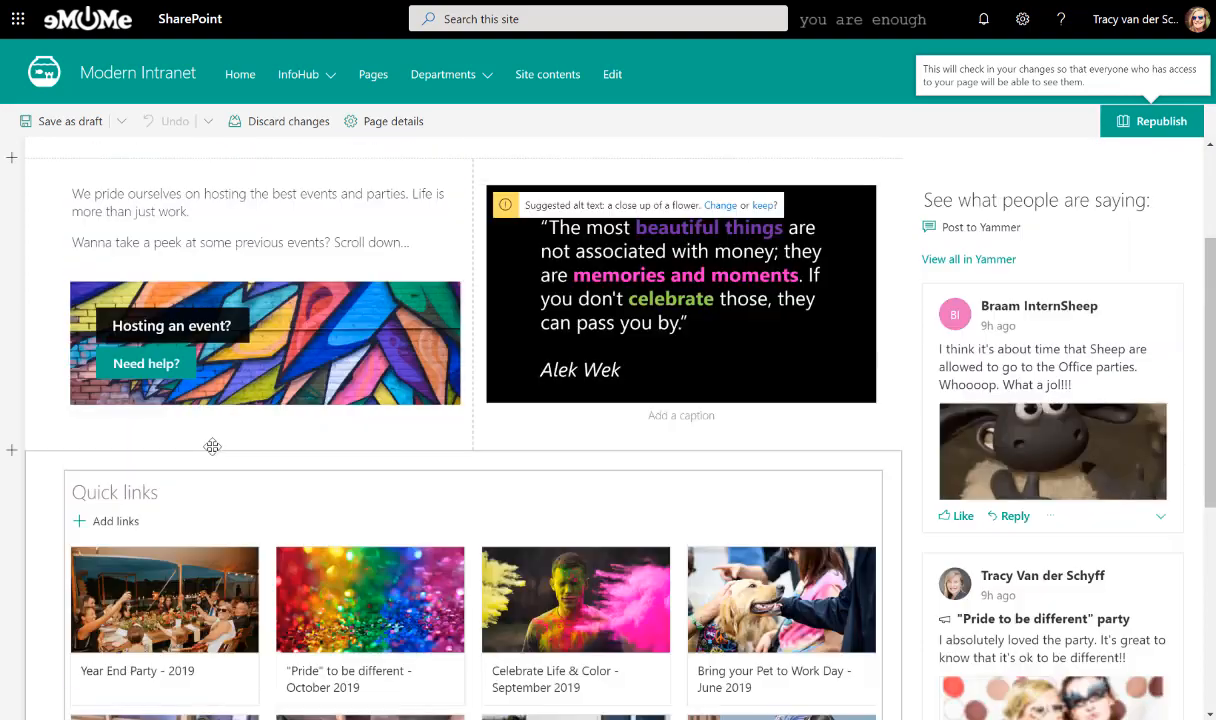
scroll(down, 3)
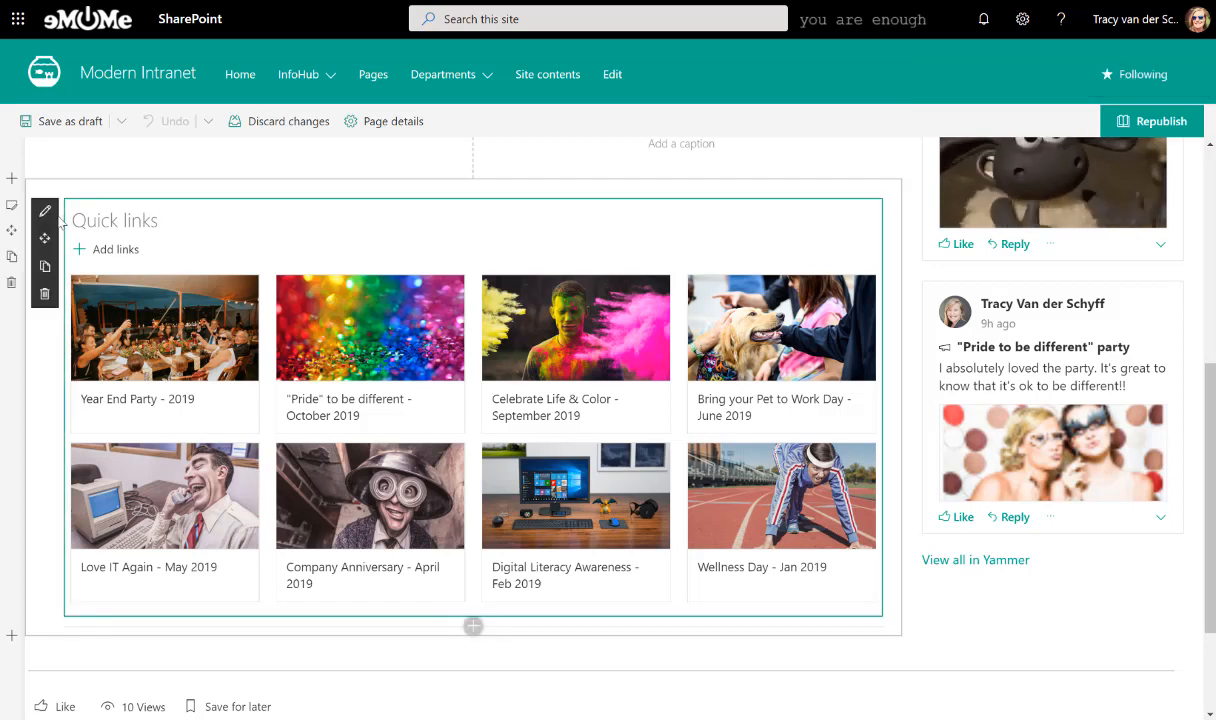
Step: Show the Year End Party - 2019 quick link's link, title and thumbnail settings
click(44, 212)
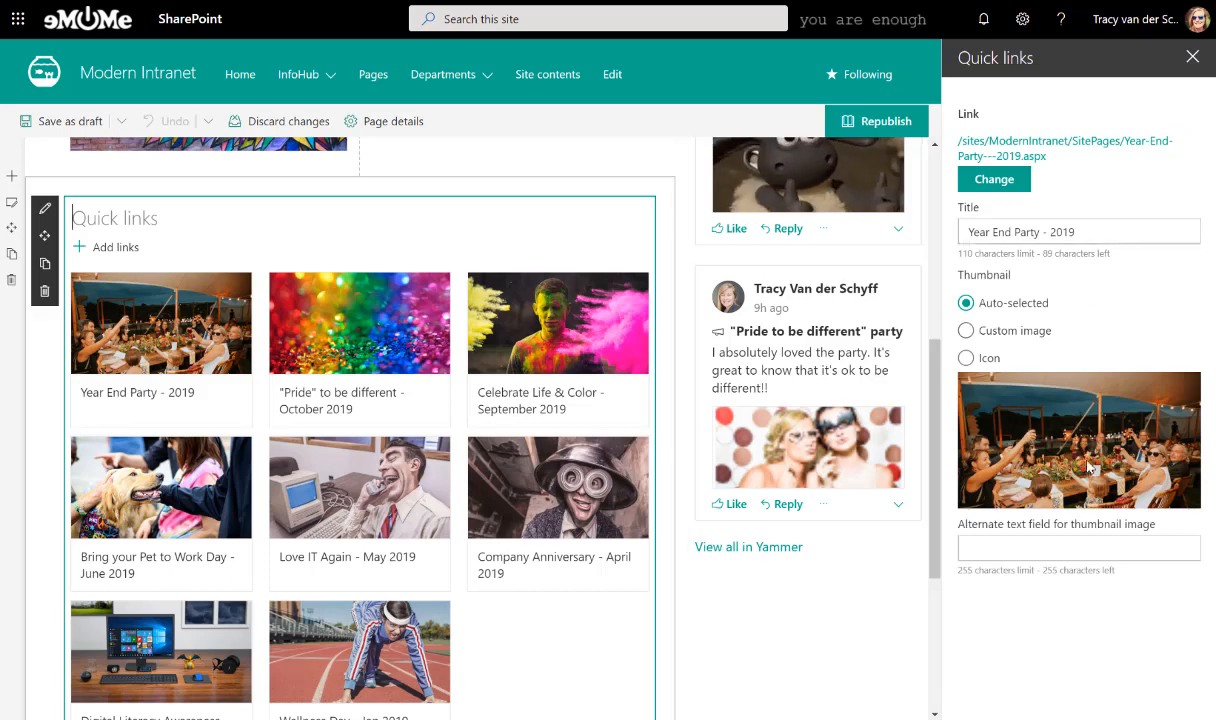
mouse_move(994, 352)
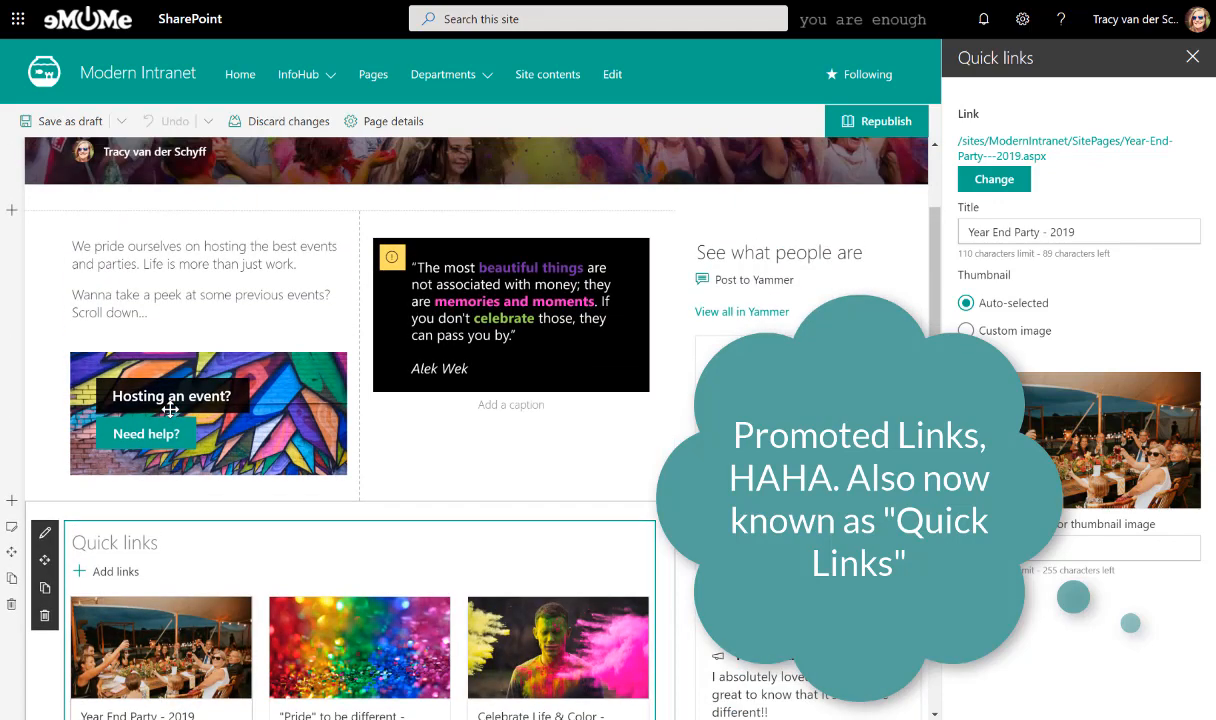
Step: Republish the events page, then visit the Pride to be different photos page from its tile
click(884, 122)
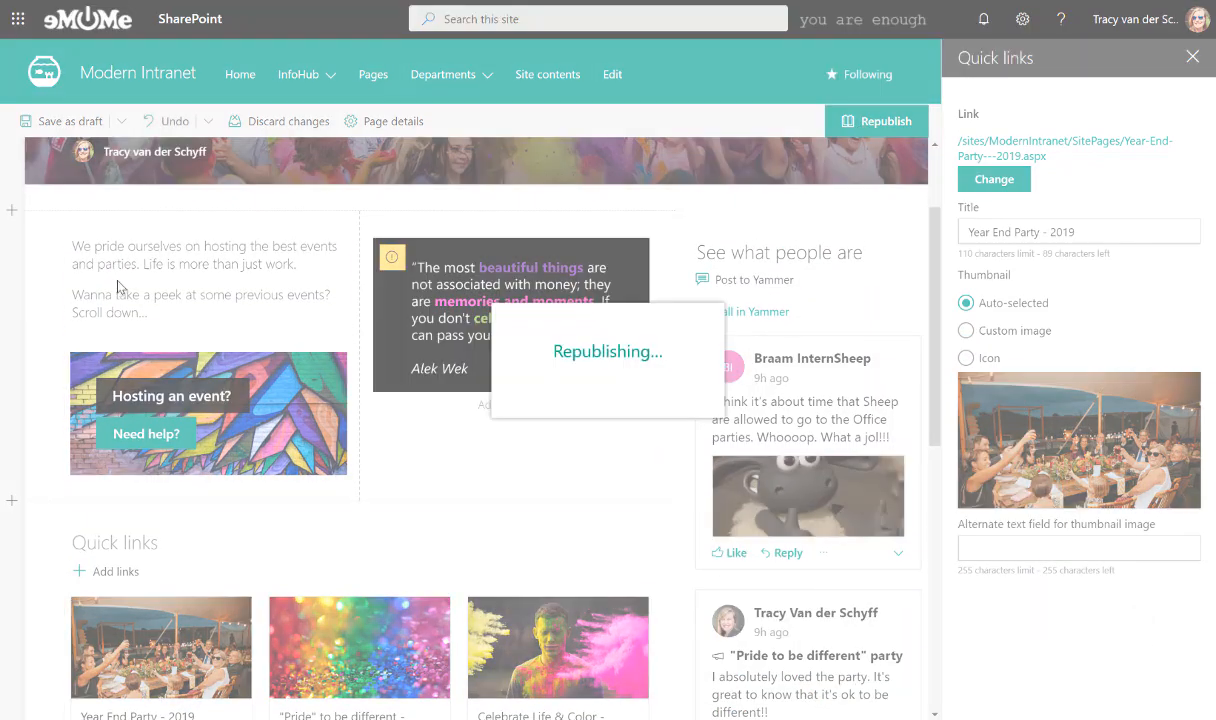
click(884, 120)
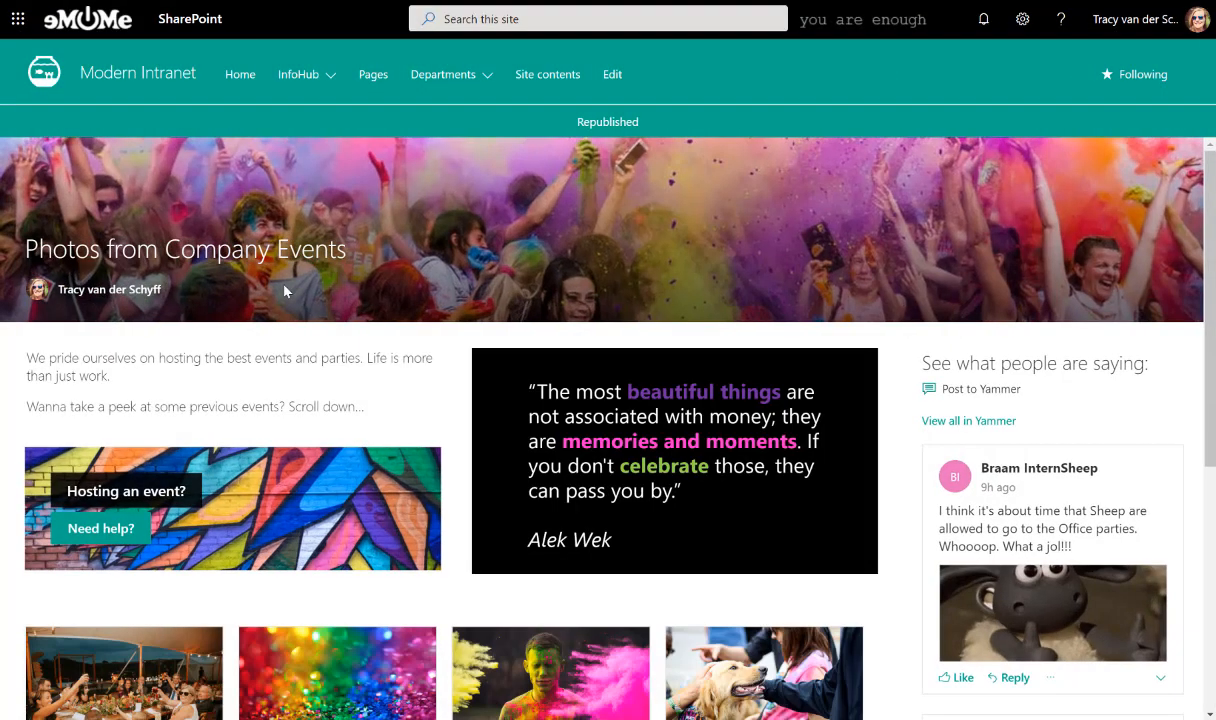
scroll(down, 3)
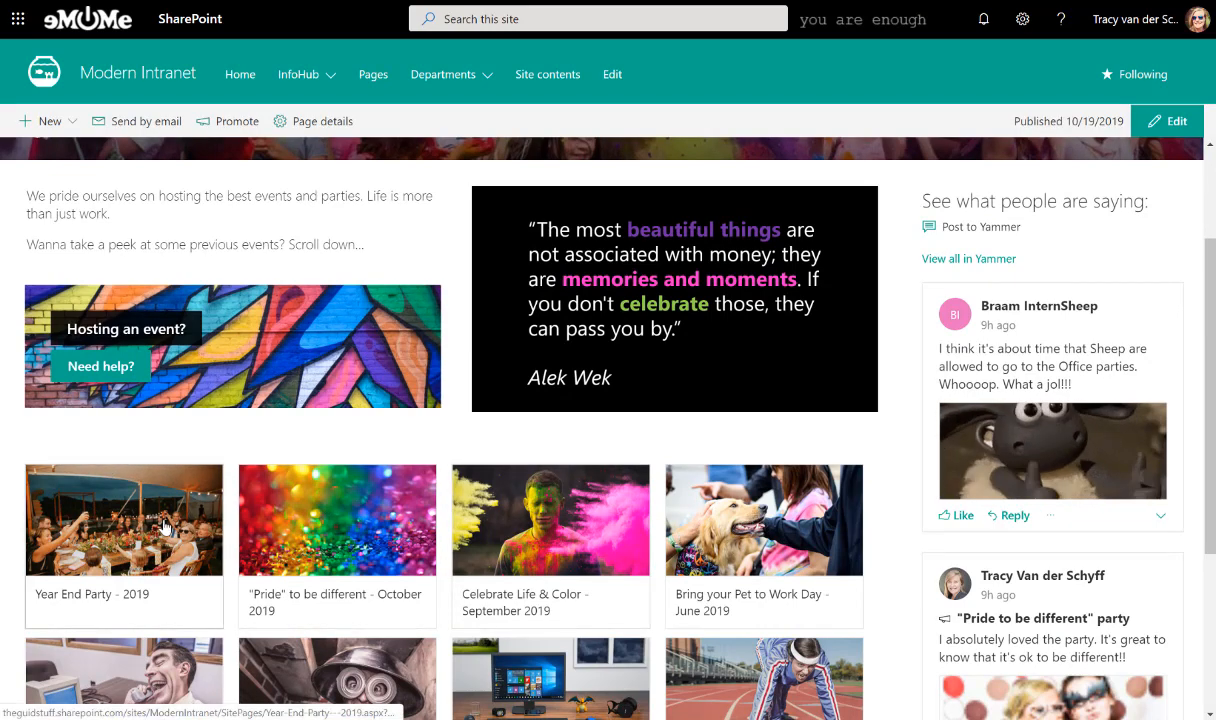
scroll(down, 3)
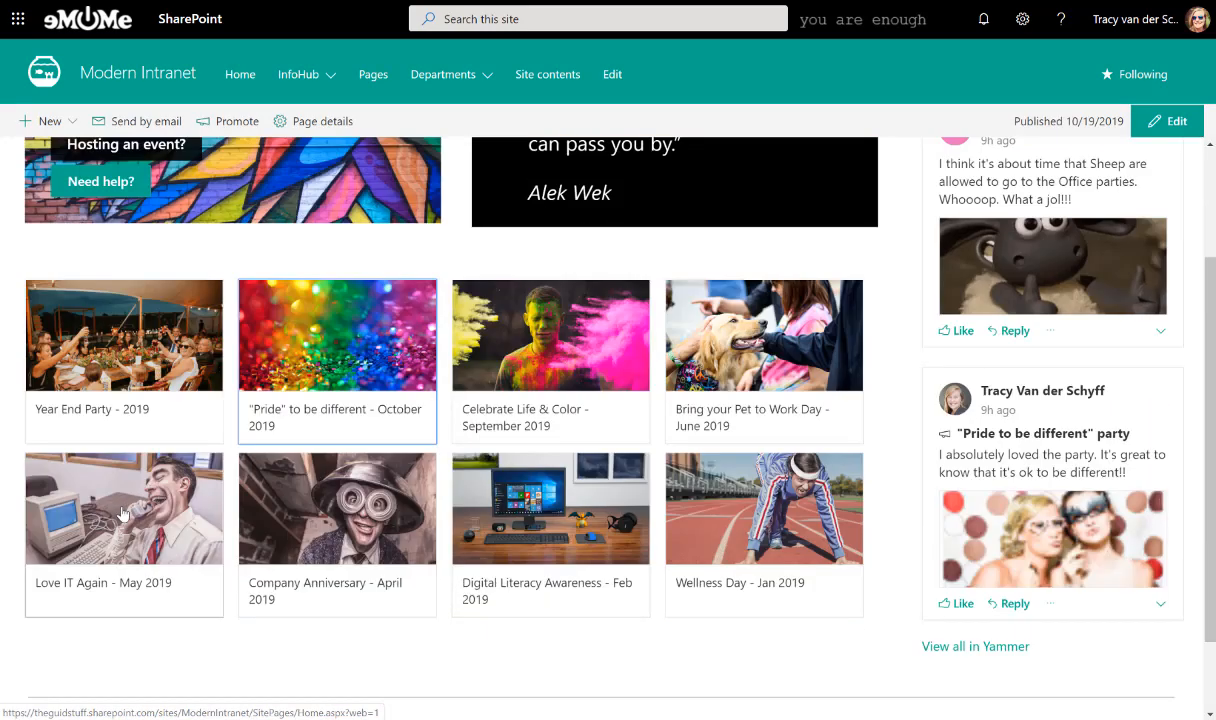
click(336, 336)
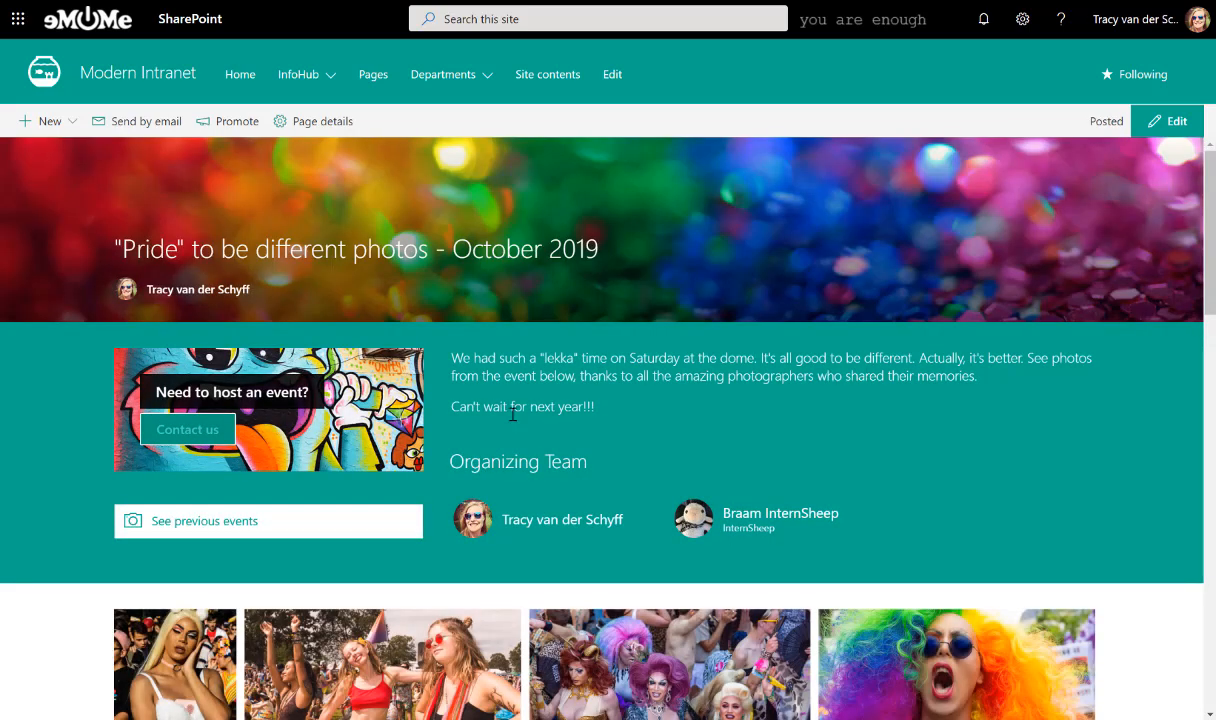
mouse_move(6, 512)
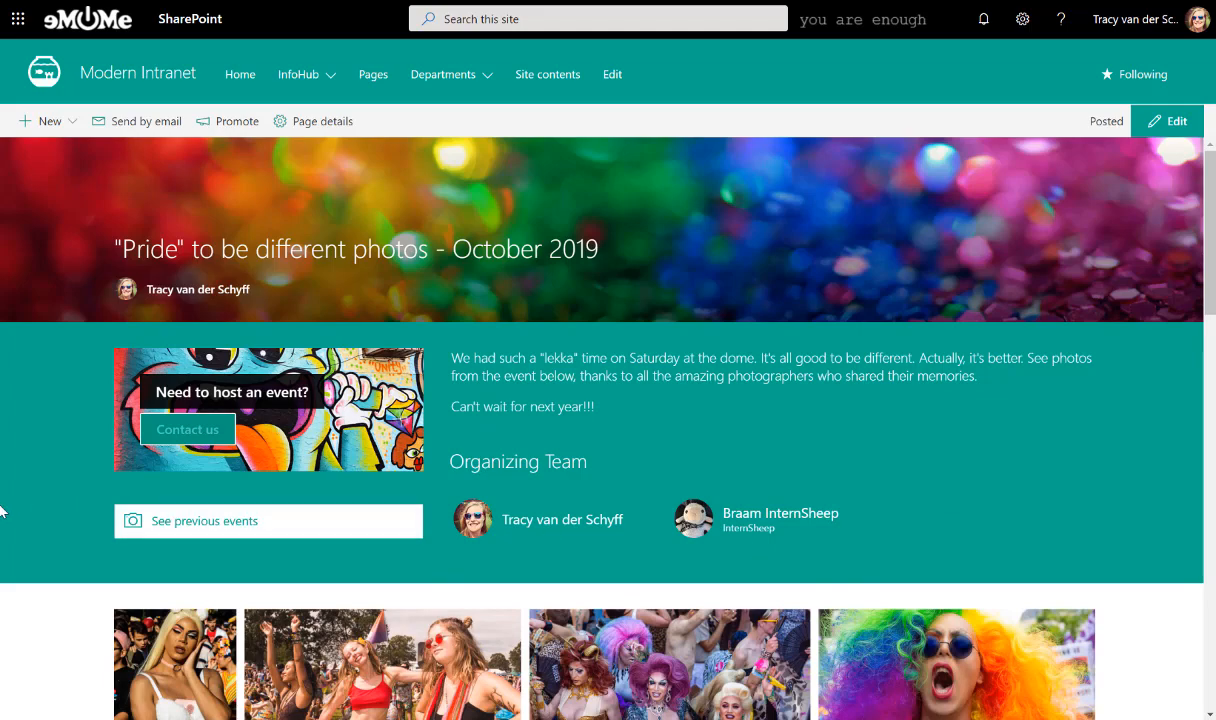
Step: Return to the events summary page via the See previous events button
scroll(down, 3)
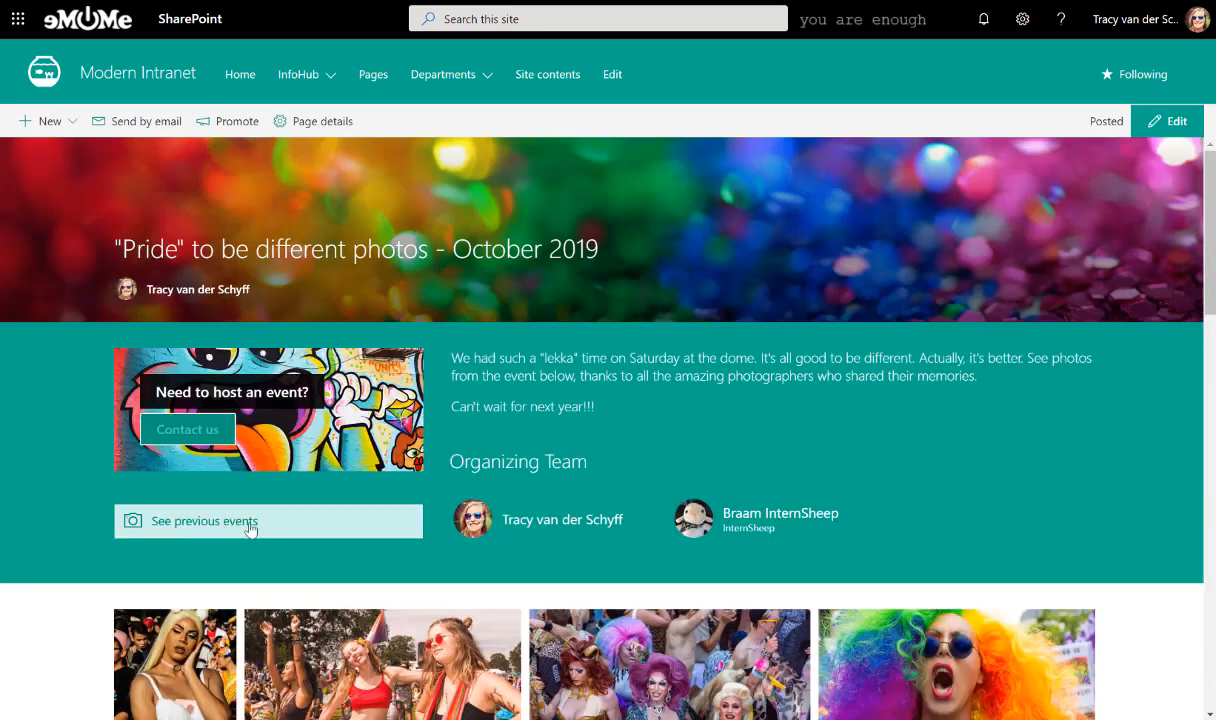
click(204, 522)
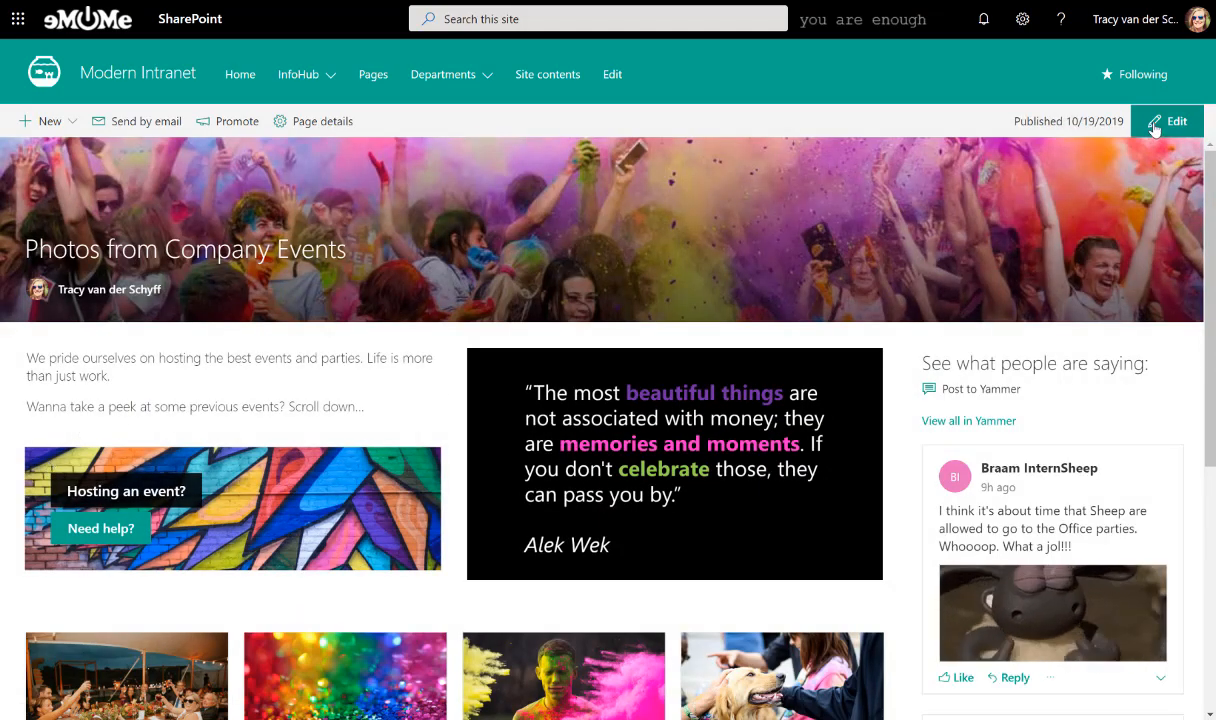
Step: Edit the events page and add an empty one-column section below the Quick links
click(1174, 122)
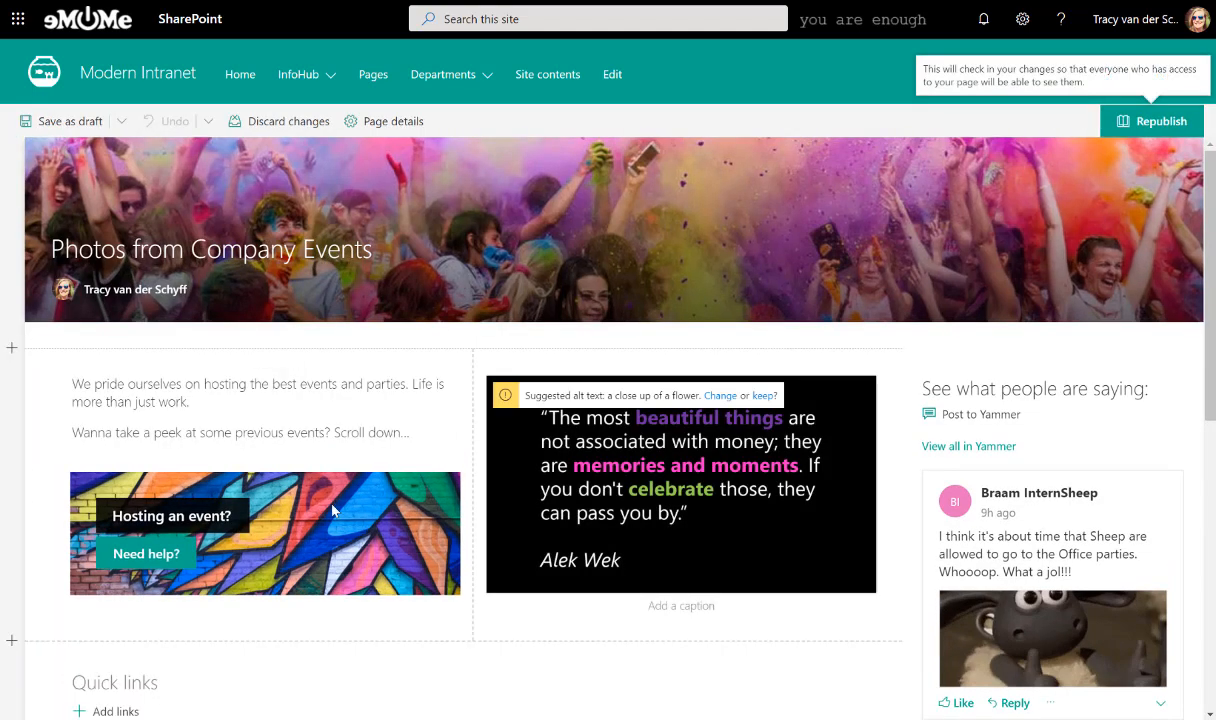
scroll(down, 3)
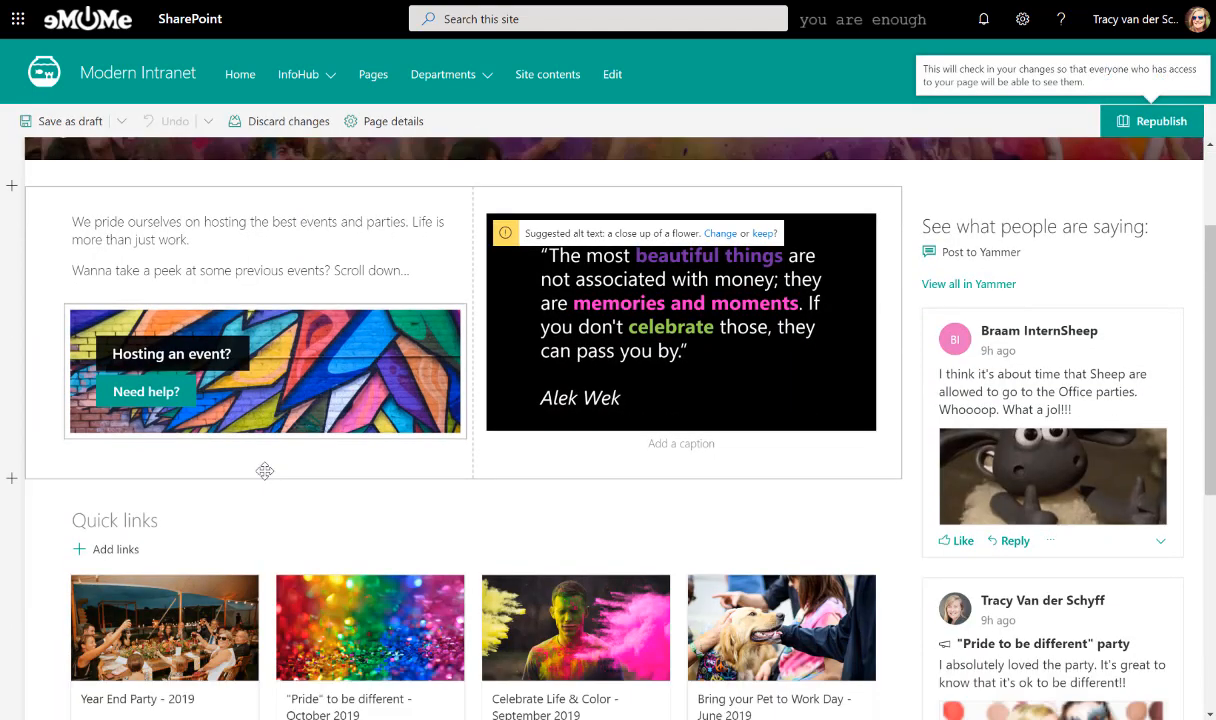
scroll(down, 3)
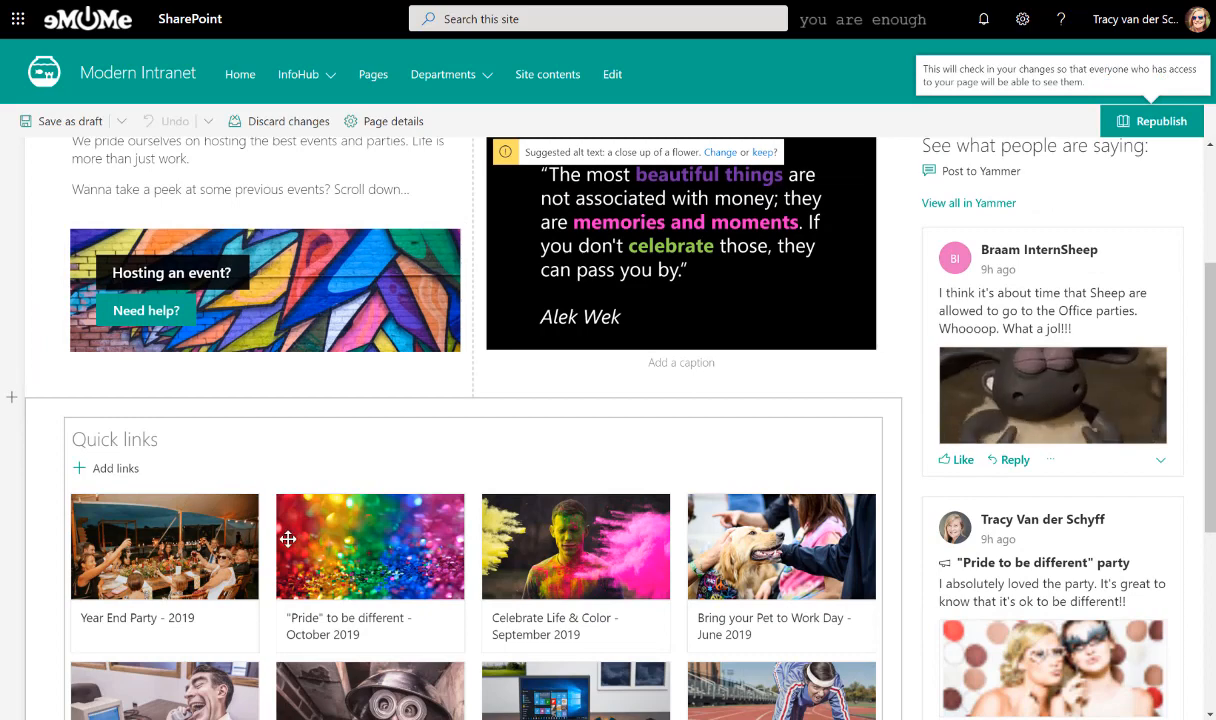
scroll(down, 3)
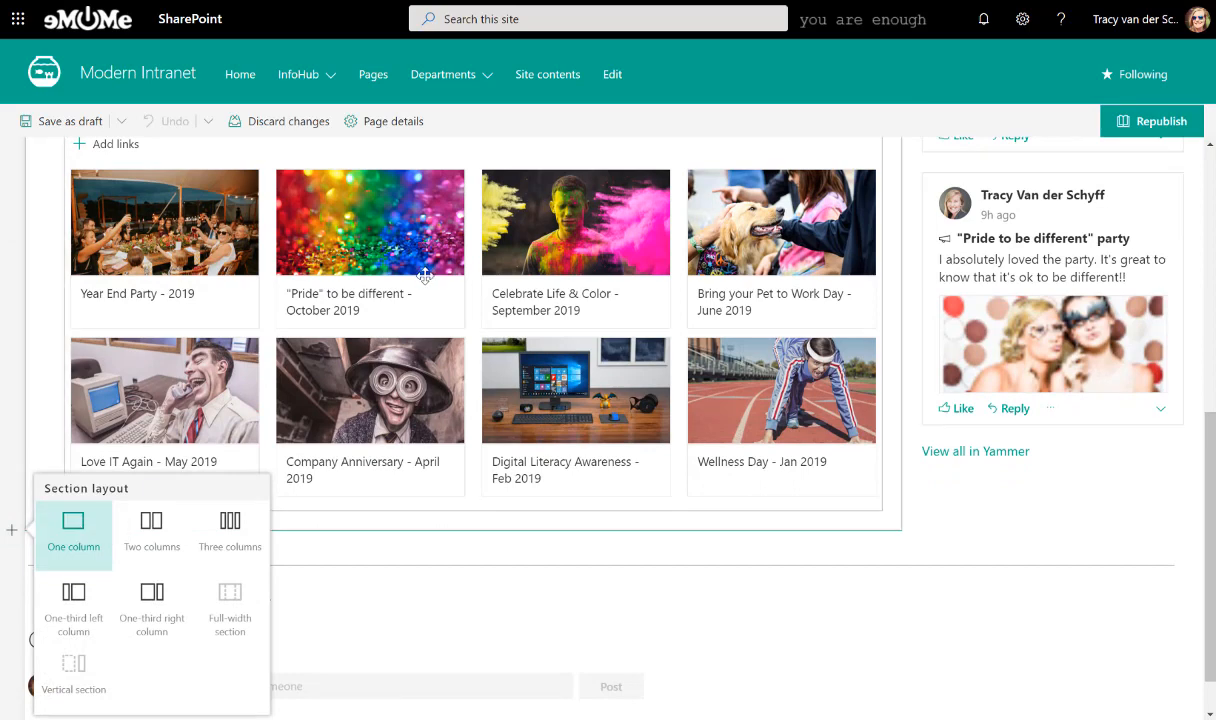
mouse_move(84, 528)
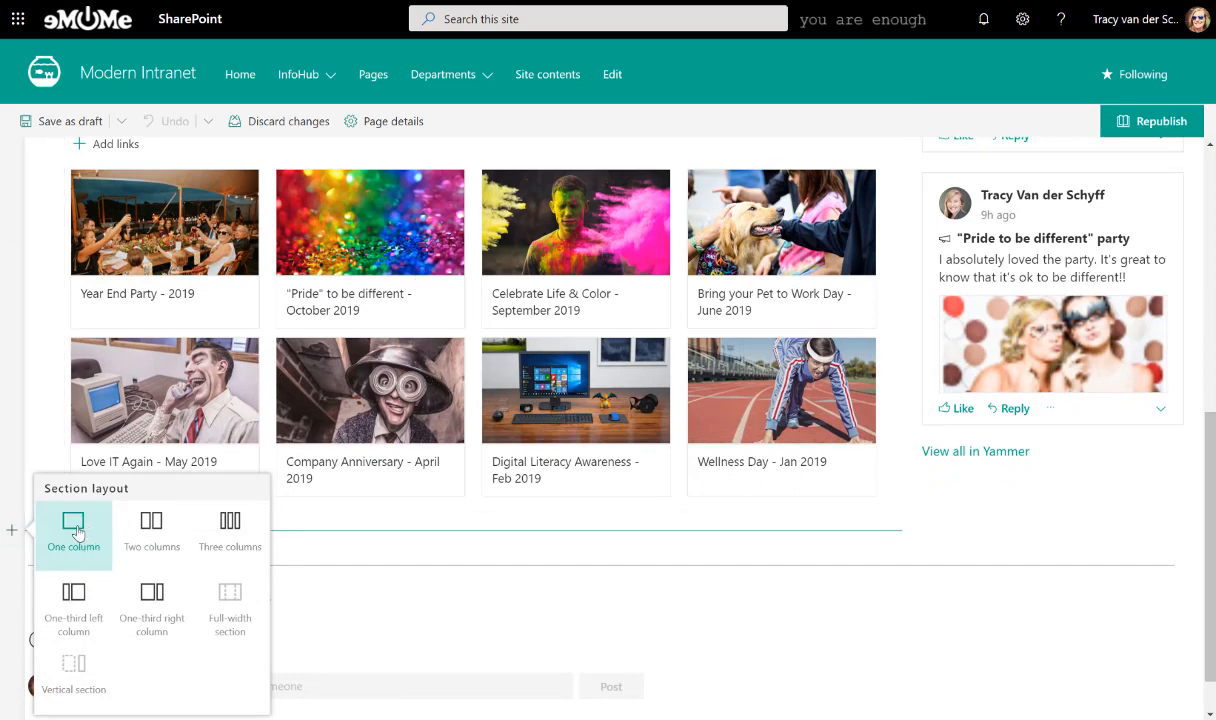
click(72, 528)
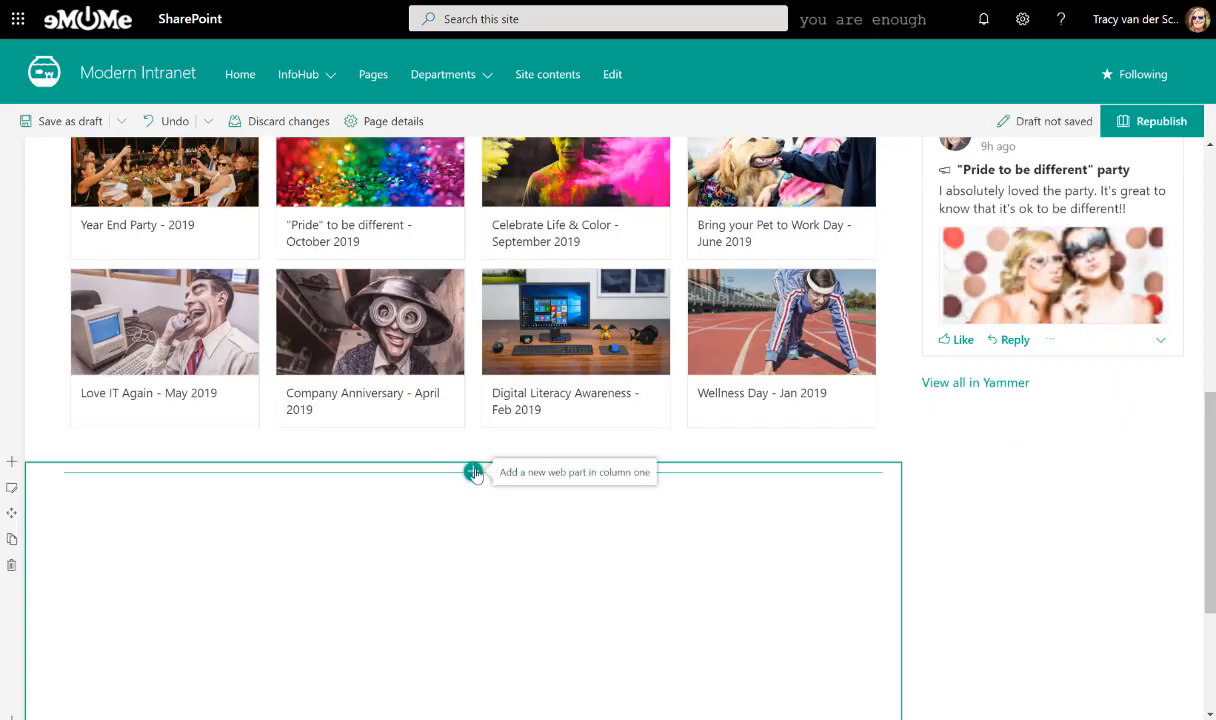
Step: Add a News web part to the new section from the web part picker
click(472, 472)
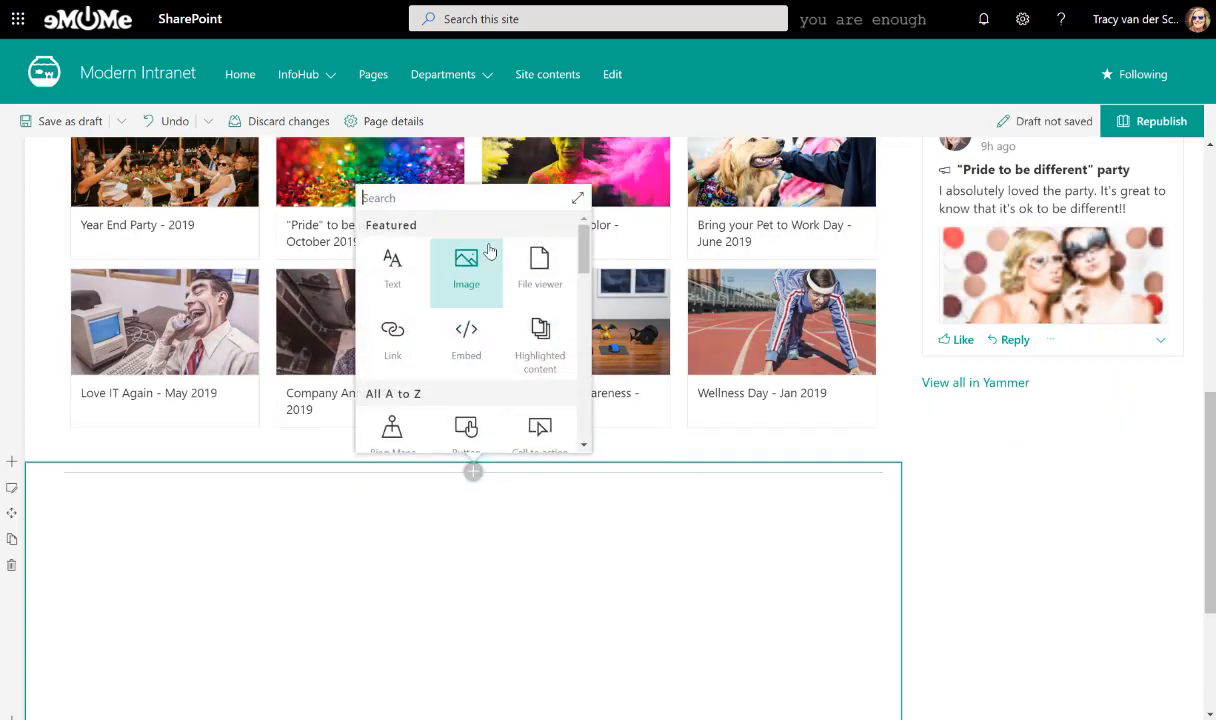
text(new)
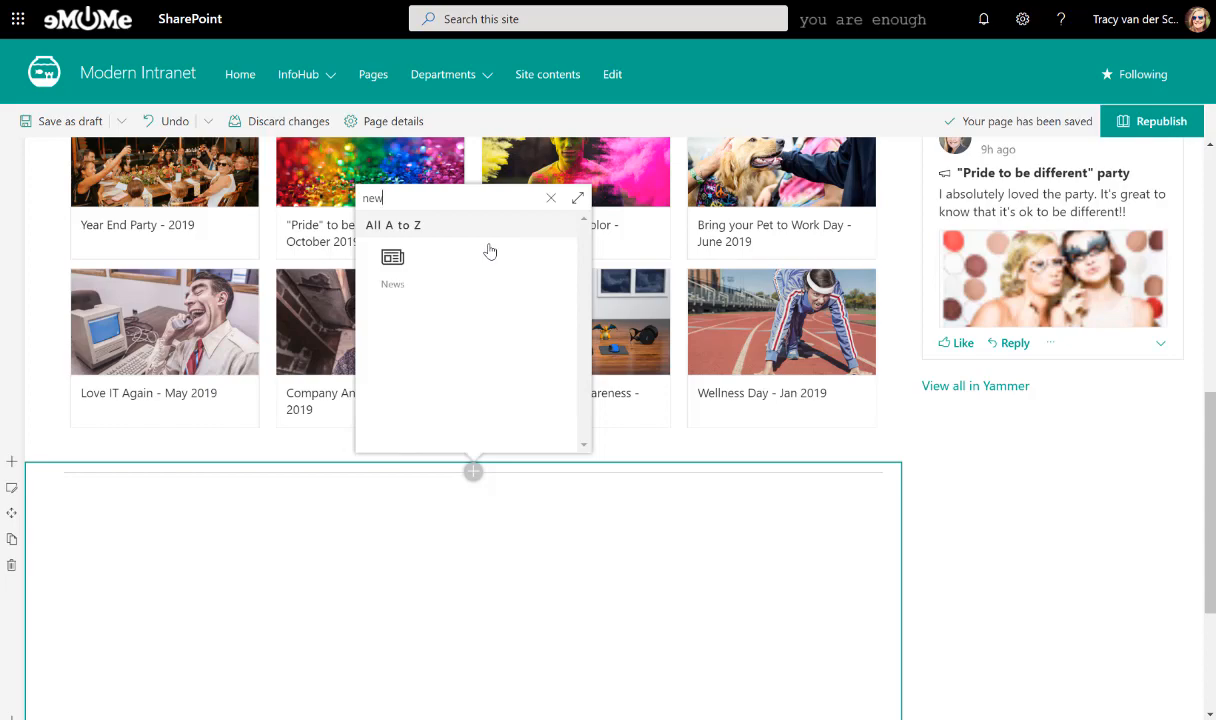
click(392, 264)
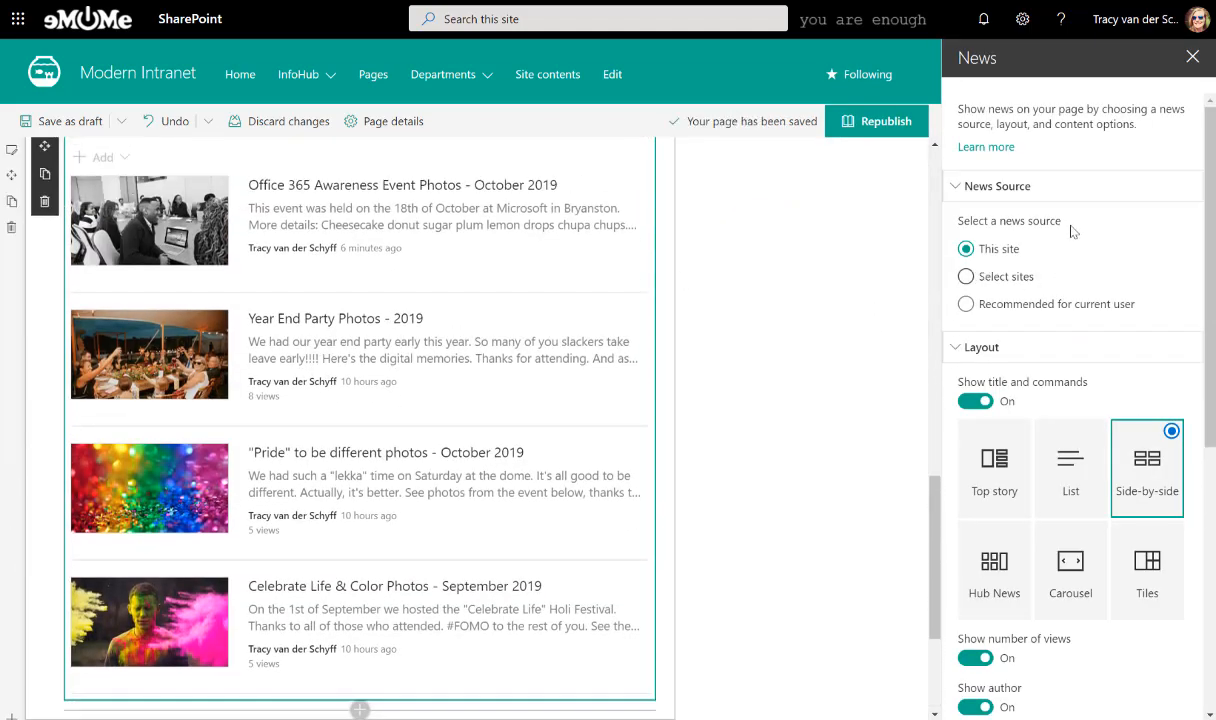
Step: Filter the News web part to titles including the word 'photo' and apply it
scroll(down, 3)
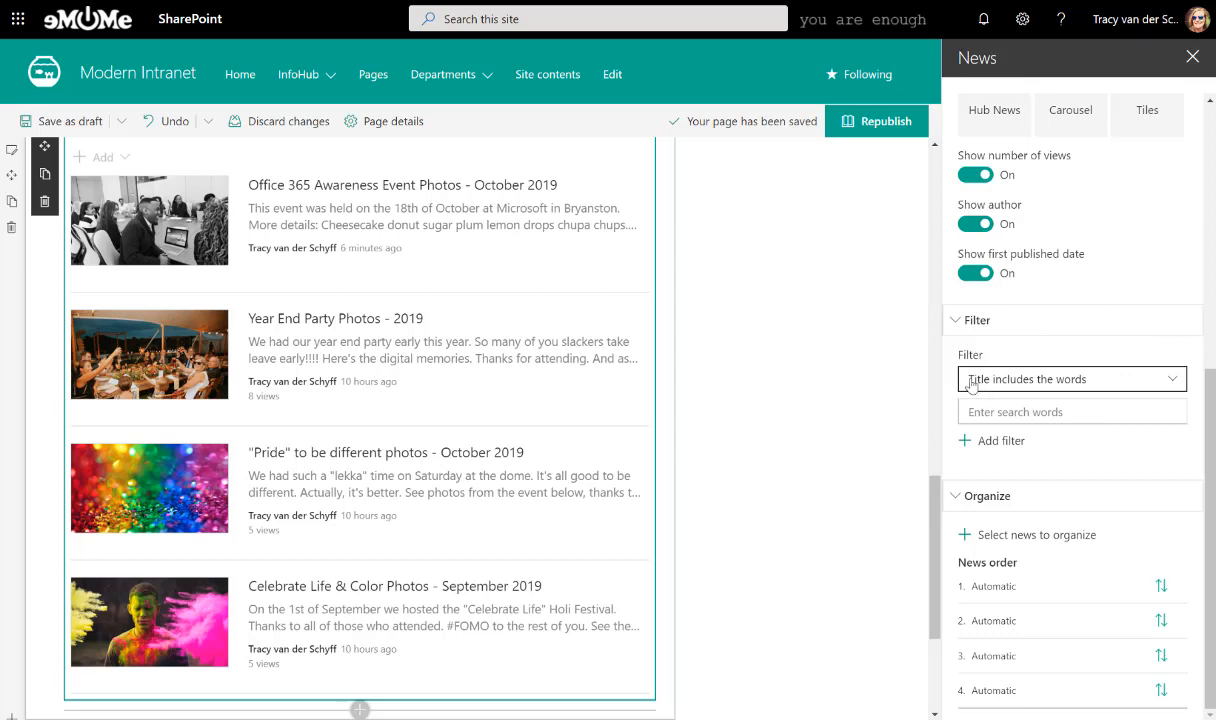
click(1072, 412)
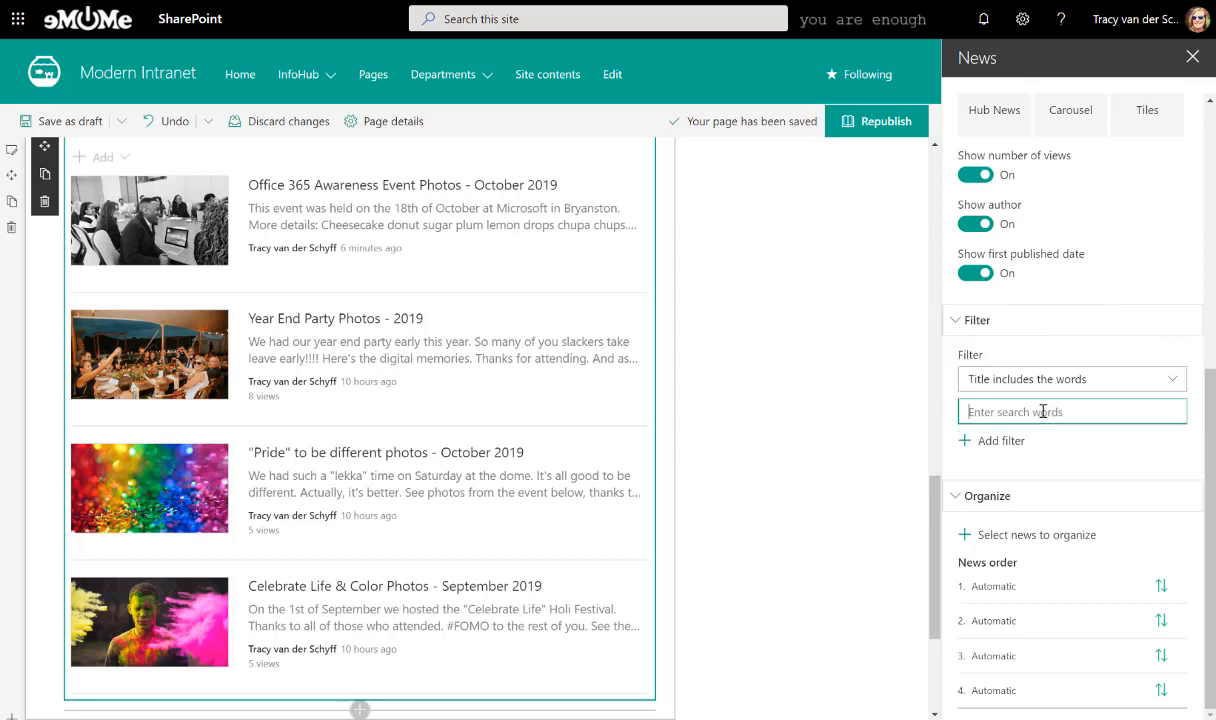
text(photo)
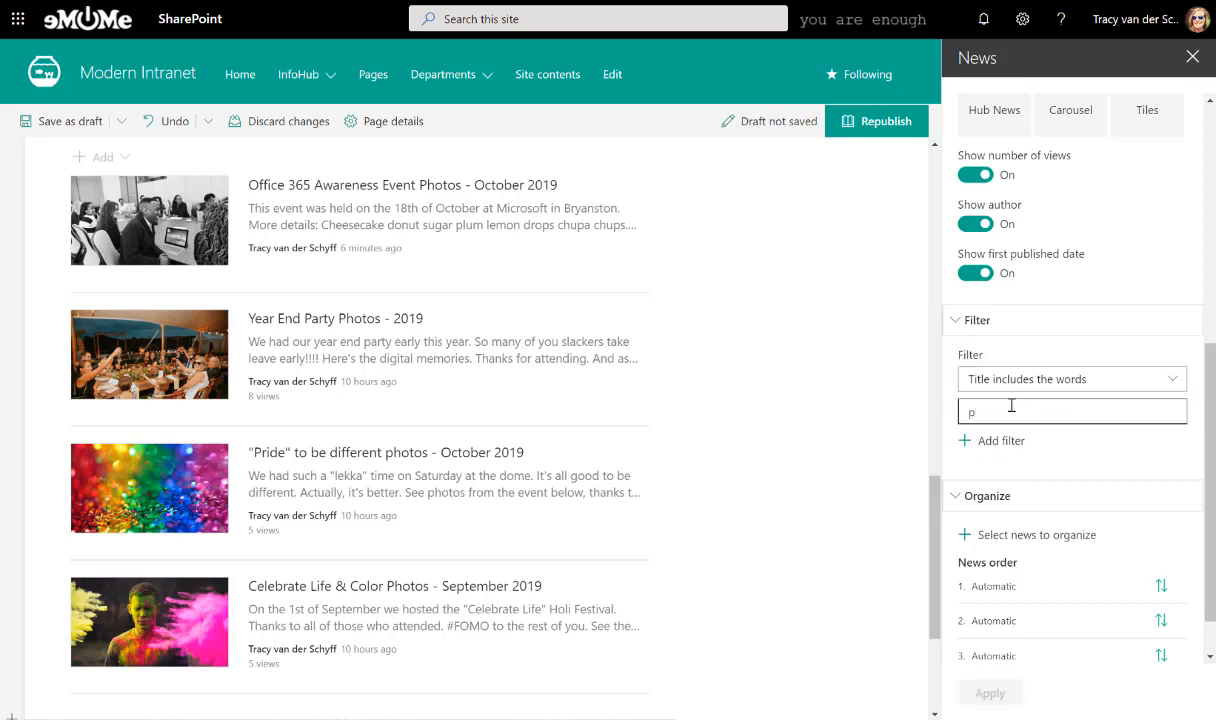
text(hoto)
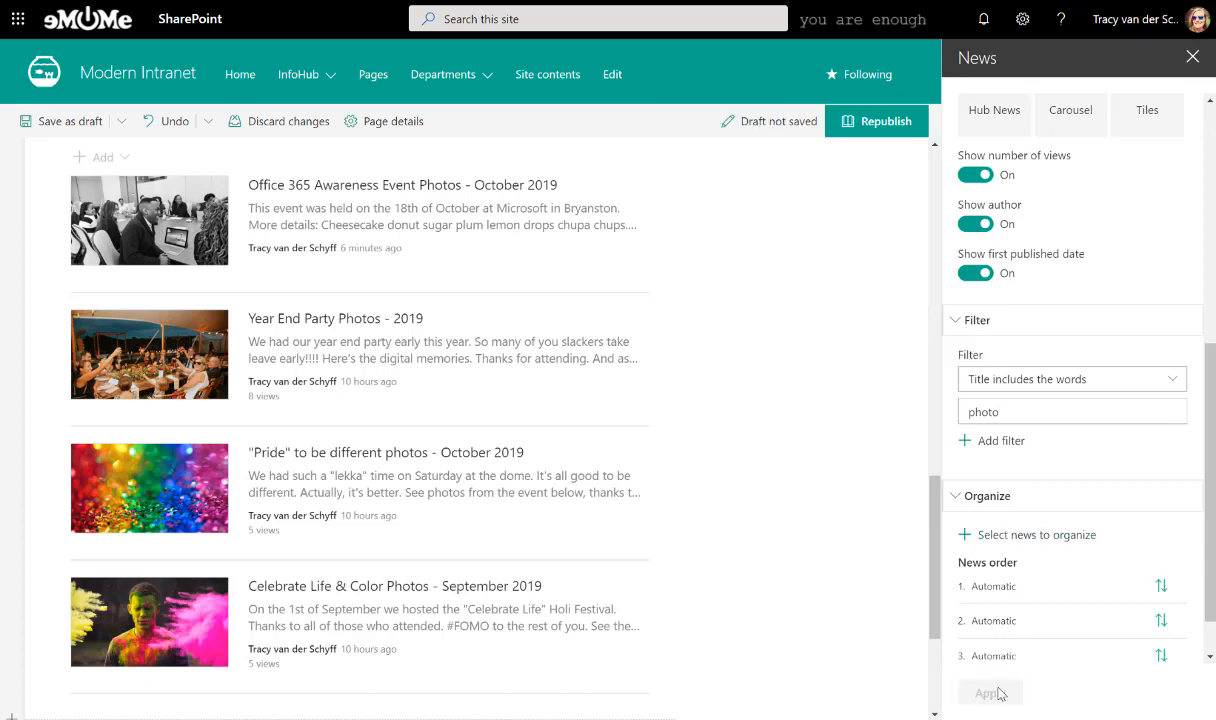
click(322, 224)
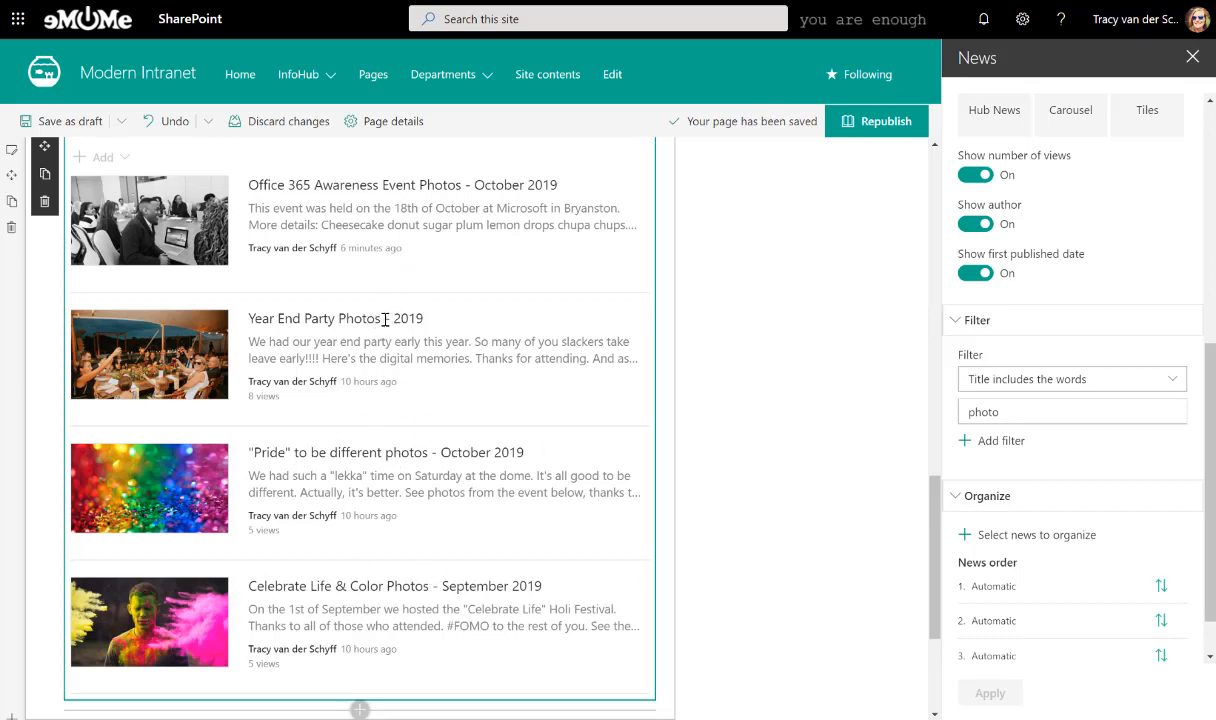
Step: Check the word Photos in a news title and republish the filtered page
double_click(360, 318)
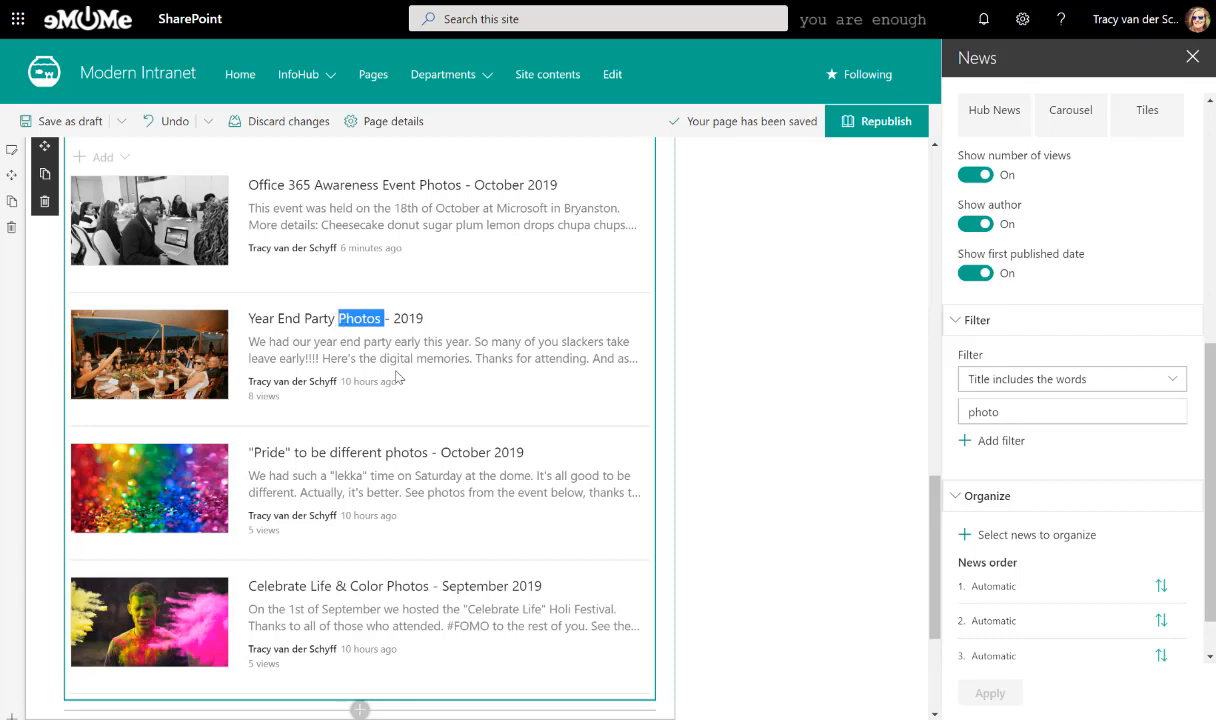
mouse_move(432, 508)
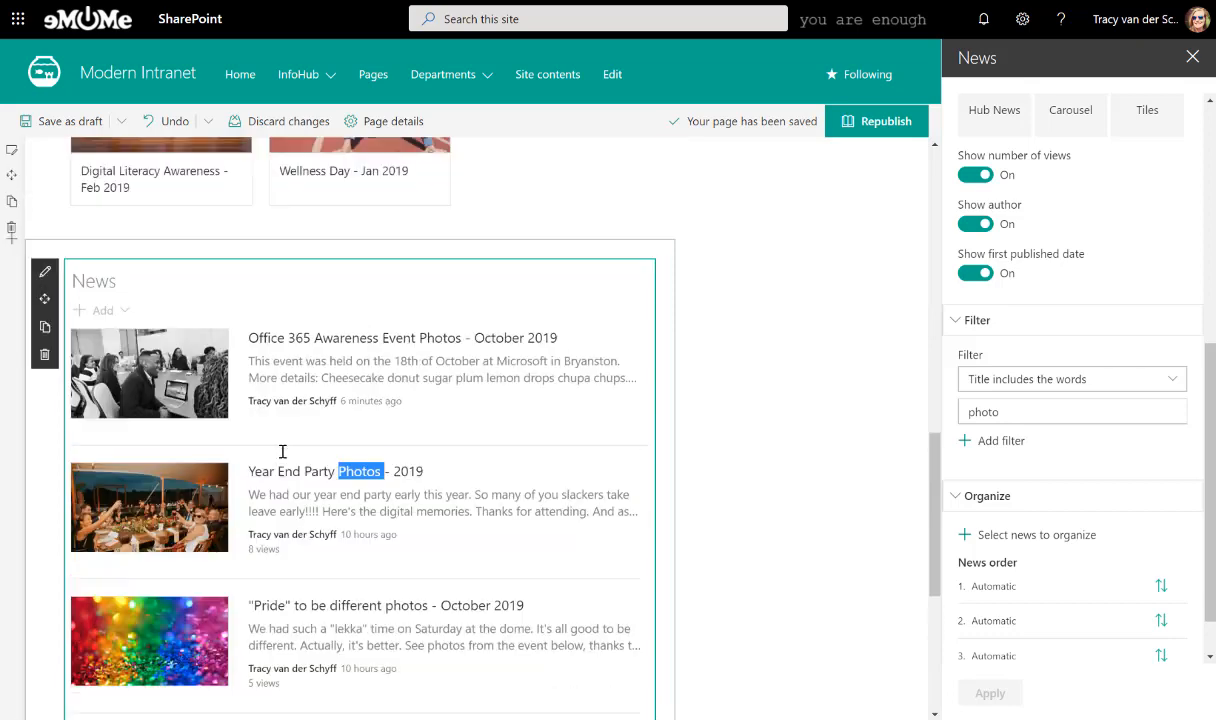
click(876, 122)
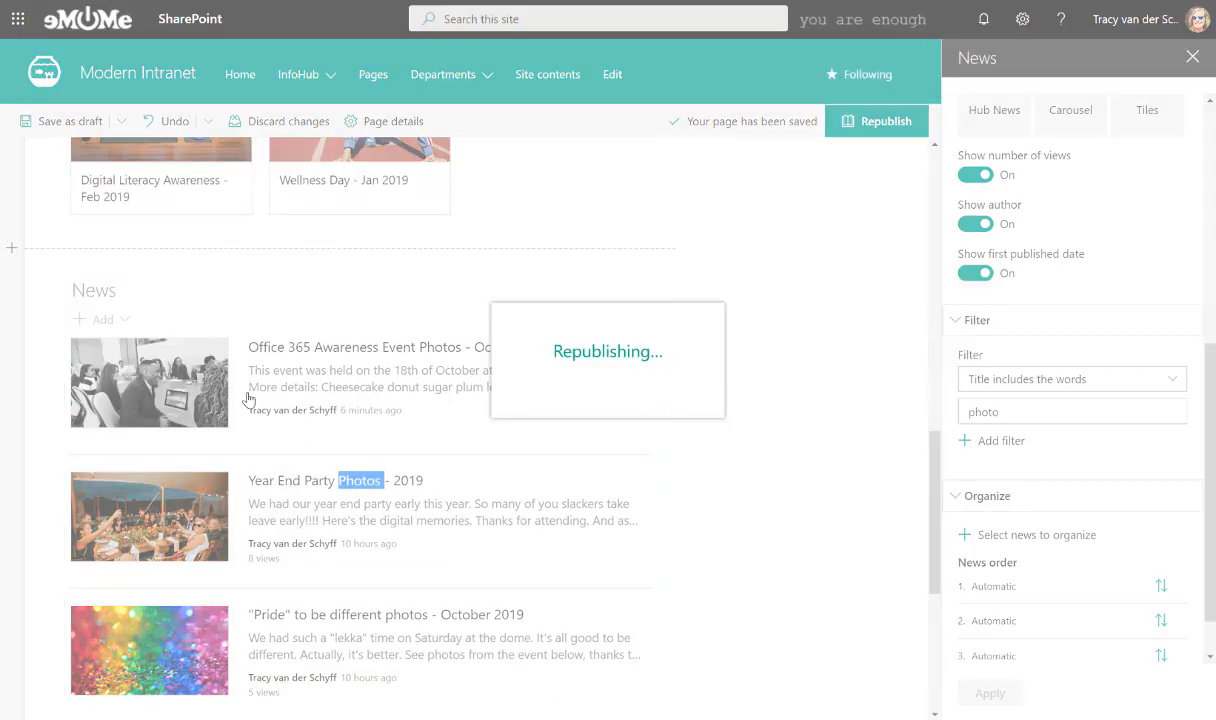
Step: Reopen the republished events page in edit mode
click(876, 120)
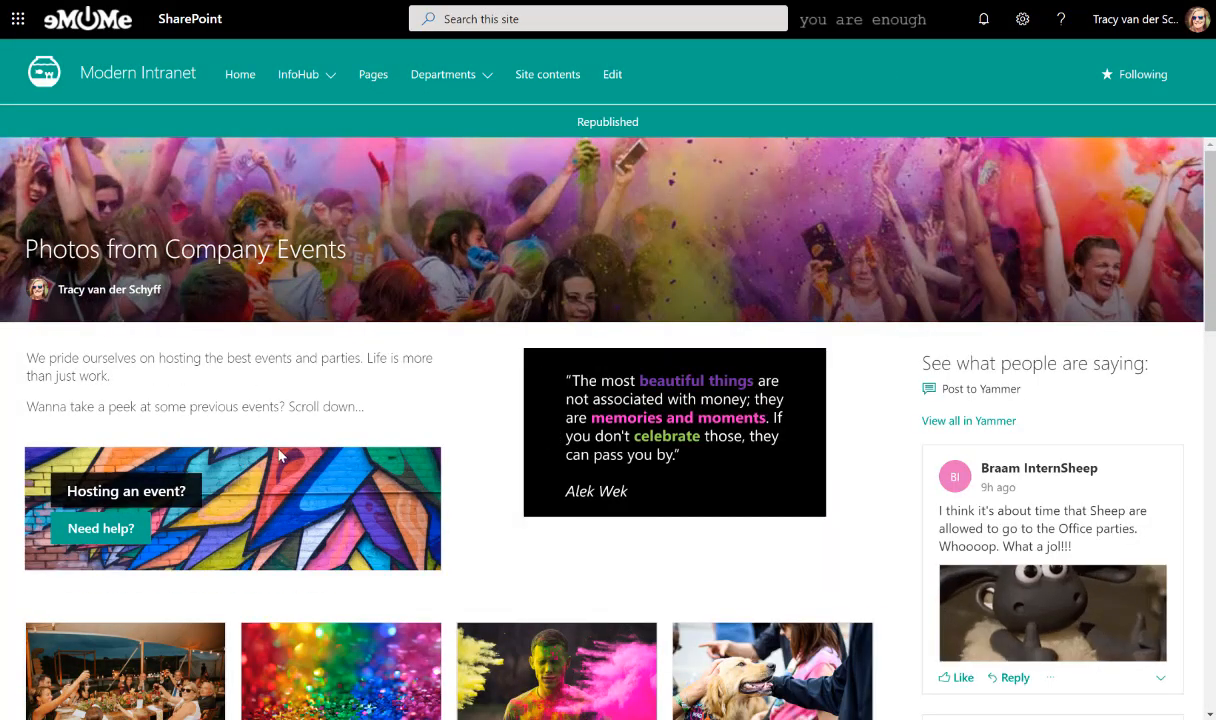
scroll(down, 3)
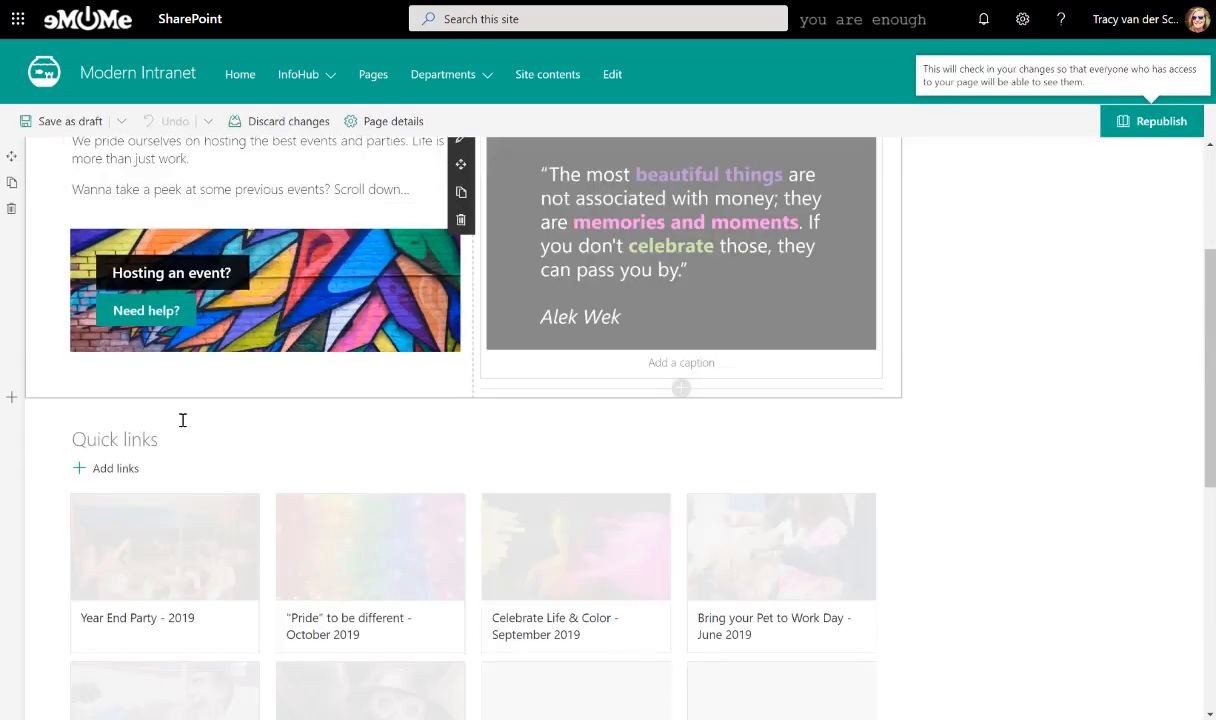
Step: Switch the News web part's layout option to Top story in its property pane
scroll(down, 3)
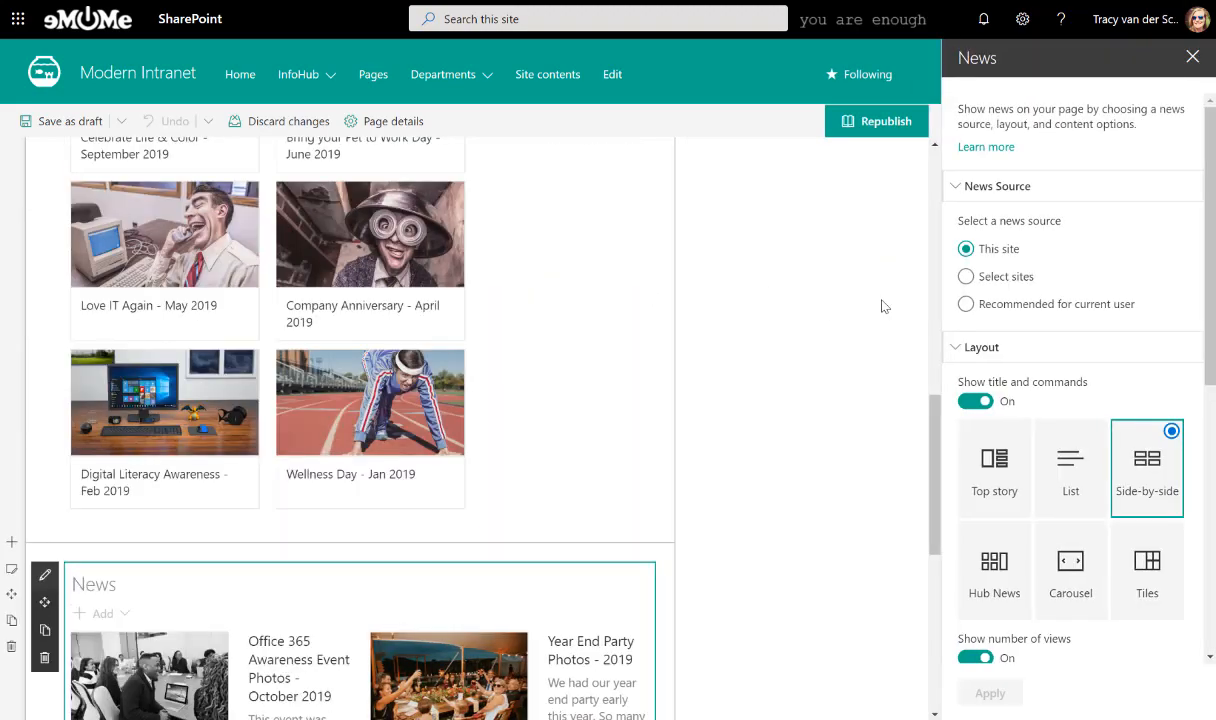
click(994, 468)
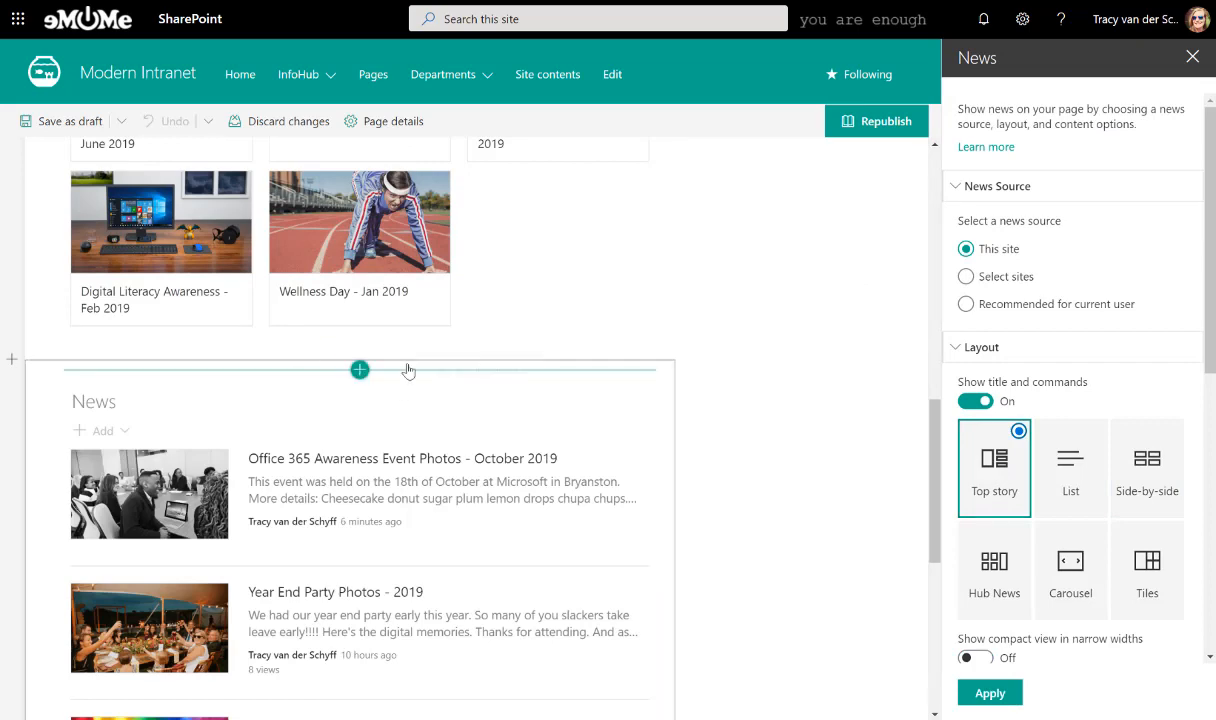
scroll(down, 3)
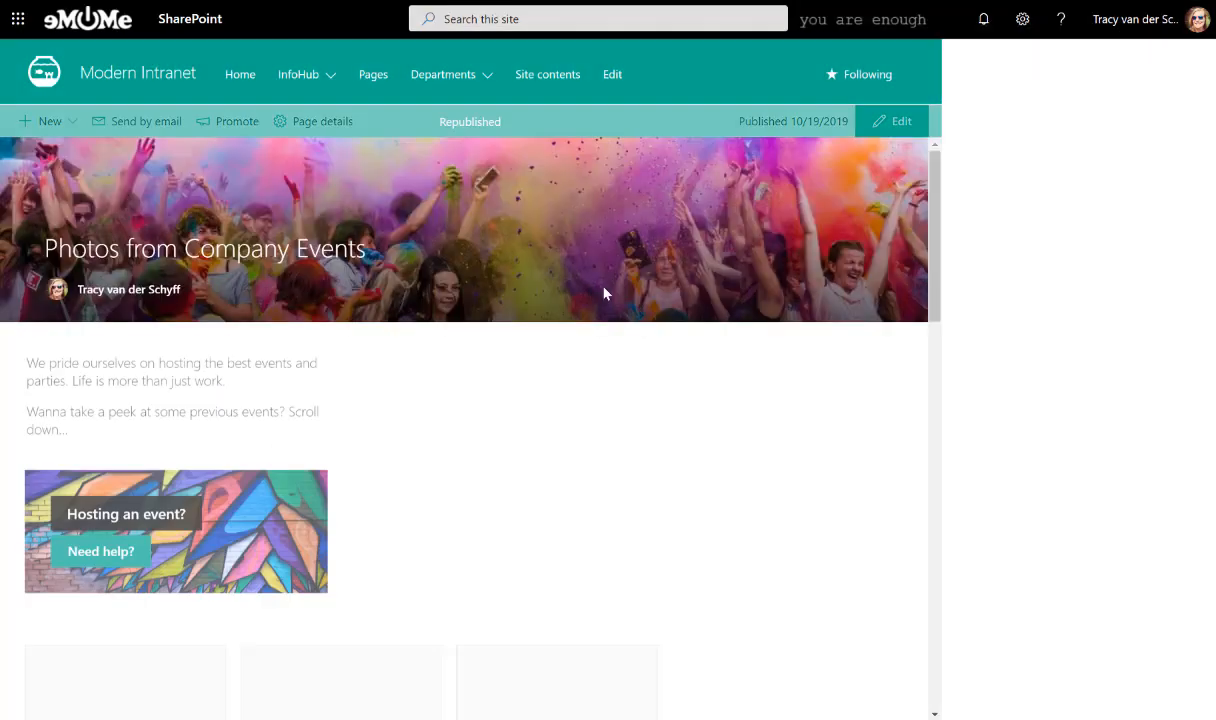
scroll(down, 3)
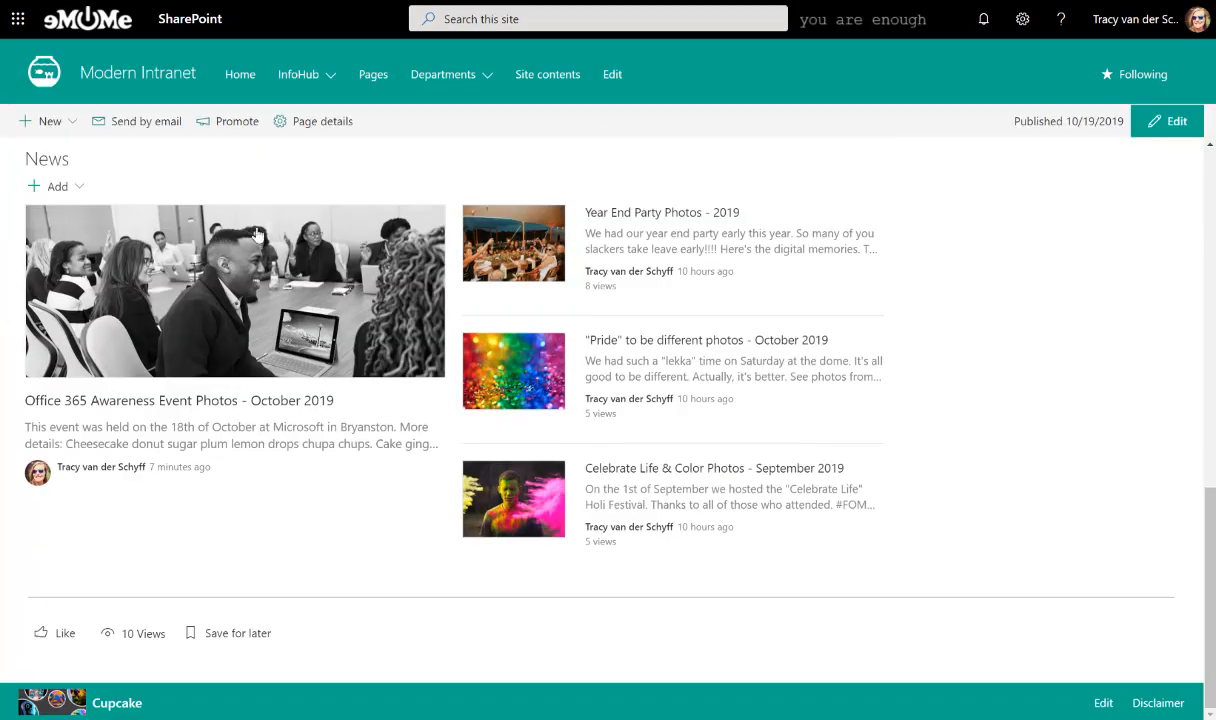
mouse_move(520, 288)
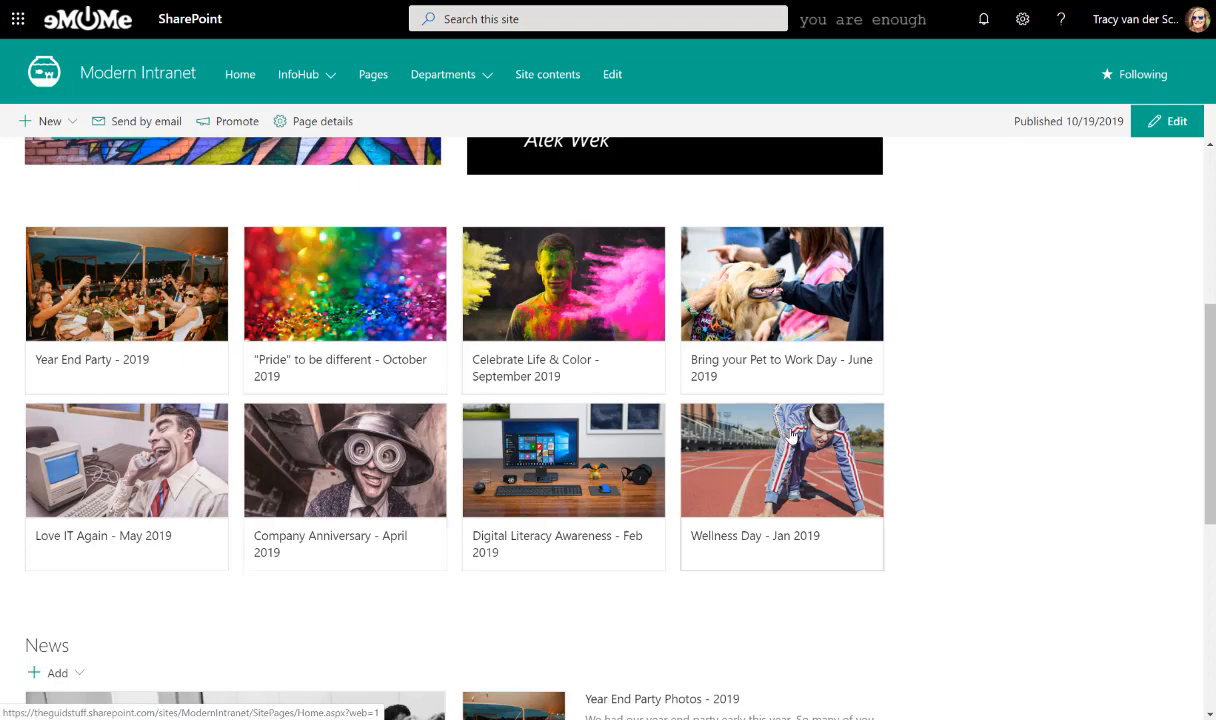
scroll(down, 3)
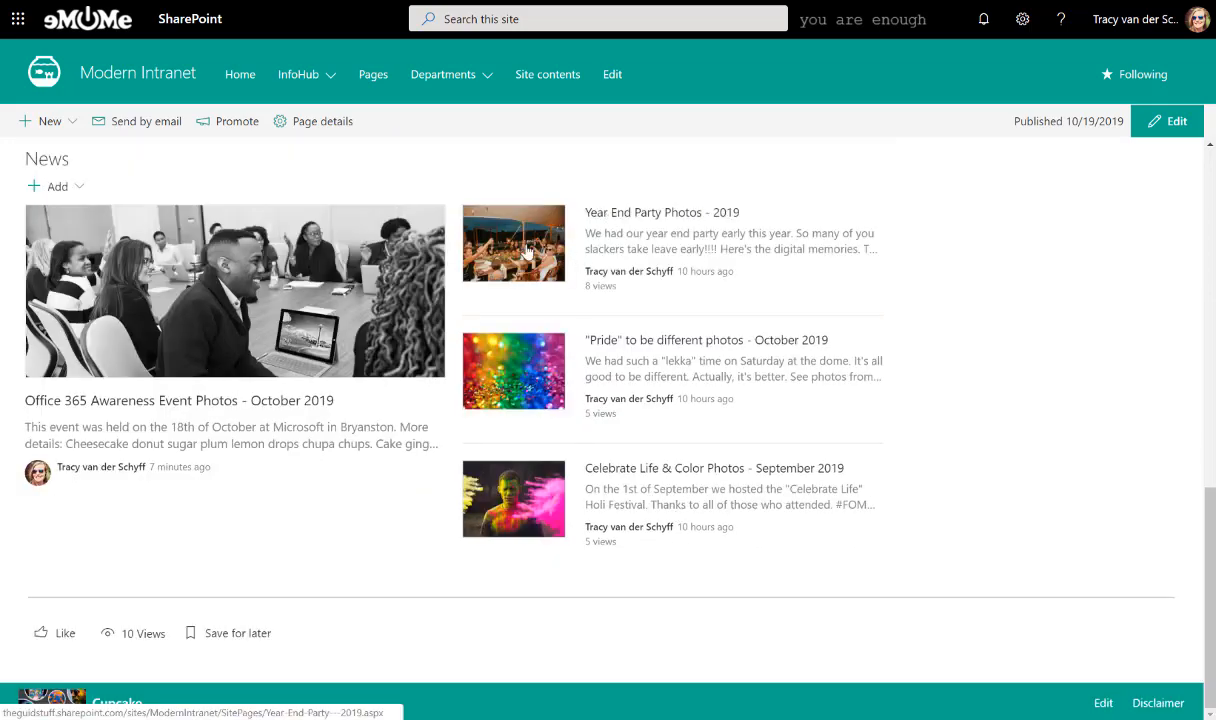
mouse_move(700, 218)
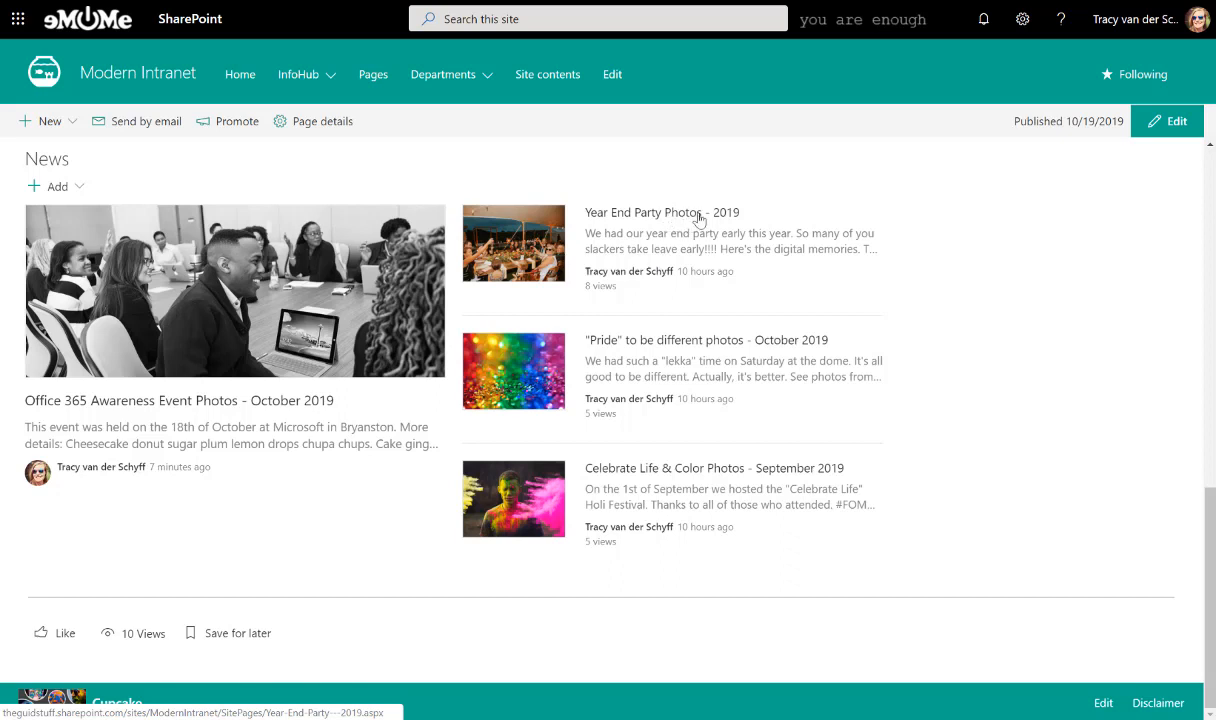
mouse_move(536, 496)
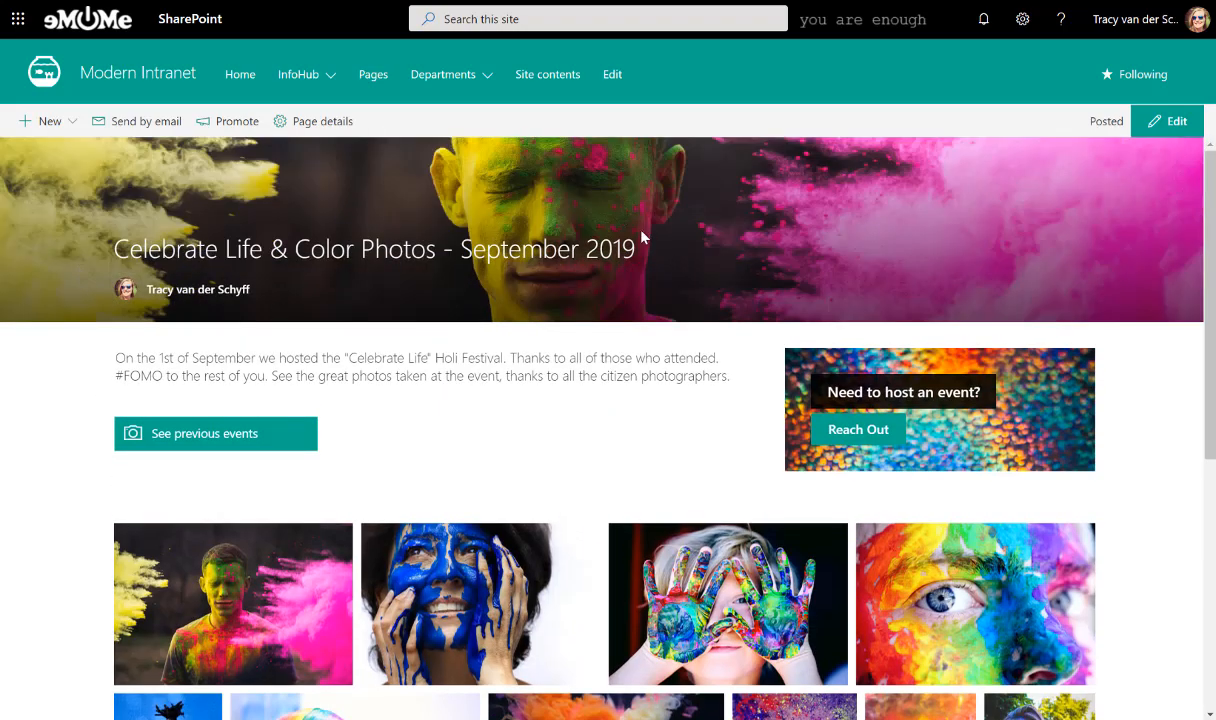
mouse_move(672, 264)
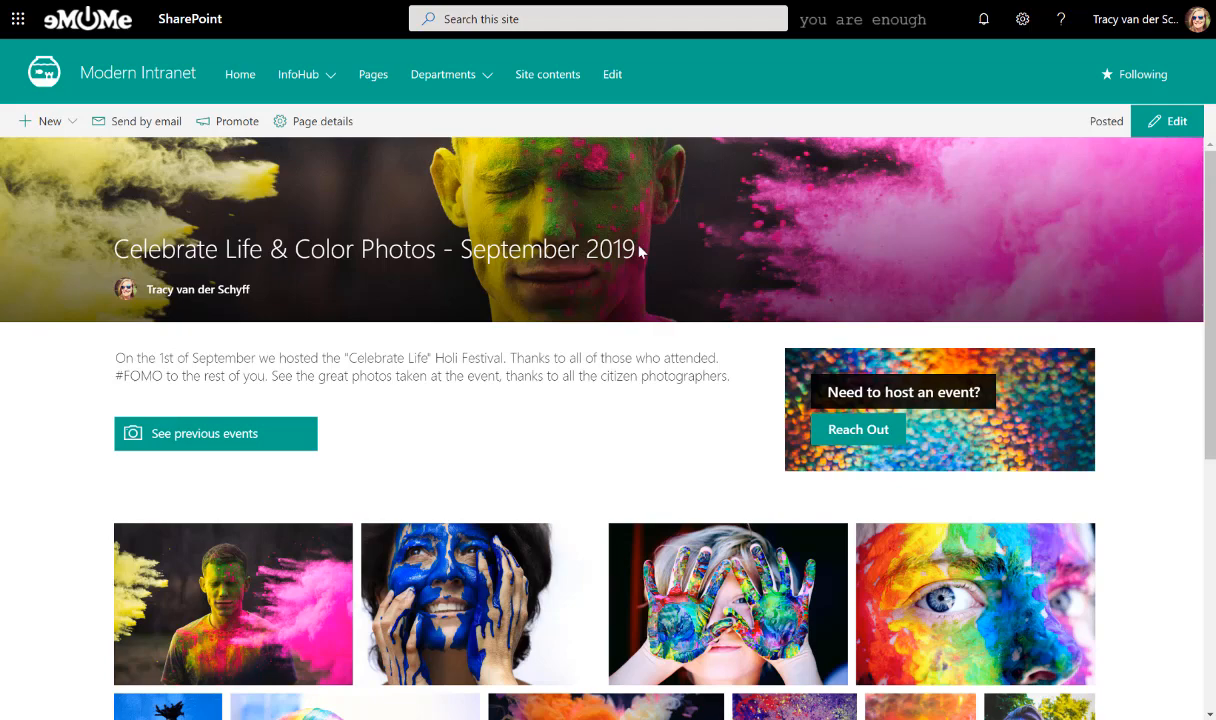
Step: Scroll through the Celebrate Life & Color Photos - September 2019 post's photo gallery
scroll(down, 3)
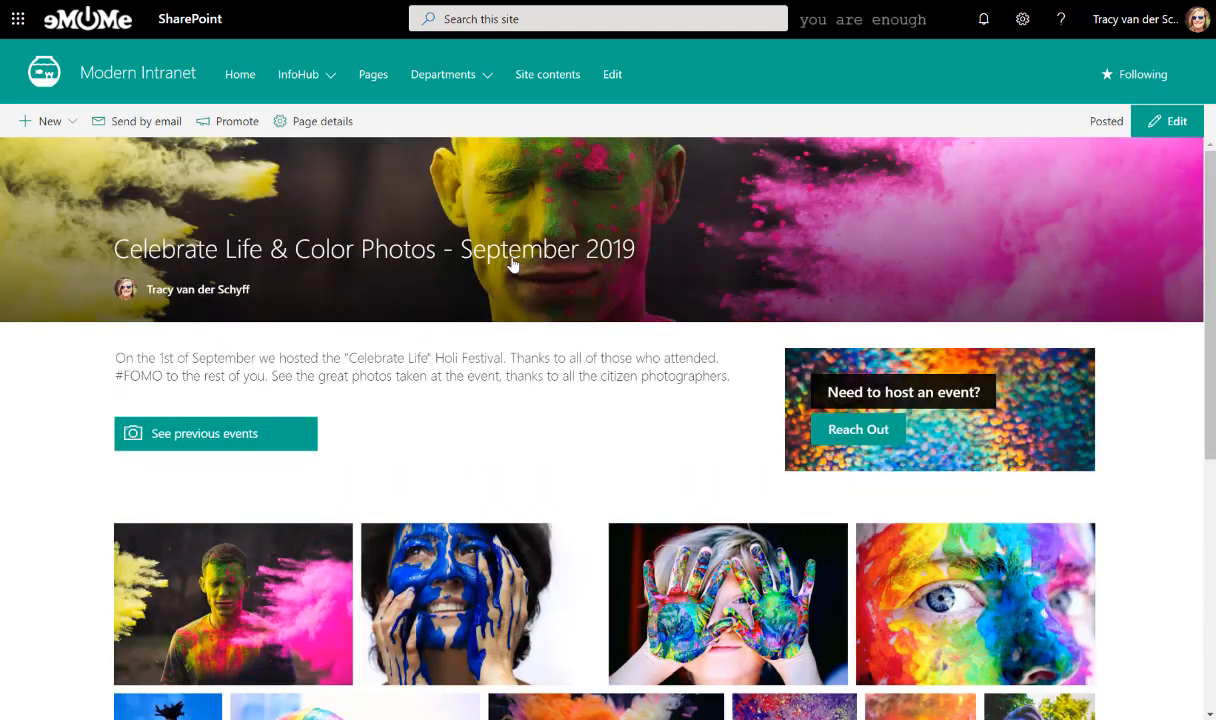
scroll(down, 3)
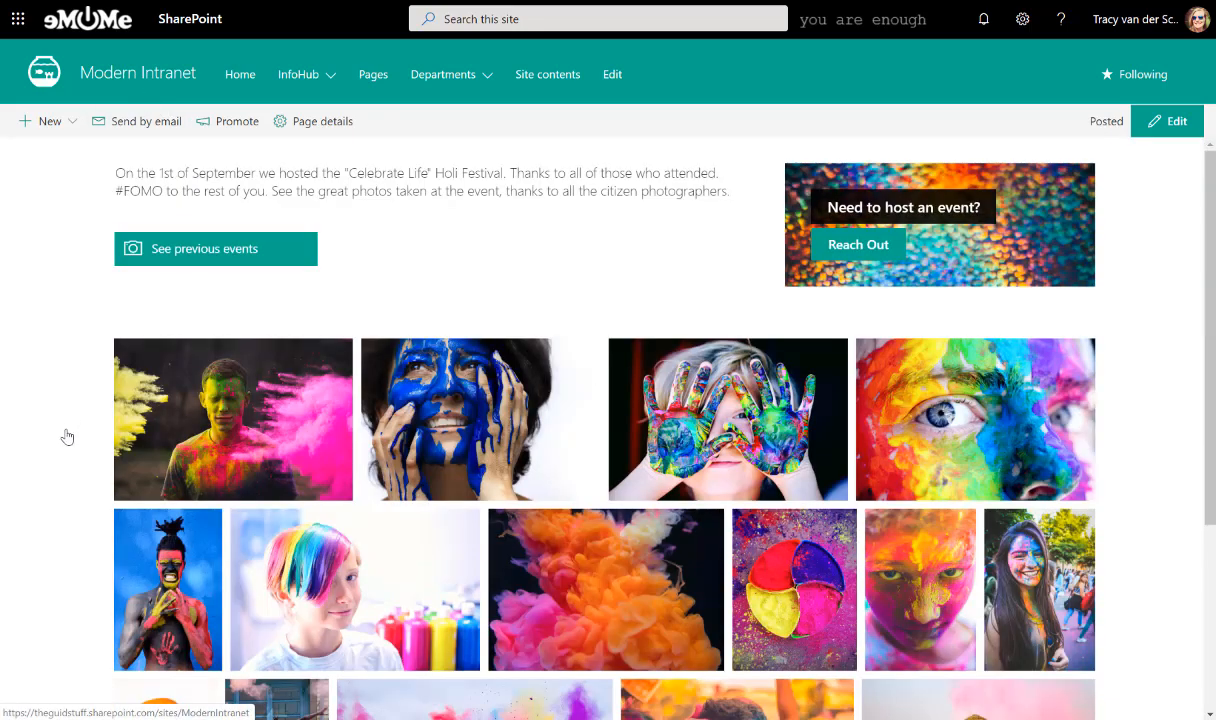